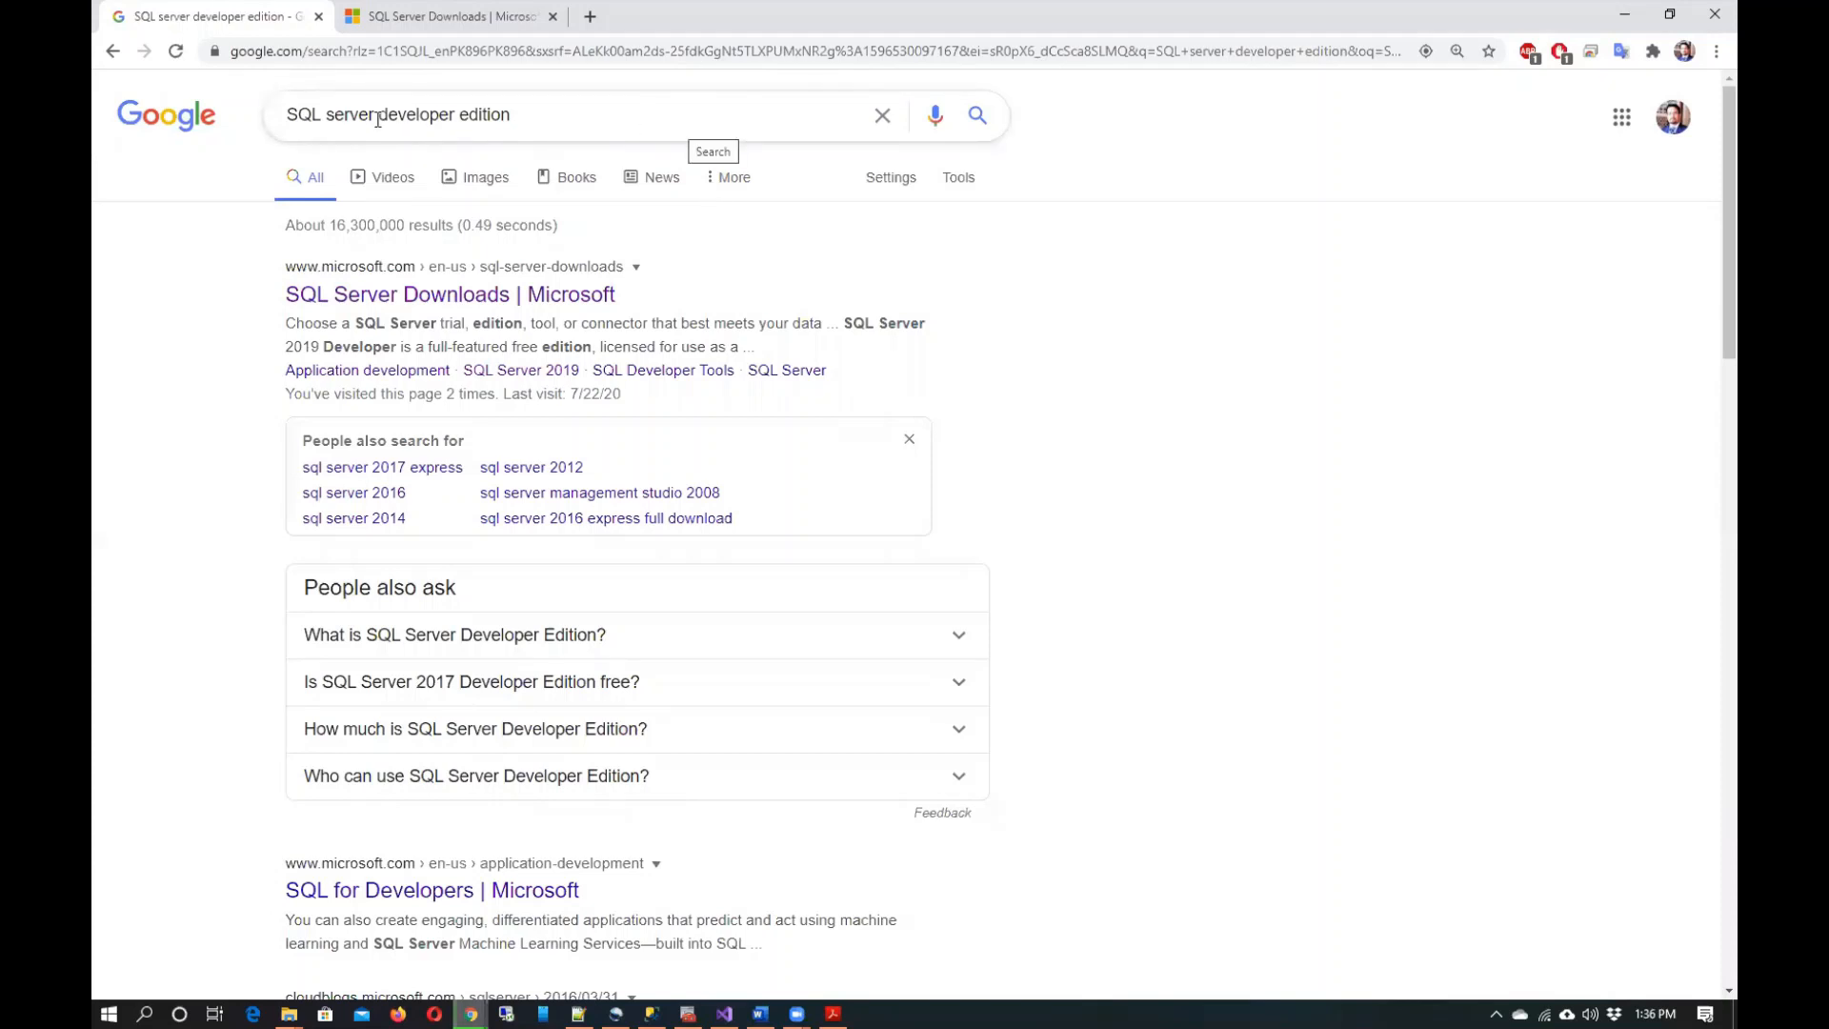
Download SQL2019-SSEI-Dev.exe via Download now under the Developer edition.
{"action": "left_click", "coordinate": [486, 114]}
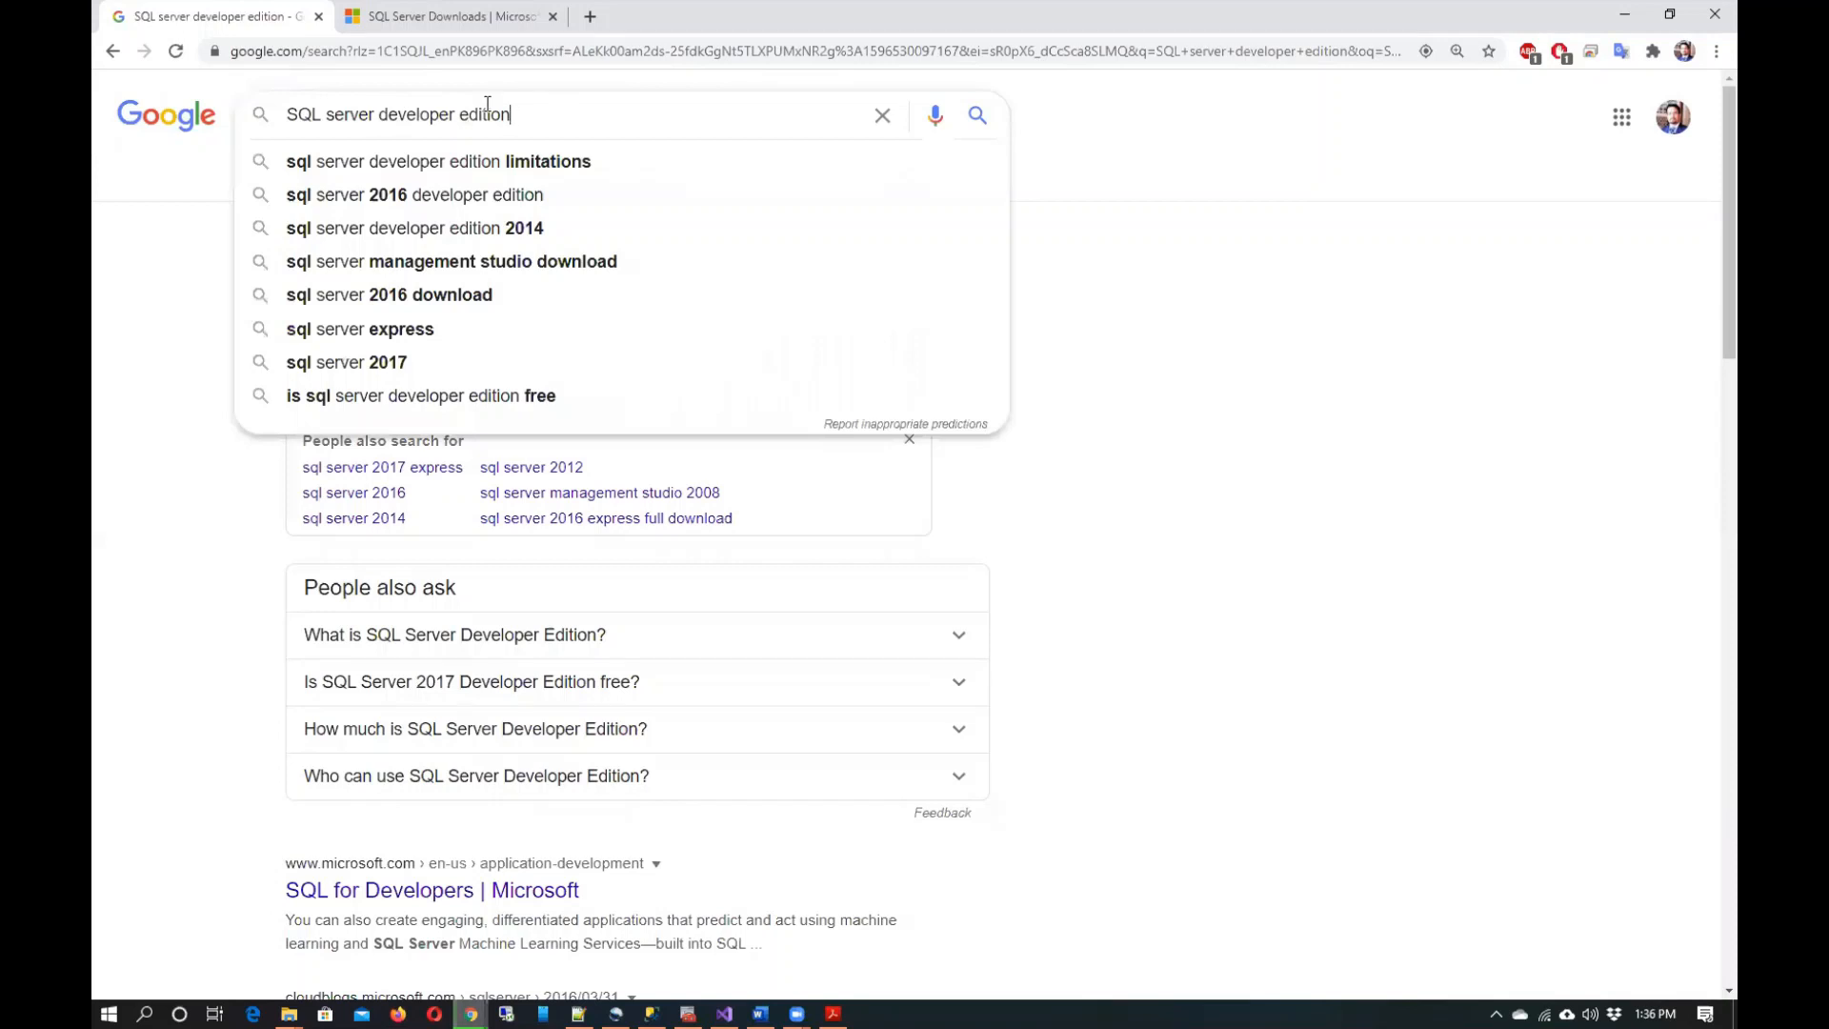
{"action": "left_click", "coordinate": [448, 16]}
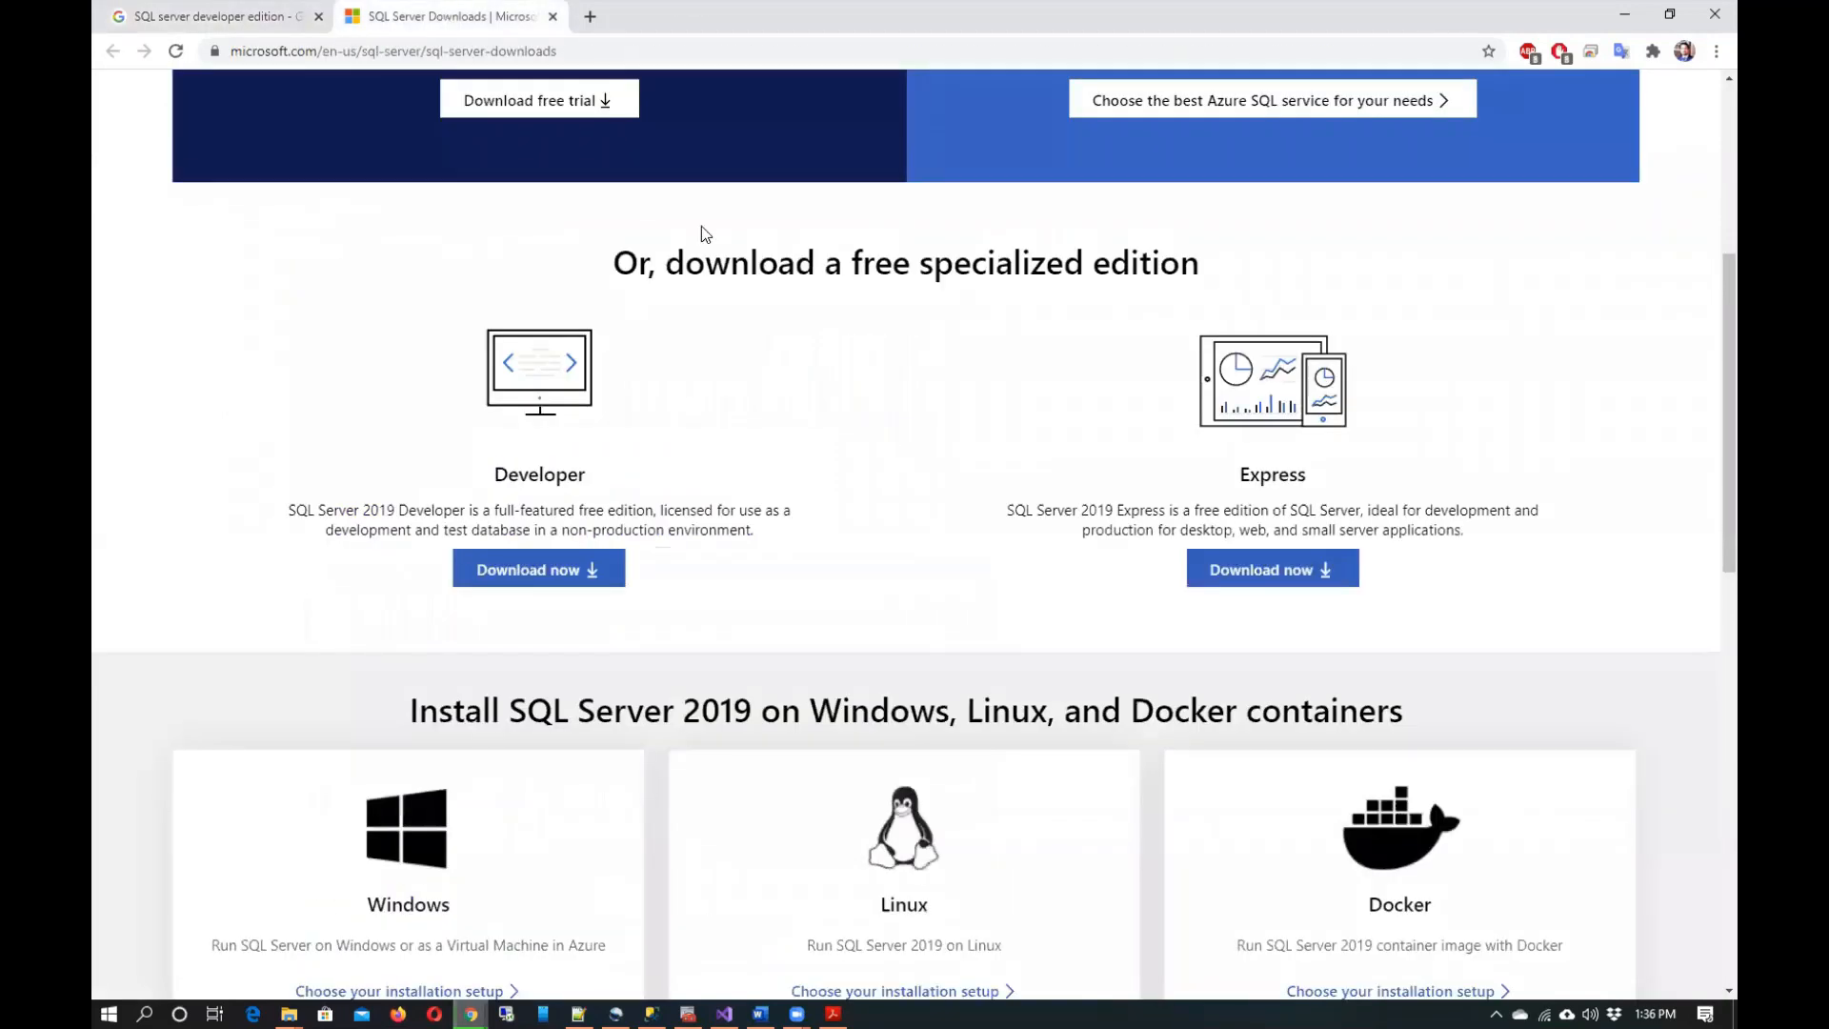
{"action": "mouse_move", "coordinate": [522, 586]}
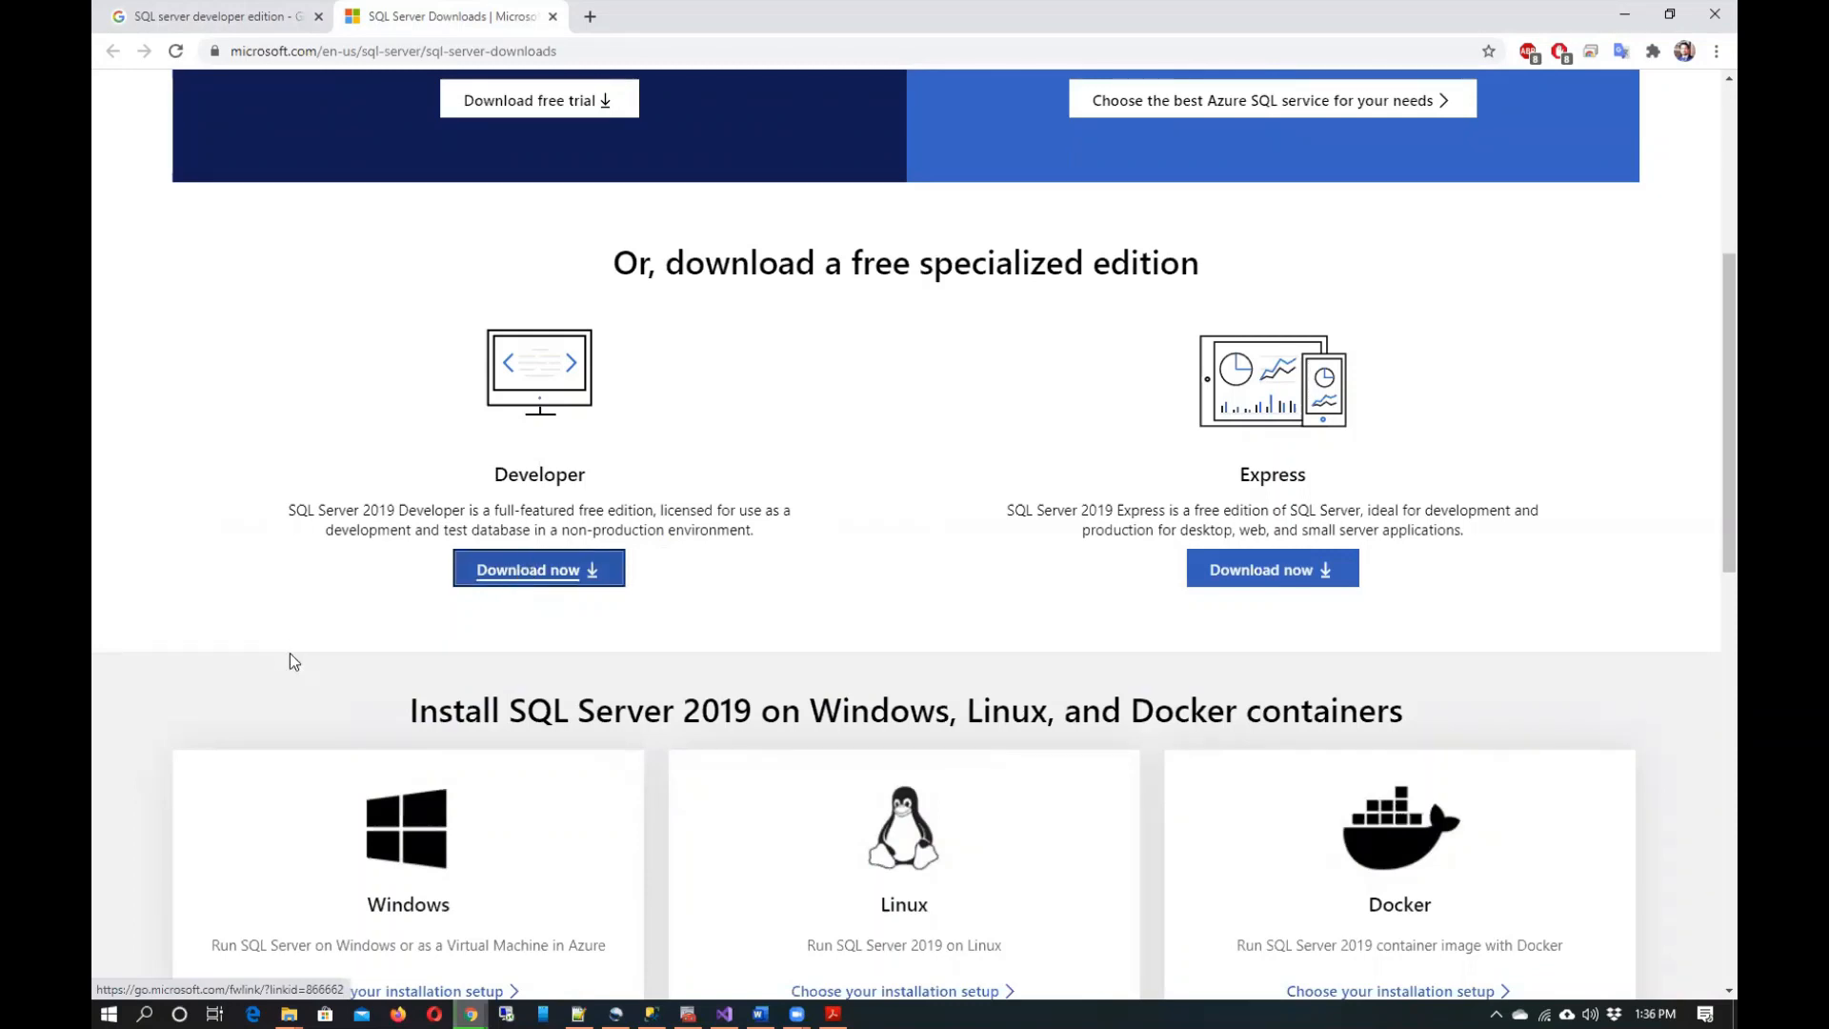
{"action": "left_click", "coordinate": [538, 569]}
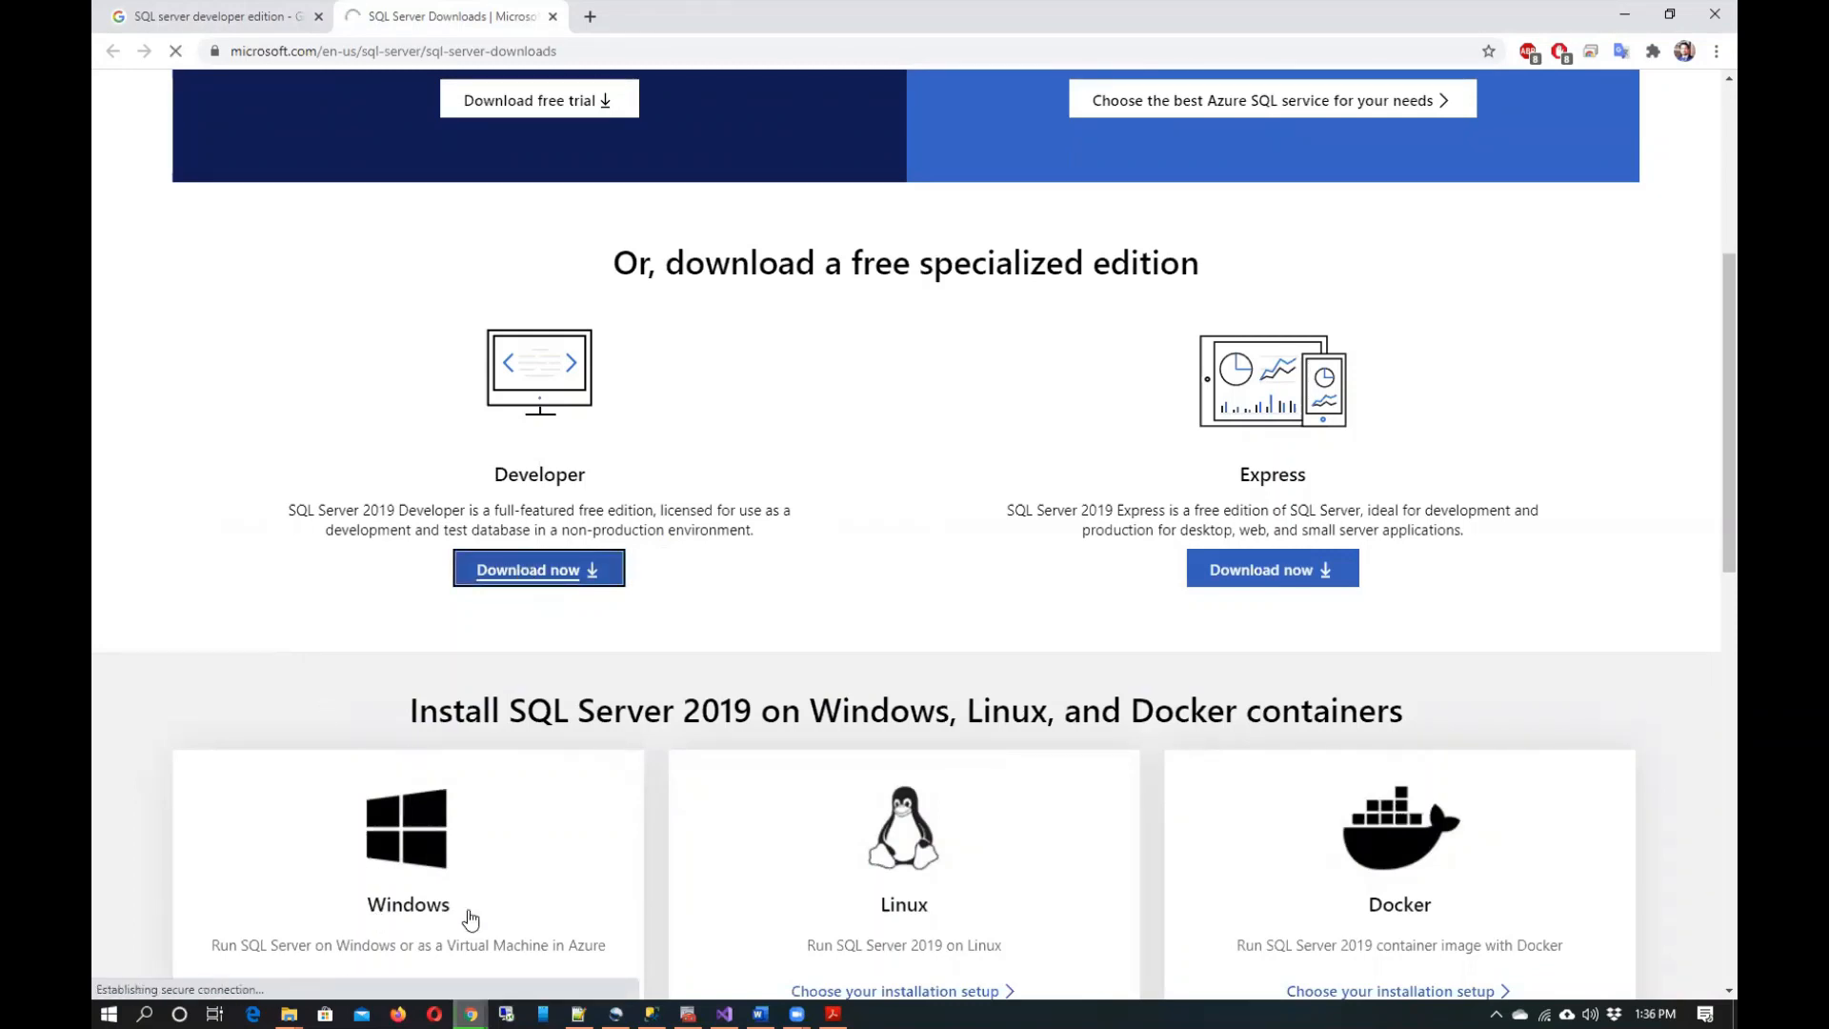
{"action": "left_click", "coordinate": [538, 568]}
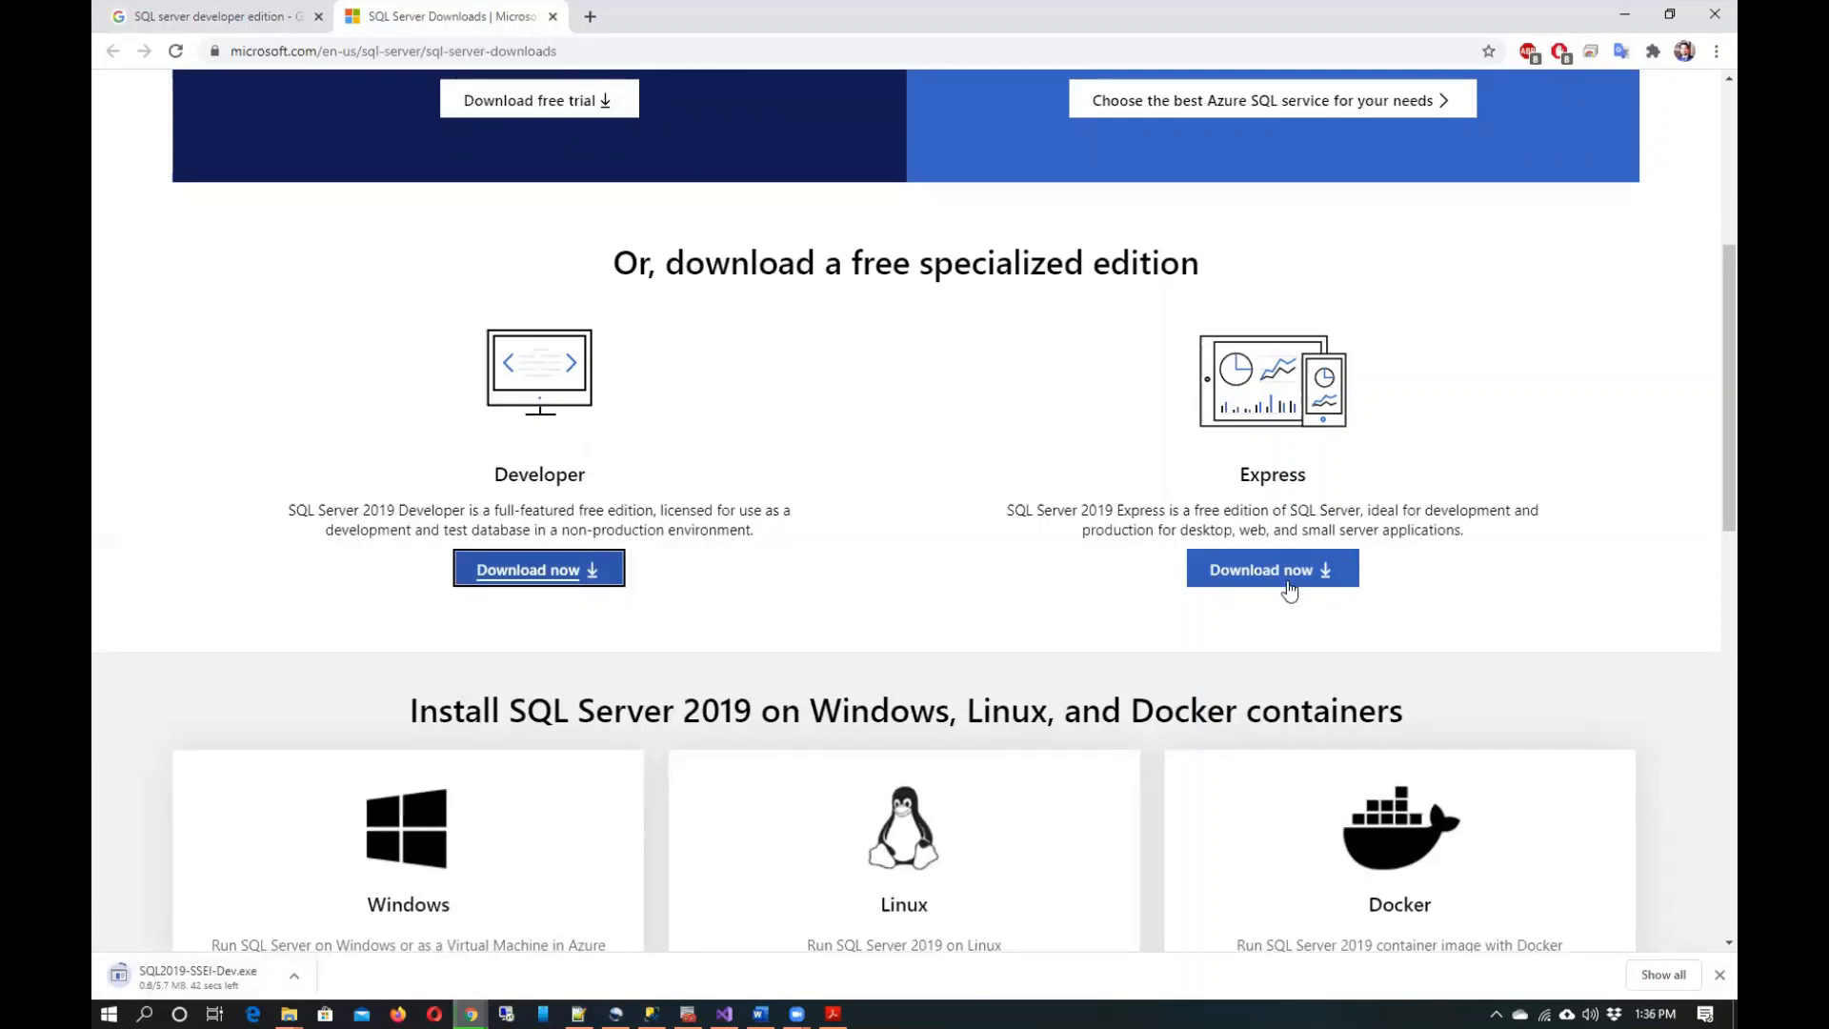
{"action": "mouse_move", "coordinate": [632, 683]}
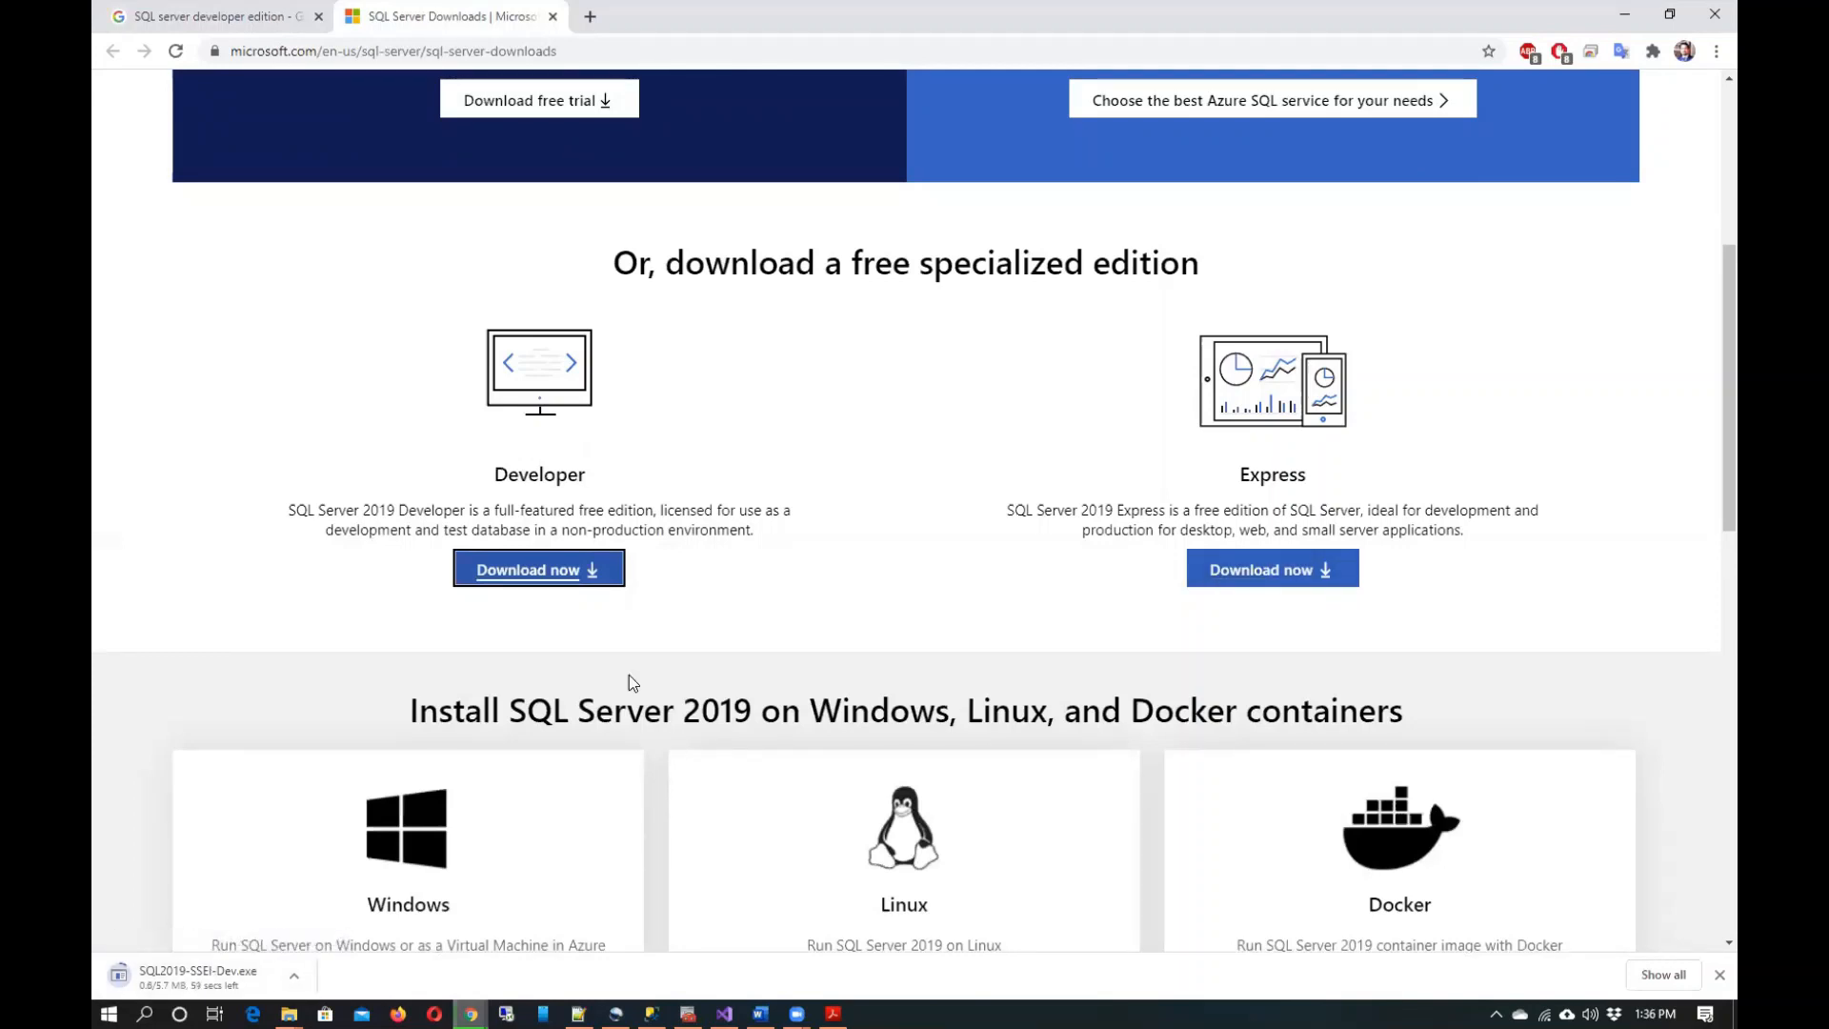
{"action": "mouse_move", "coordinate": [542, 753]}
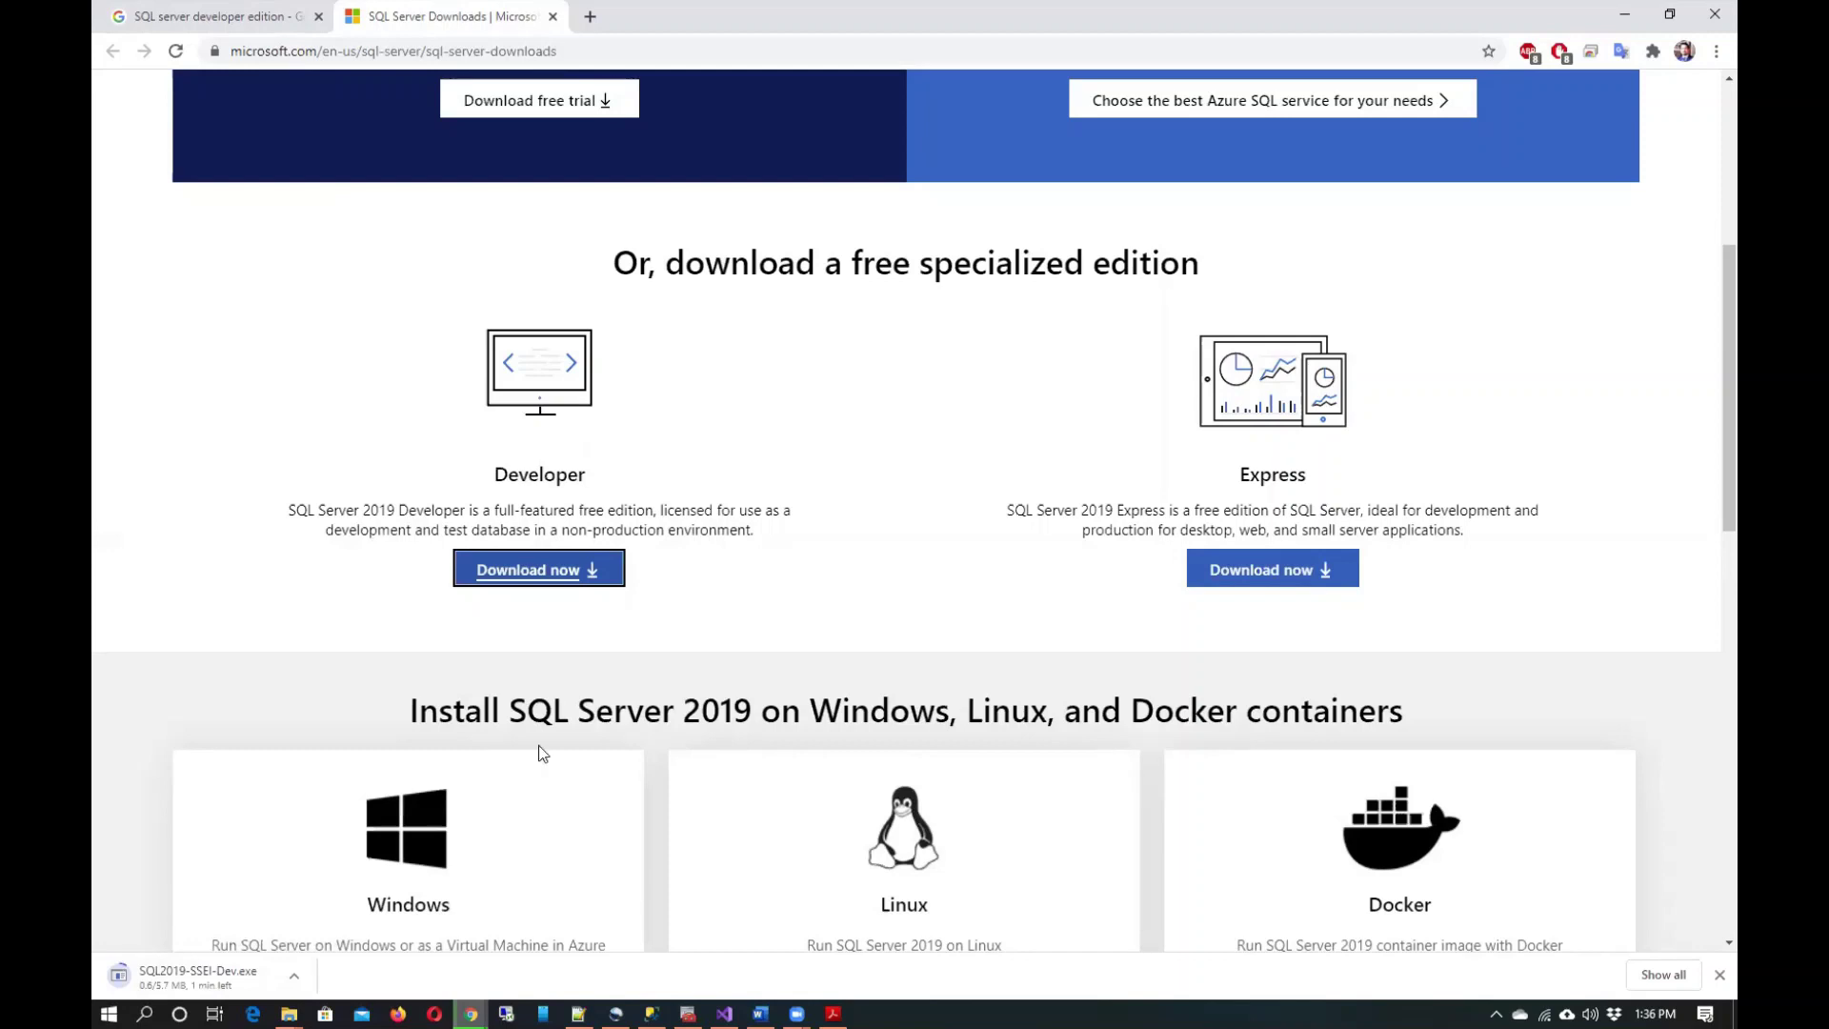
{"action": "mouse_move", "coordinate": [561, 607]}
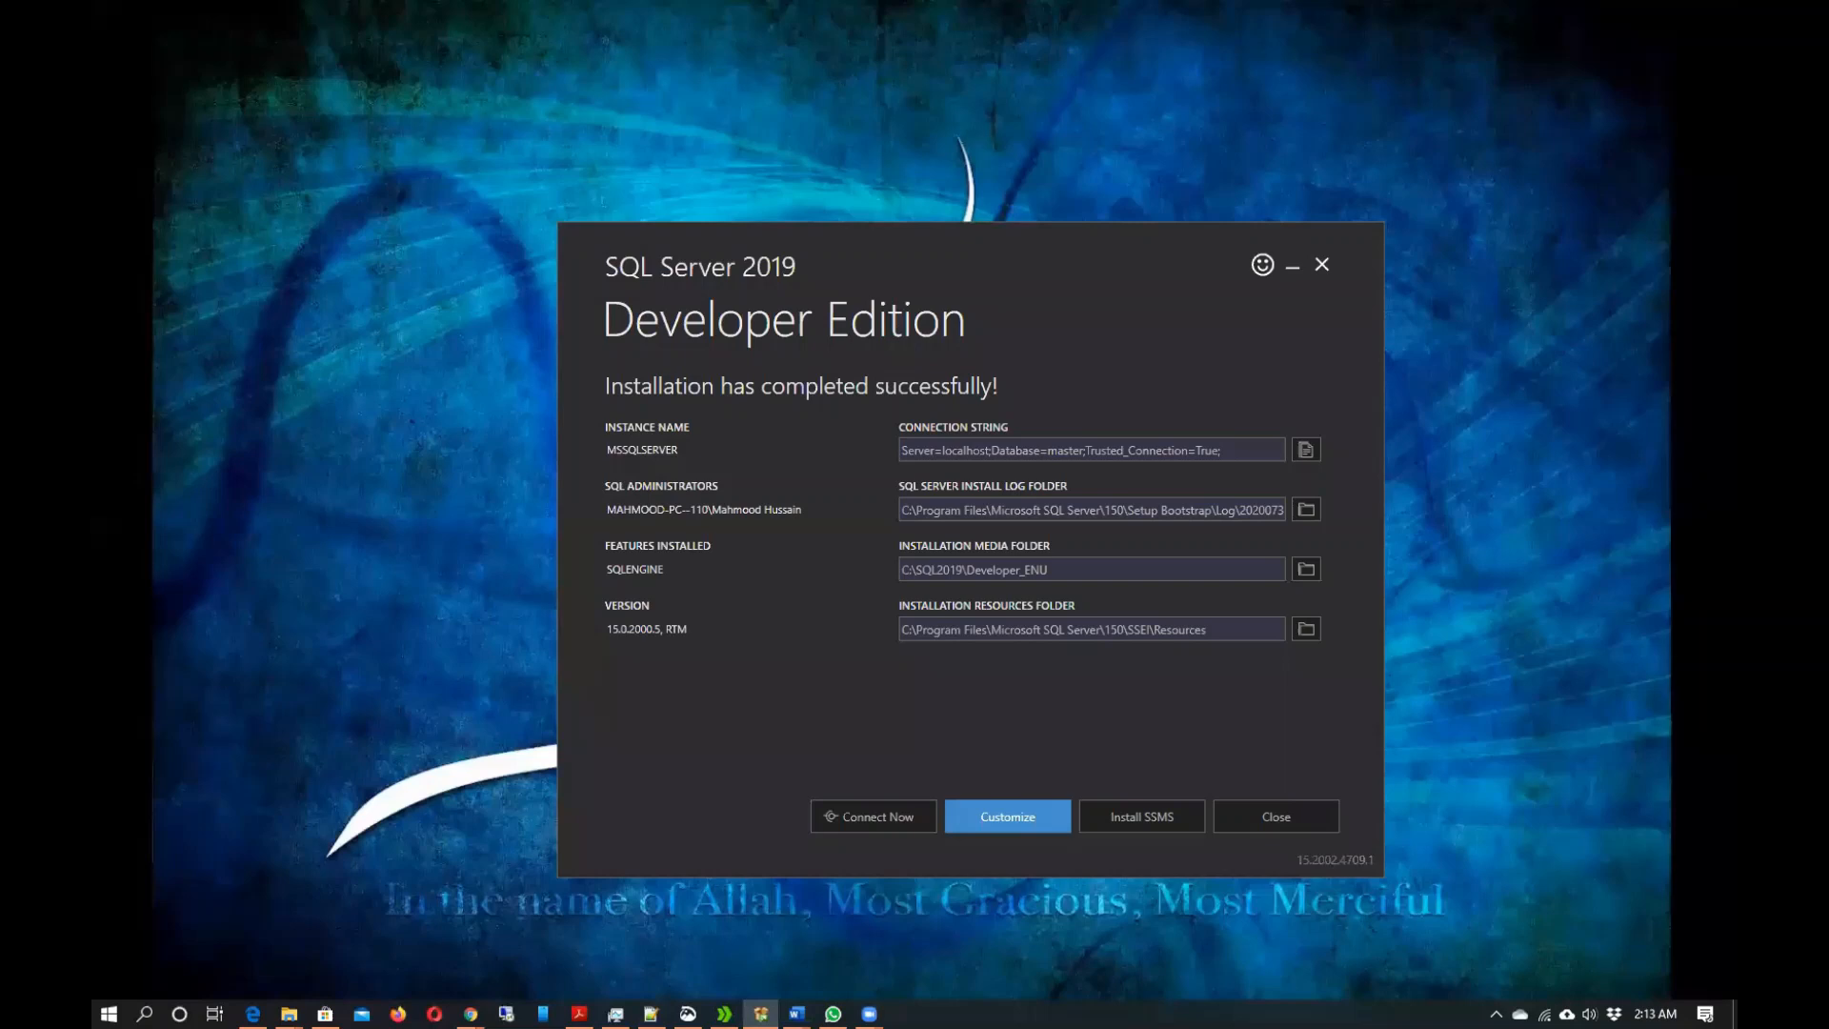
{"action": "mouse_move", "coordinate": [688, 340]}
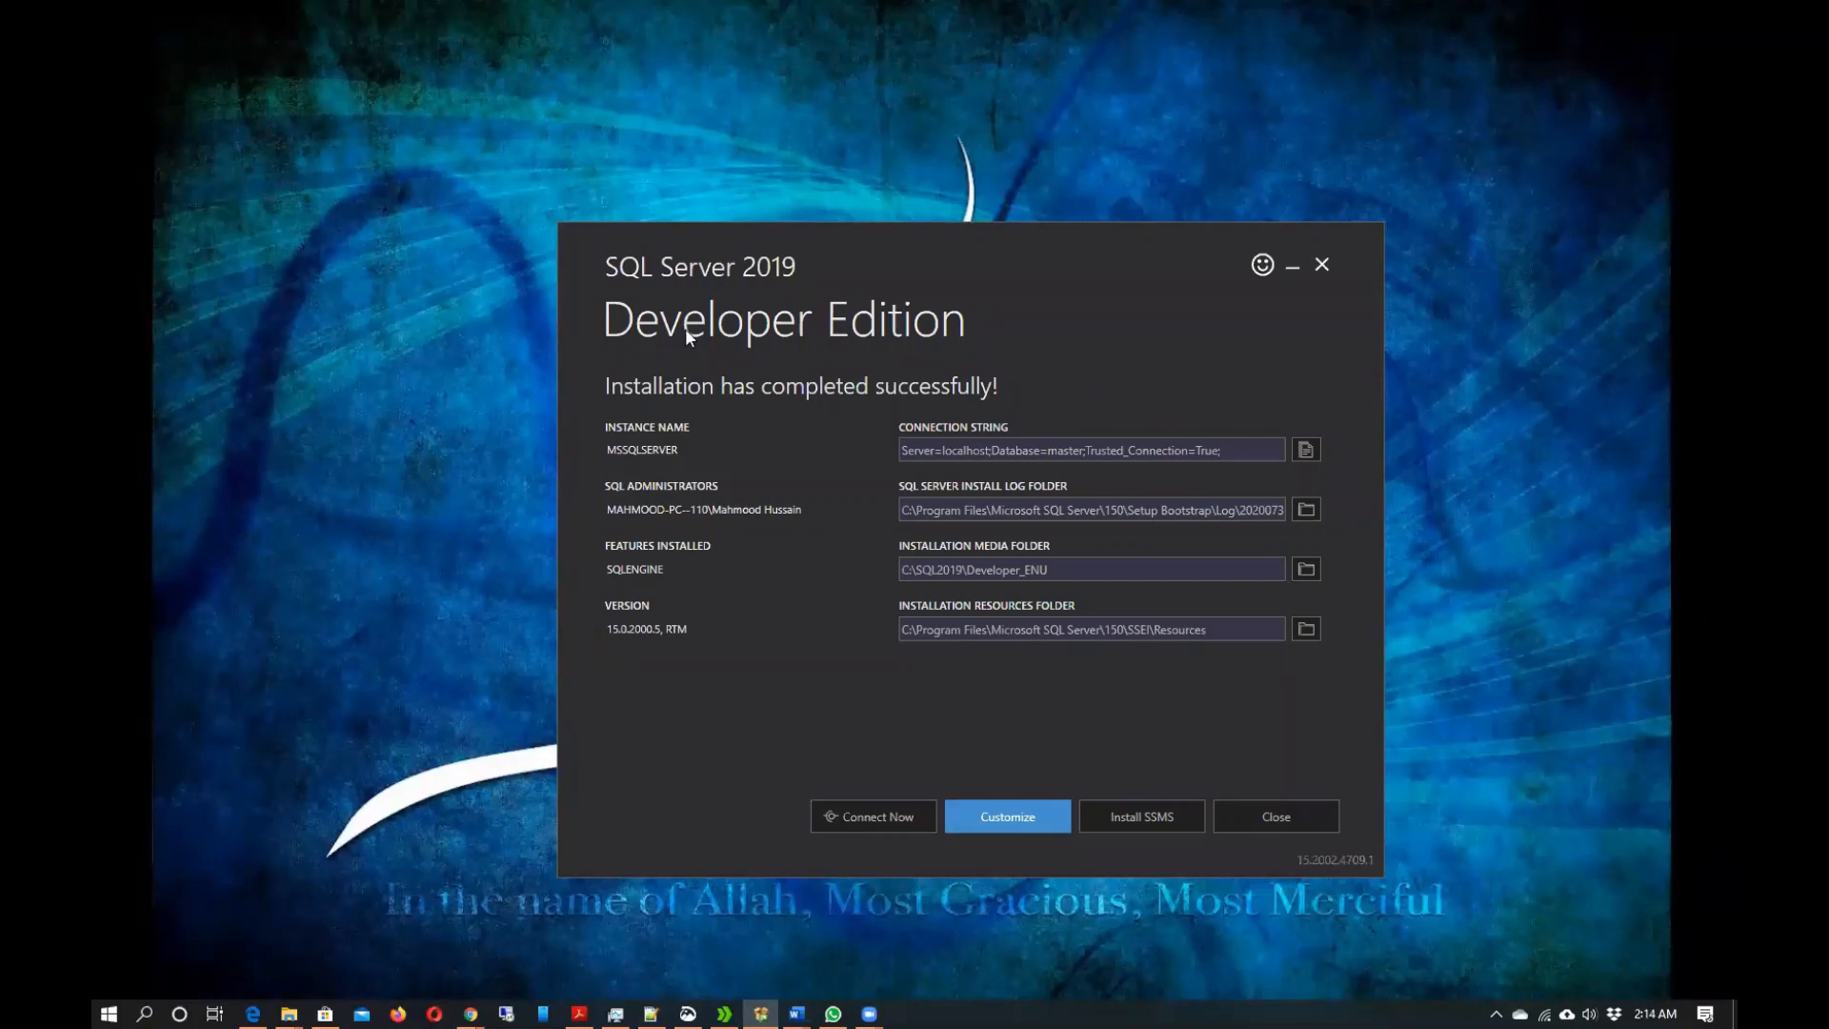
{"action": "mouse_move", "coordinate": [740, 351]}
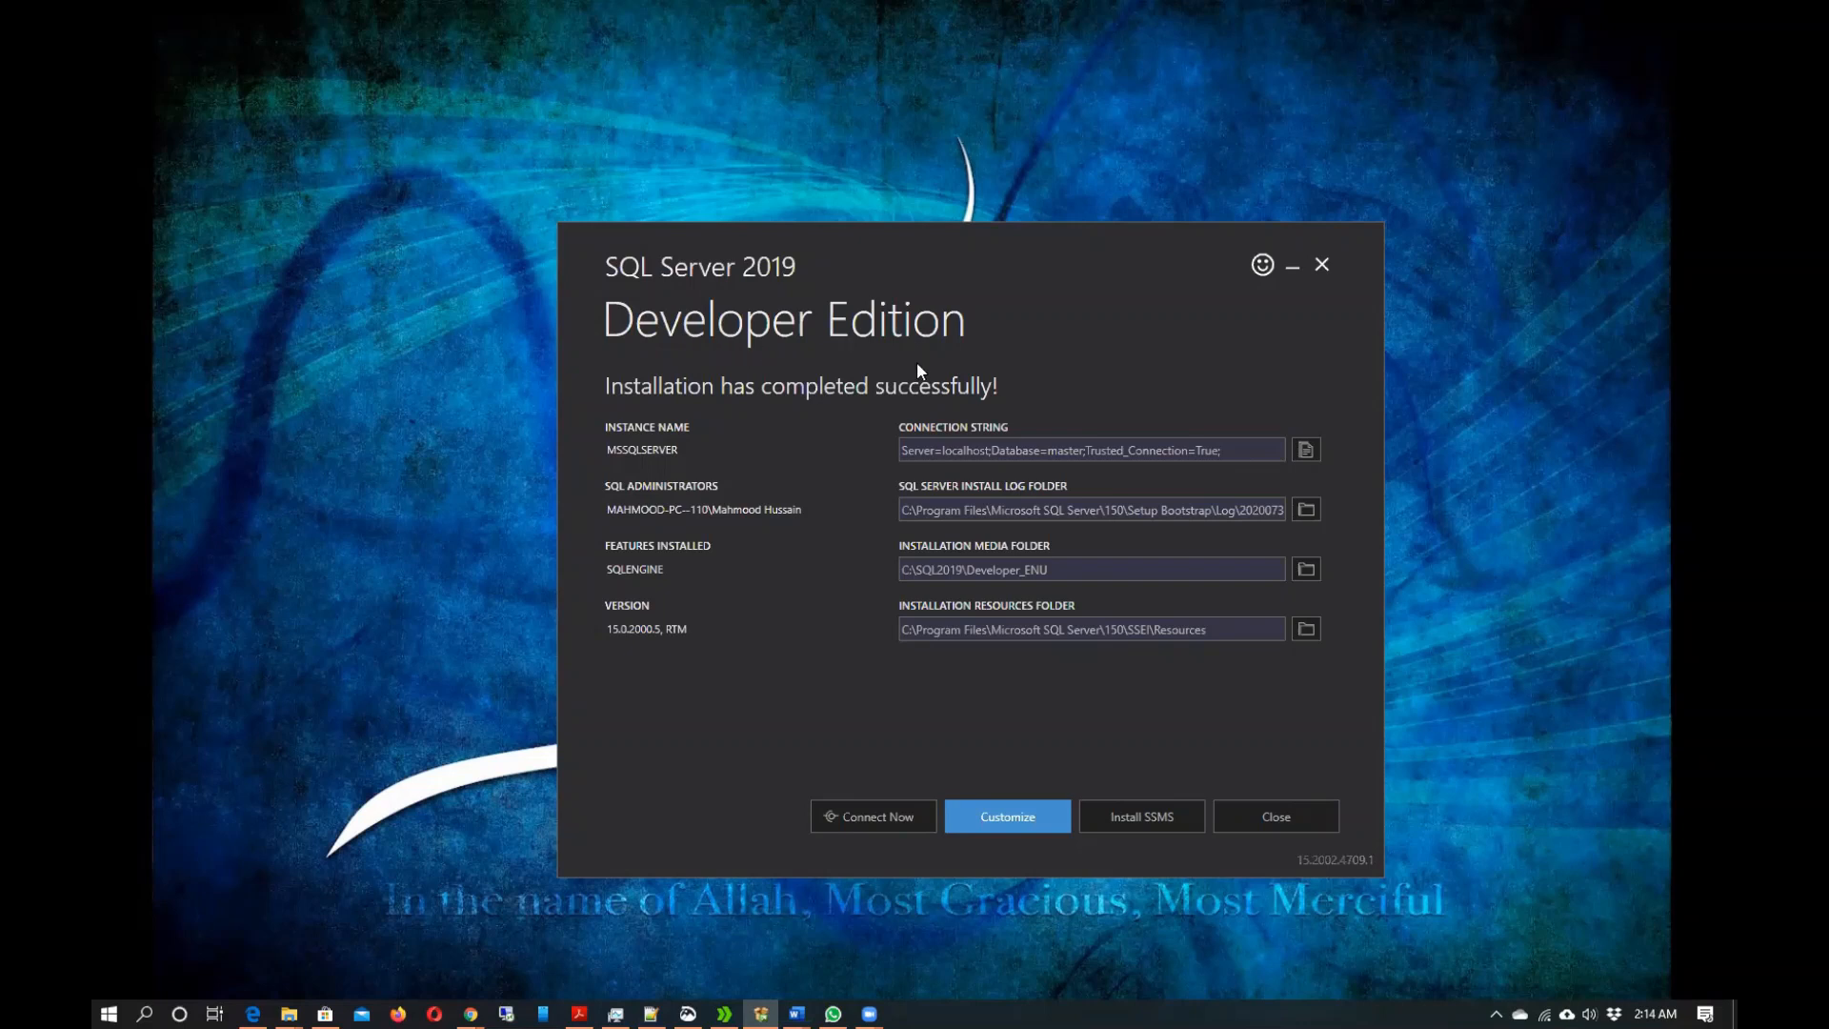
{"action": "mouse_move", "coordinate": [1016, 809]}
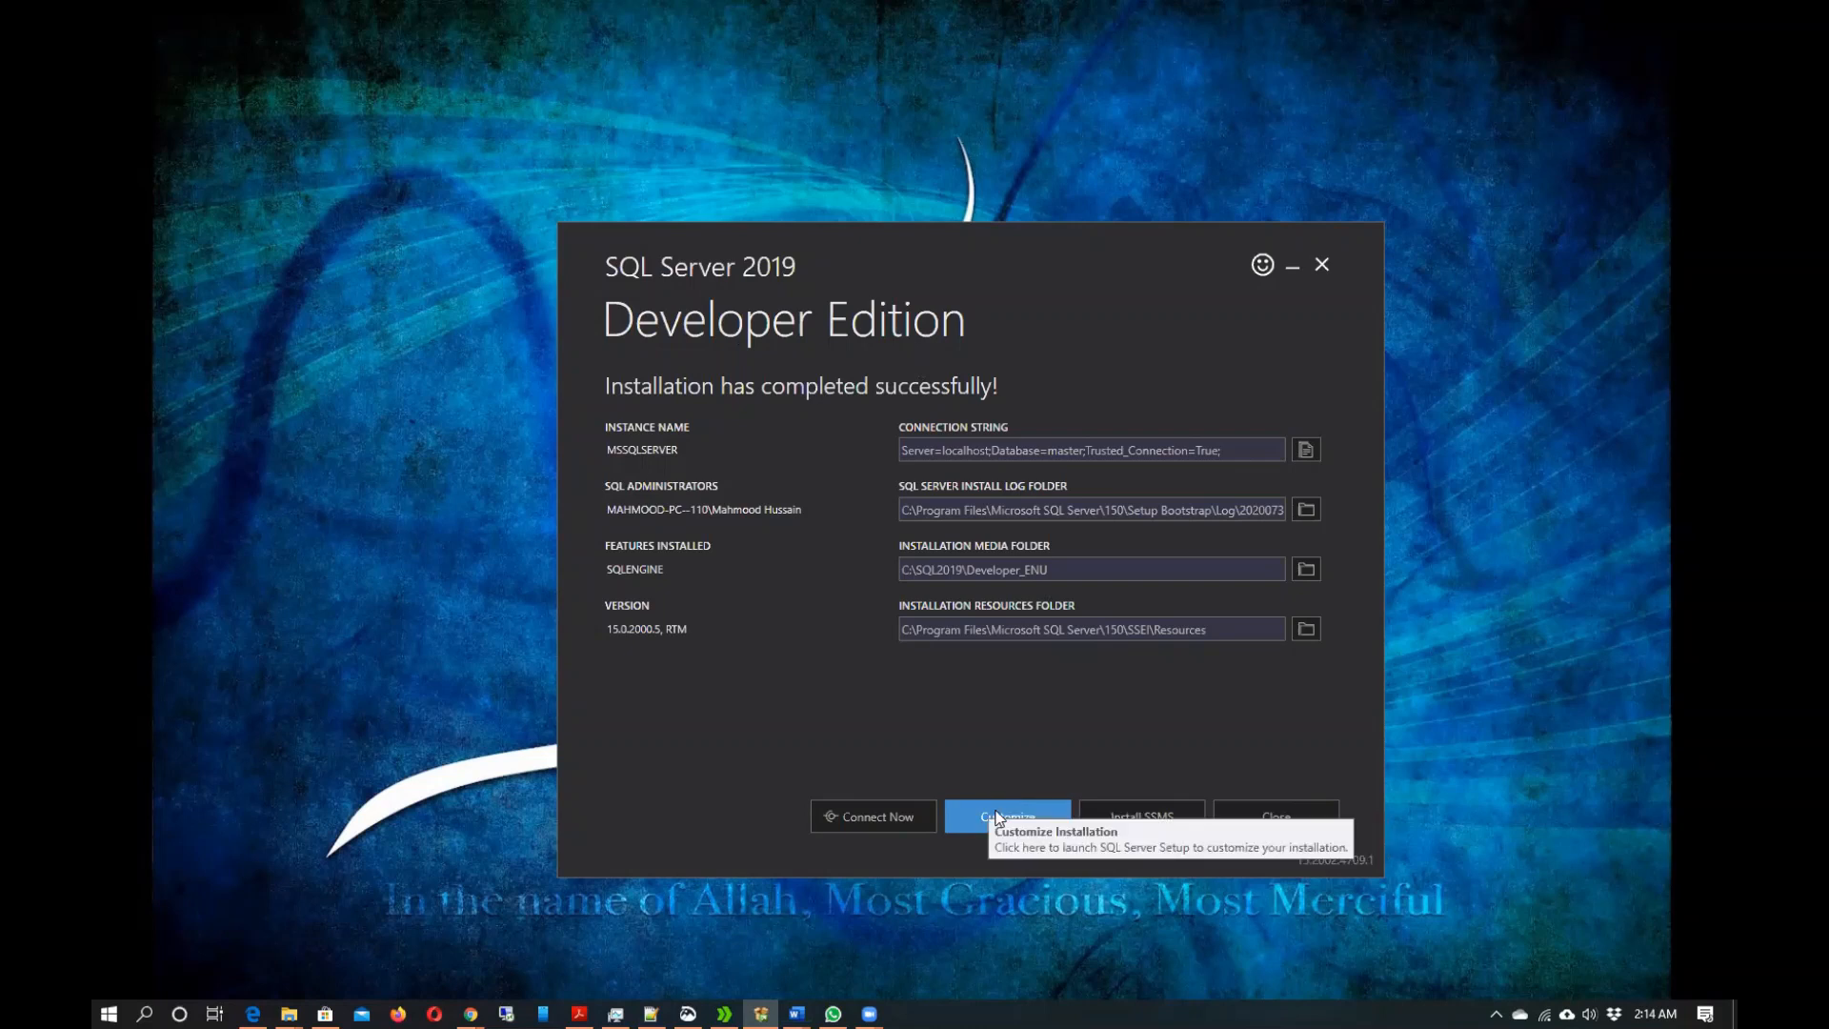
Choose Customize on the 'Installation has completed successfully' screen to launch SQL Server Setup.
{"action": "left_click", "coordinate": [1007, 815]}
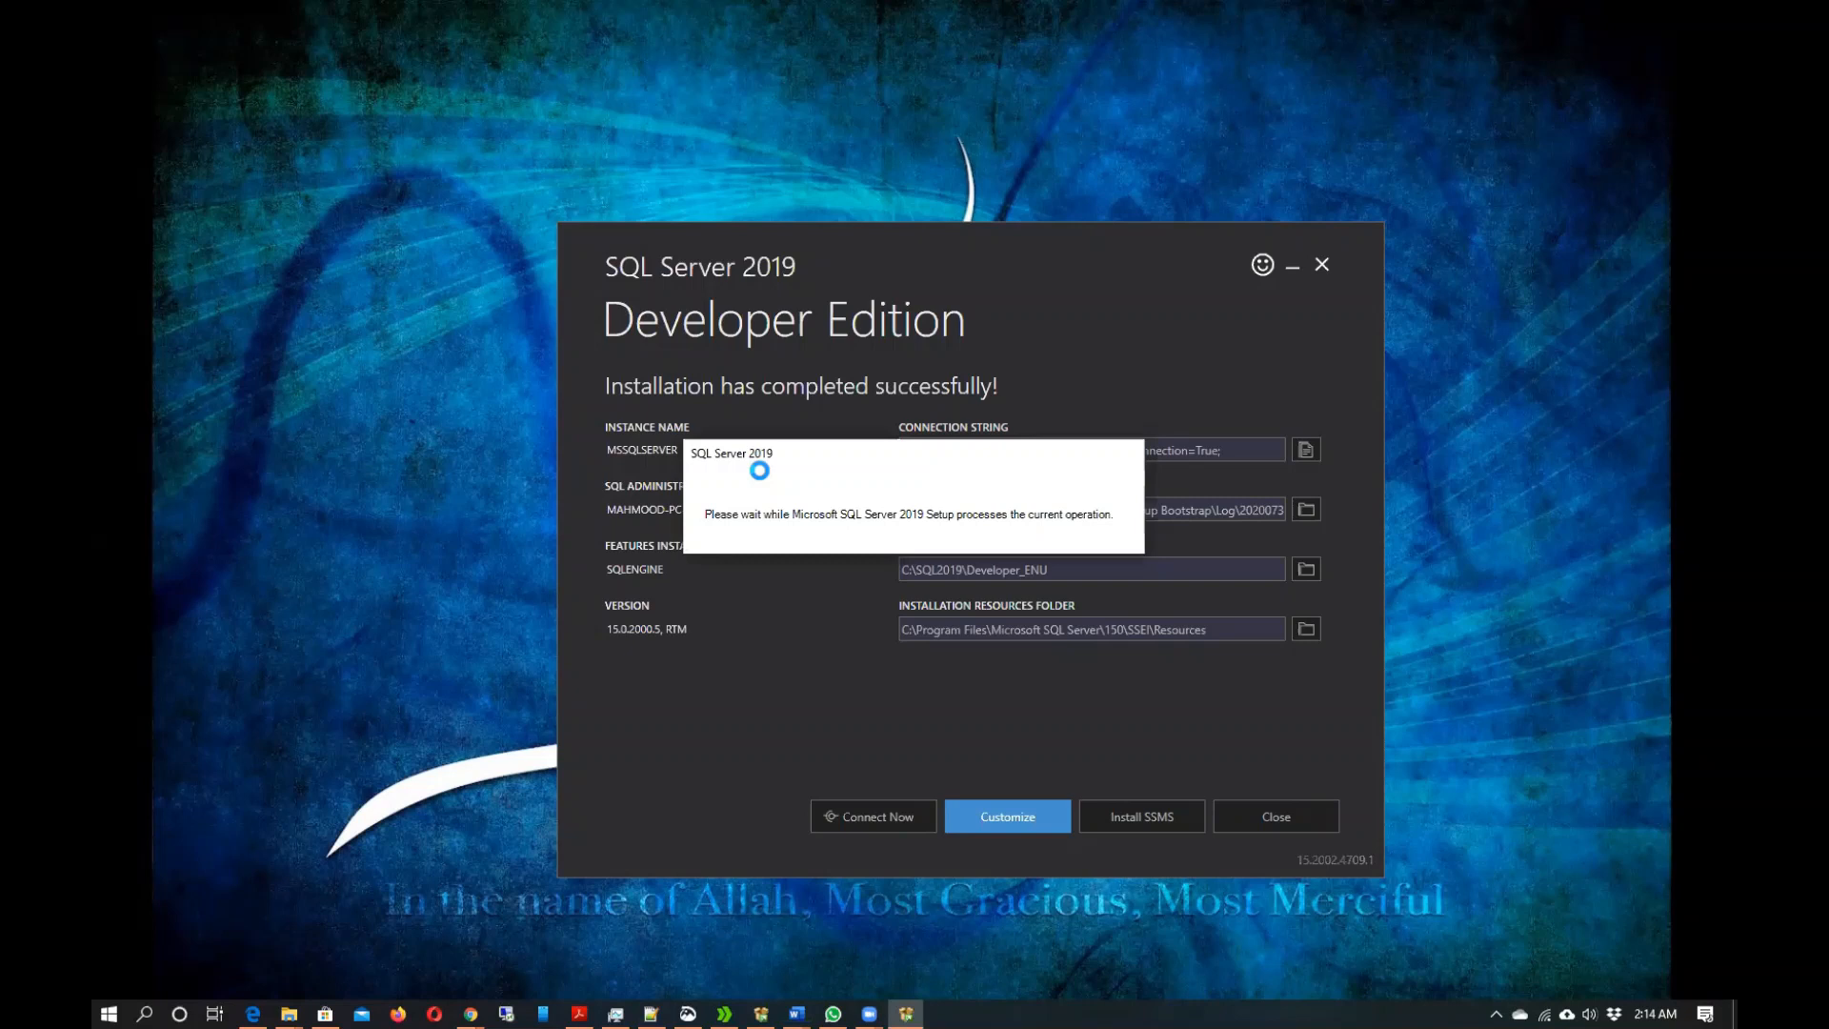
Continue past Product Updates and Install Rules, accepting the single firewall warning.
{"action": "left_click", "coordinate": [1007, 817]}
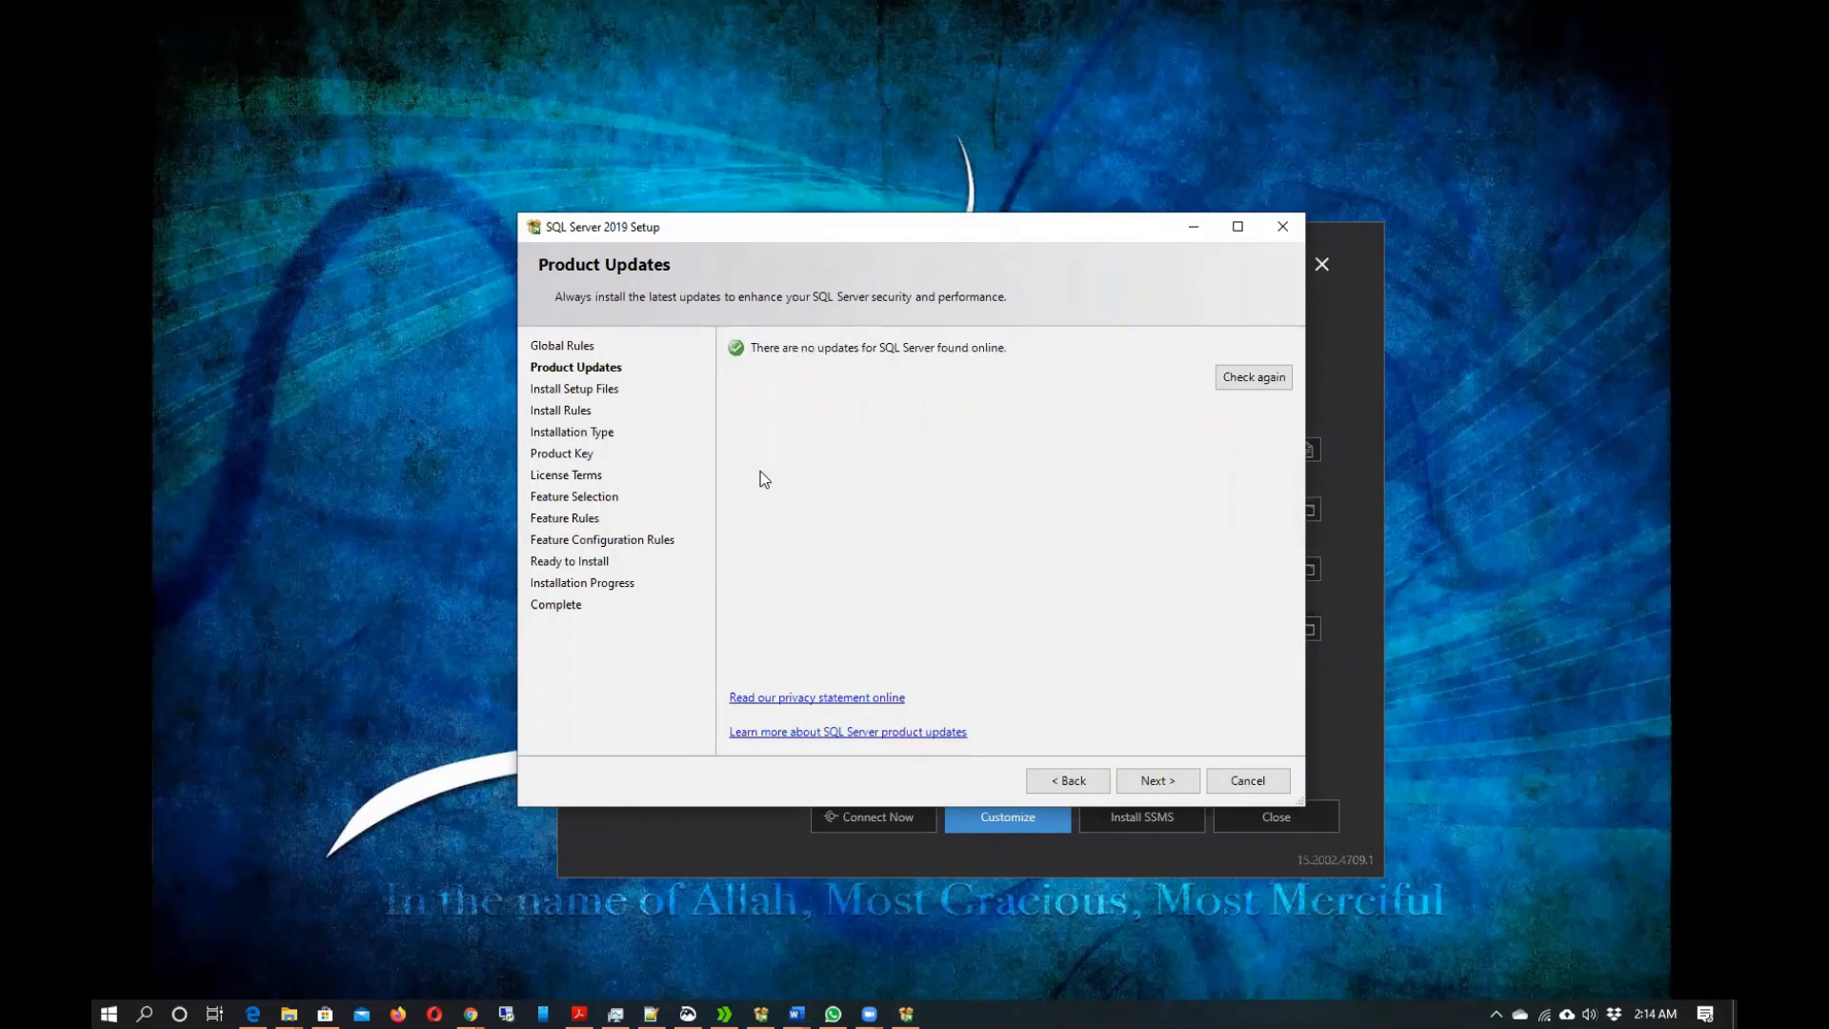
{"action": "mouse_move", "coordinate": [750, 462]}
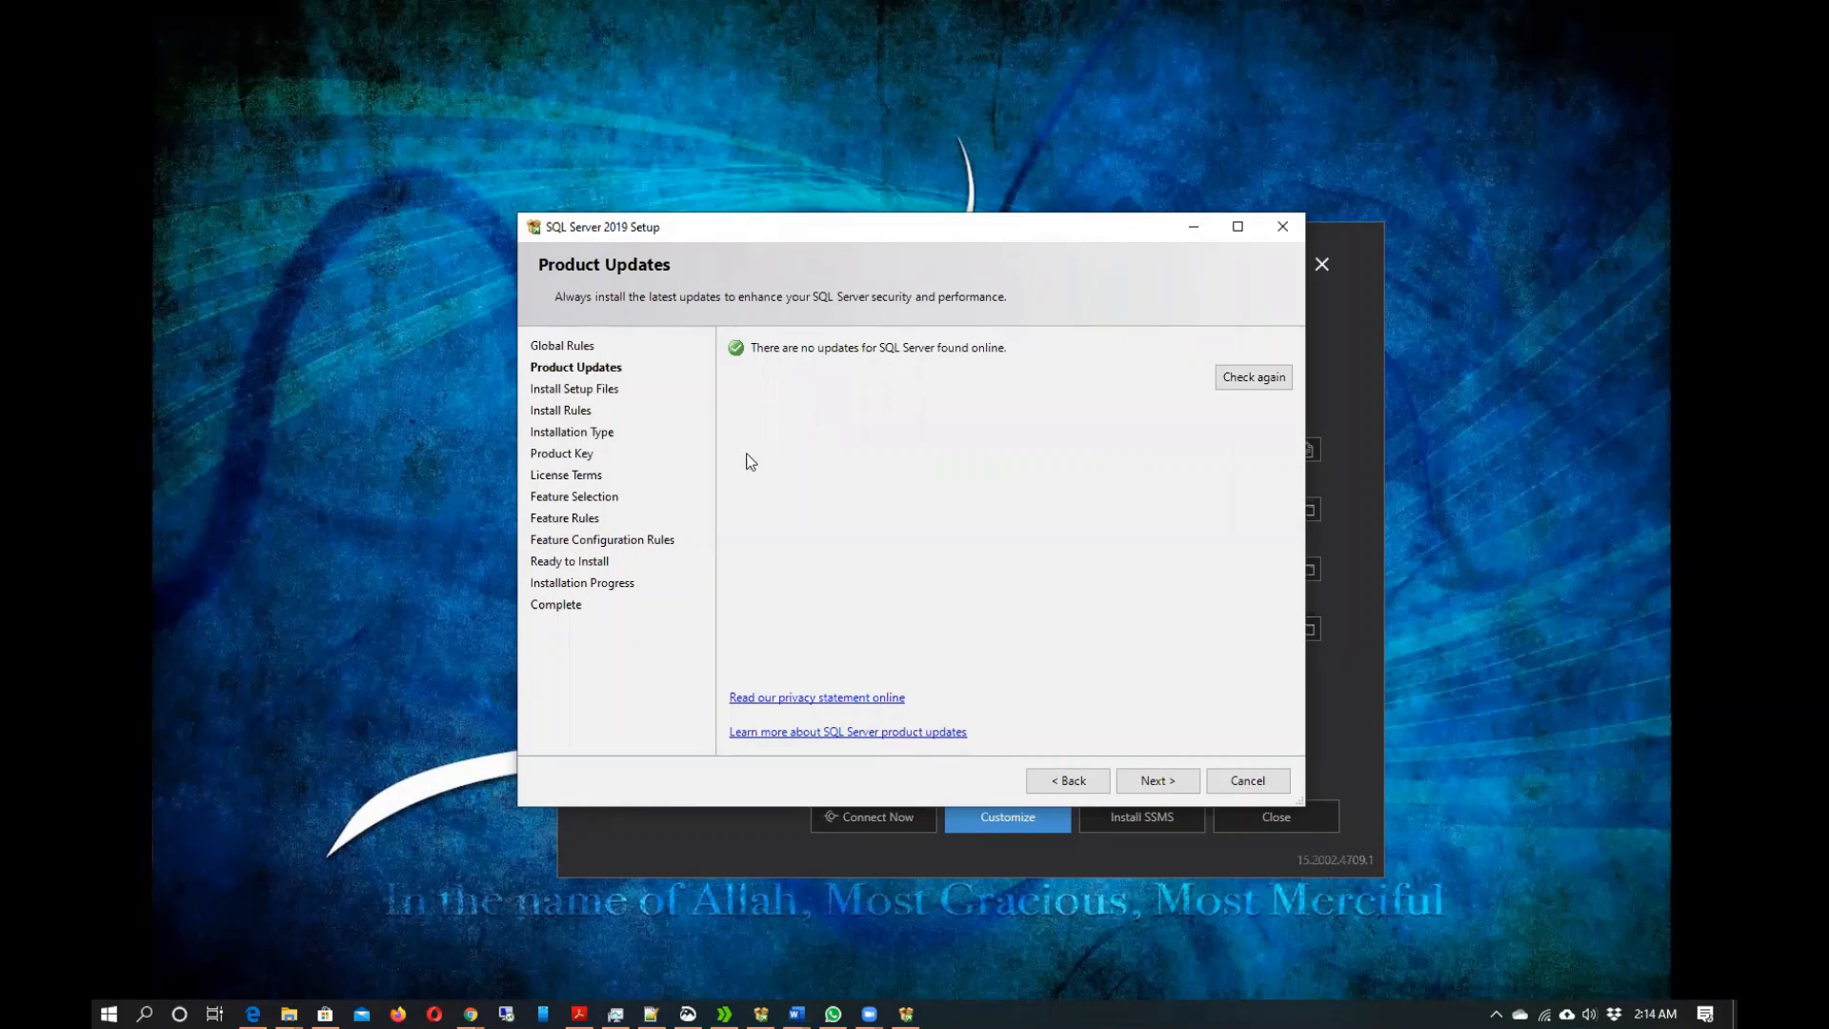
{"action": "left_click", "coordinate": [1158, 780]}
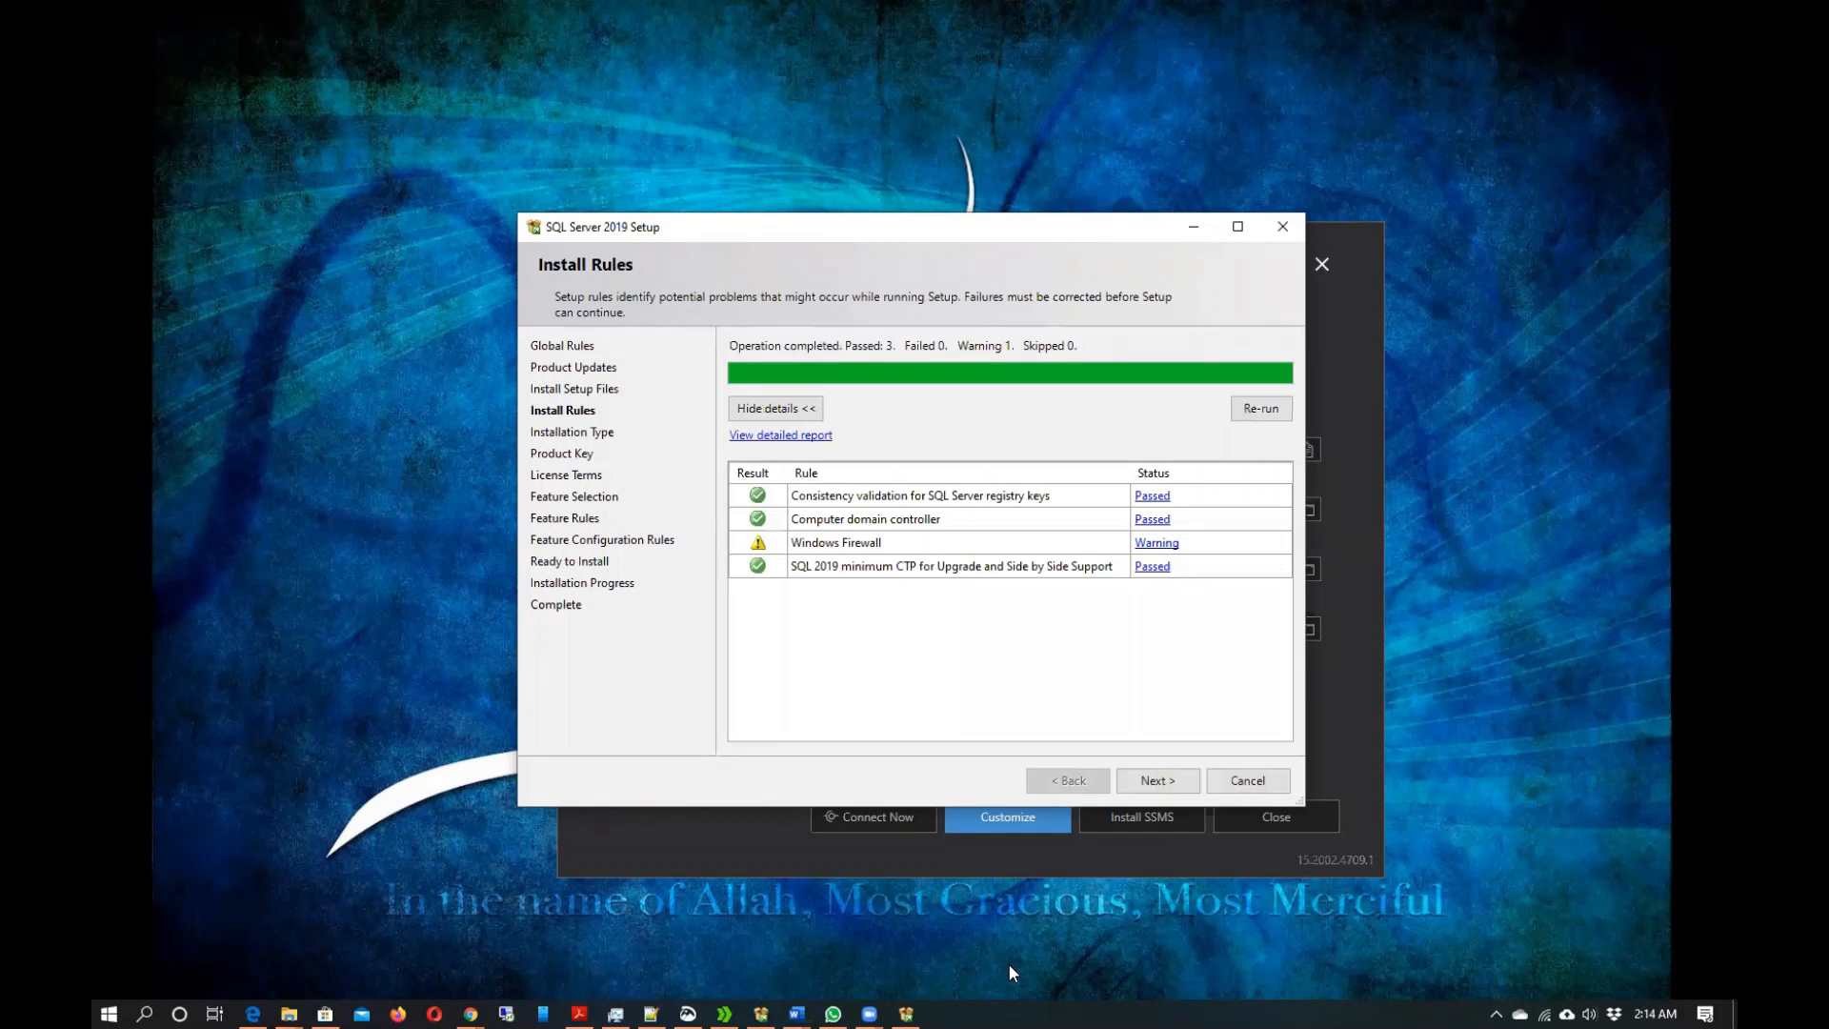
{"action": "mouse_move", "coordinate": [701, 445]}
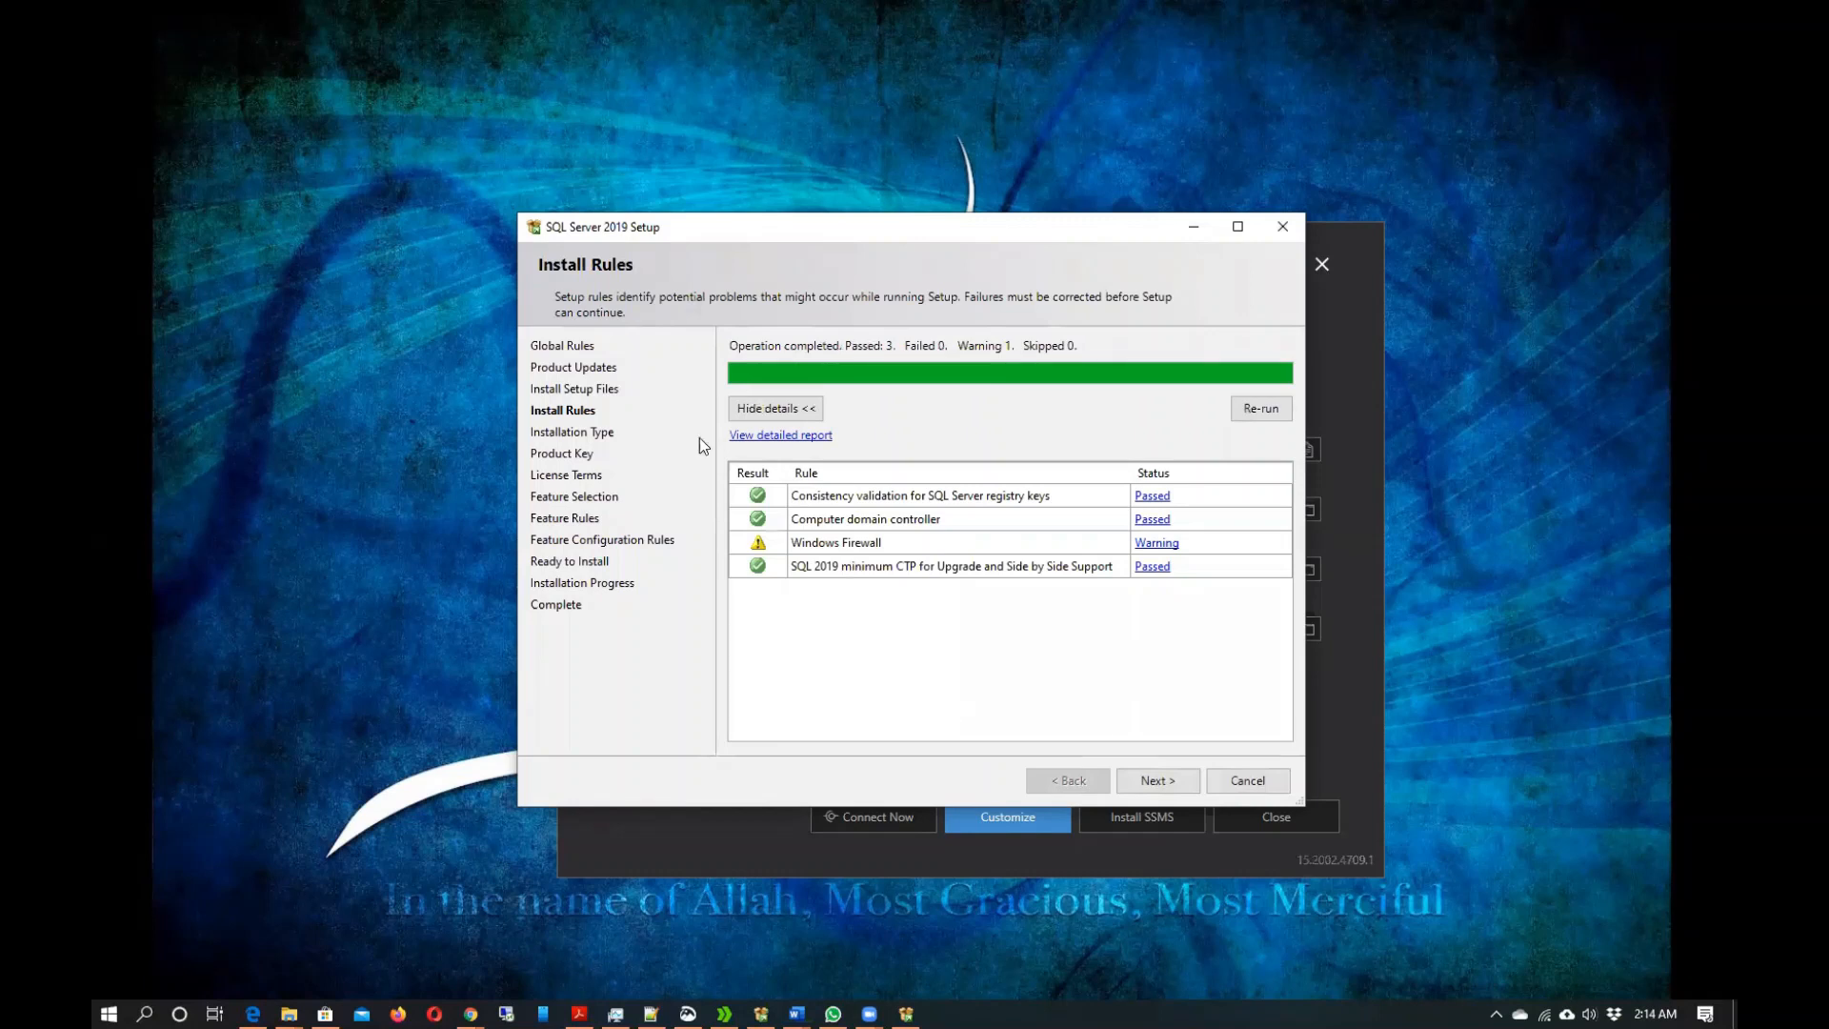
{"action": "mouse_move", "coordinate": [1142, 778]}
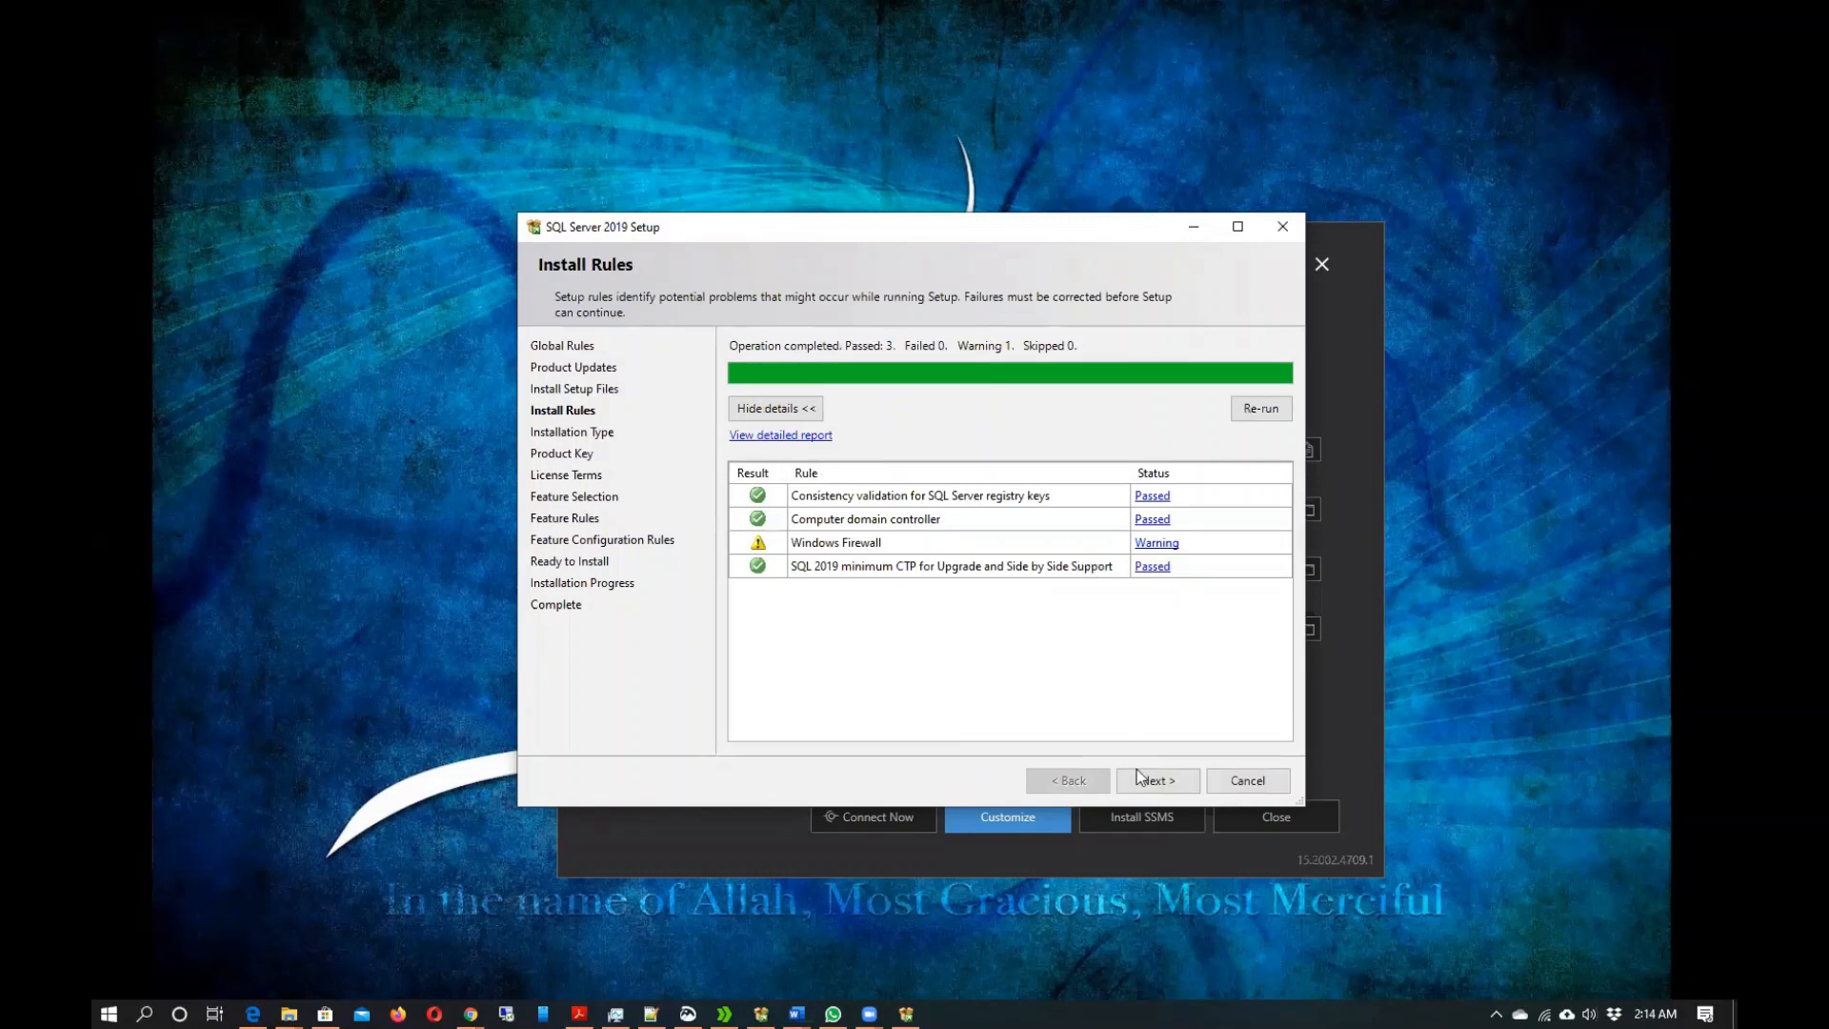
{"action": "left_click", "coordinate": [1157, 780]}
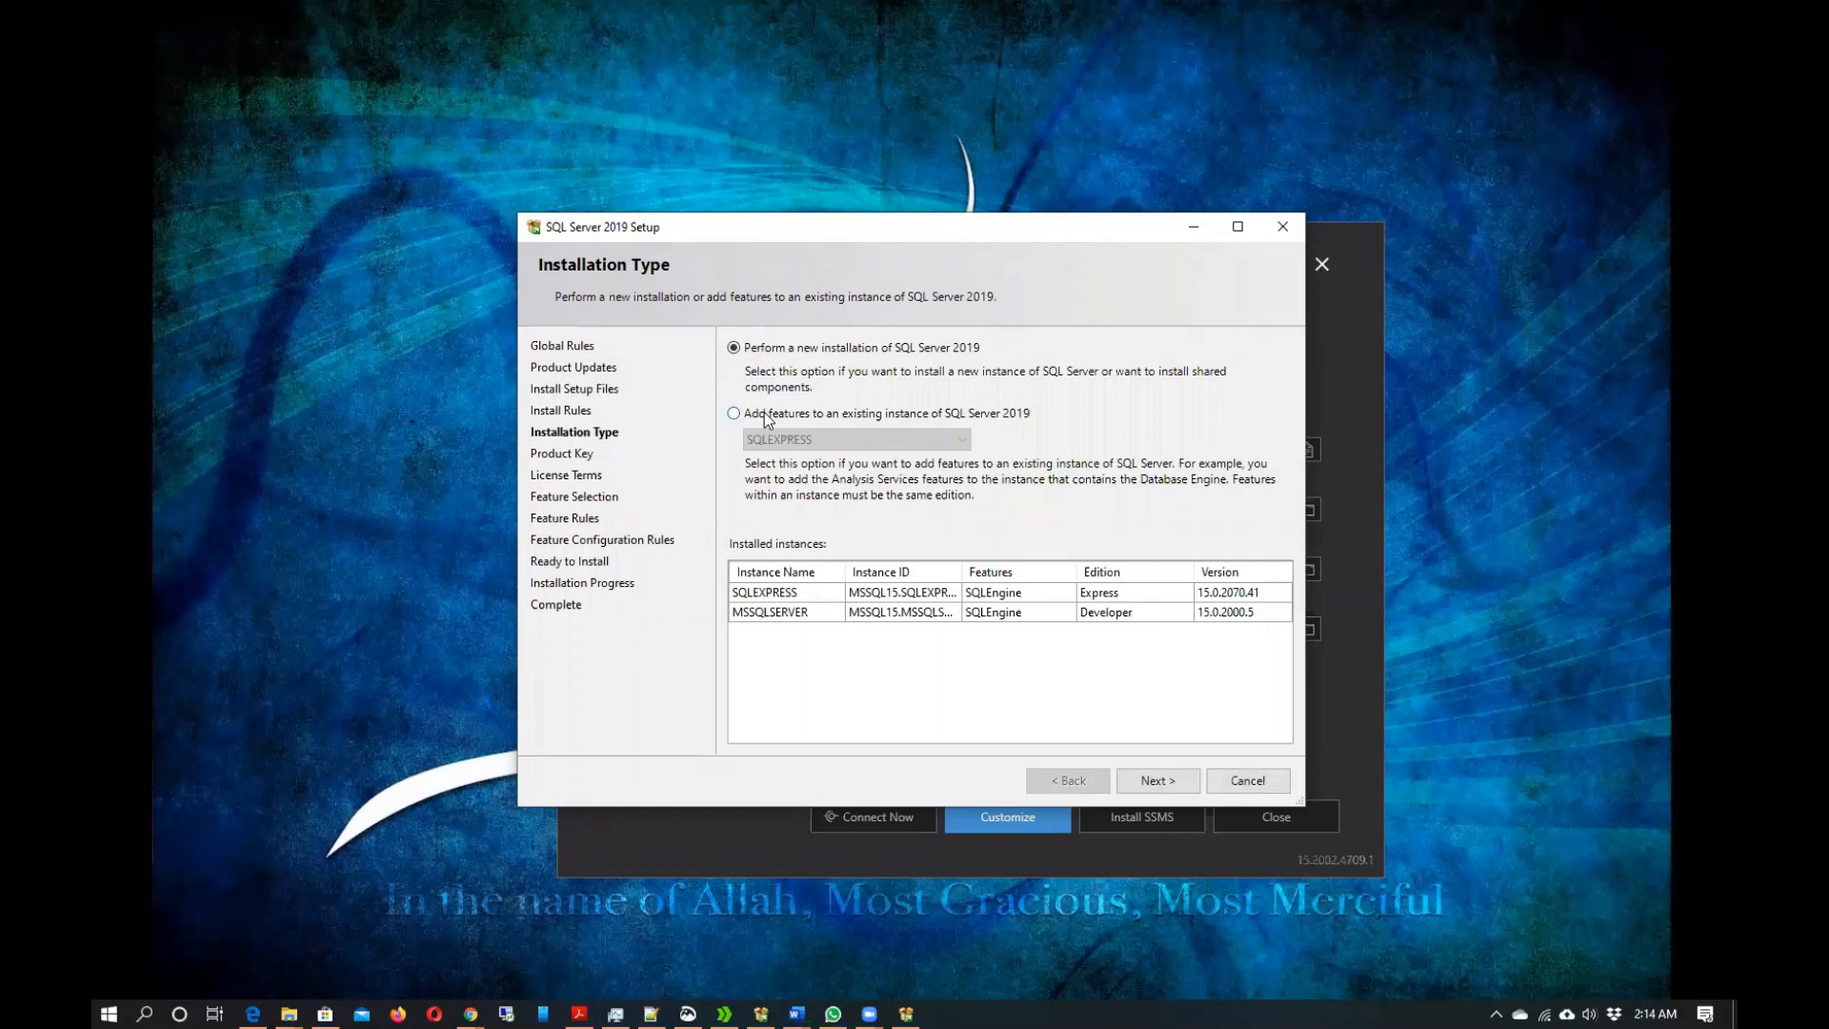
{"action": "mouse_move", "coordinate": [863, 421]}
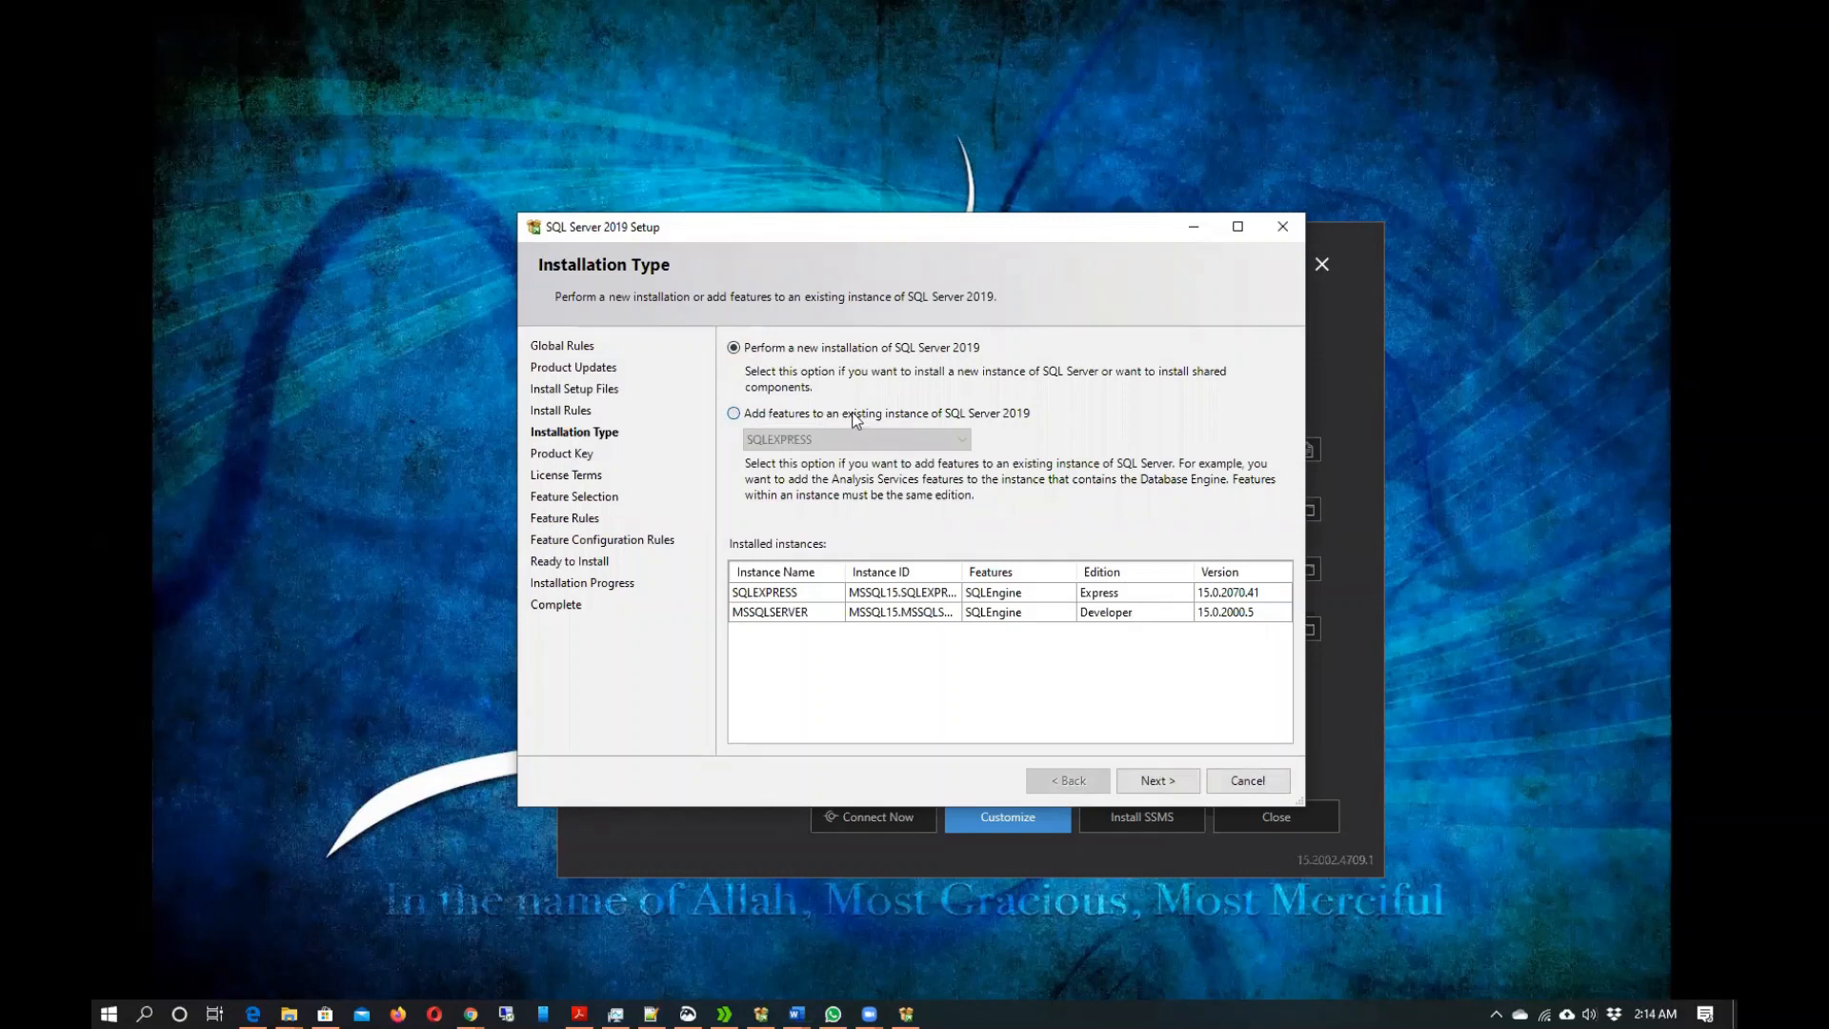
Add features to the existing MSSQLSERVER instance and continue to Feature Selection.
{"action": "left_click", "coordinate": [733, 413]}
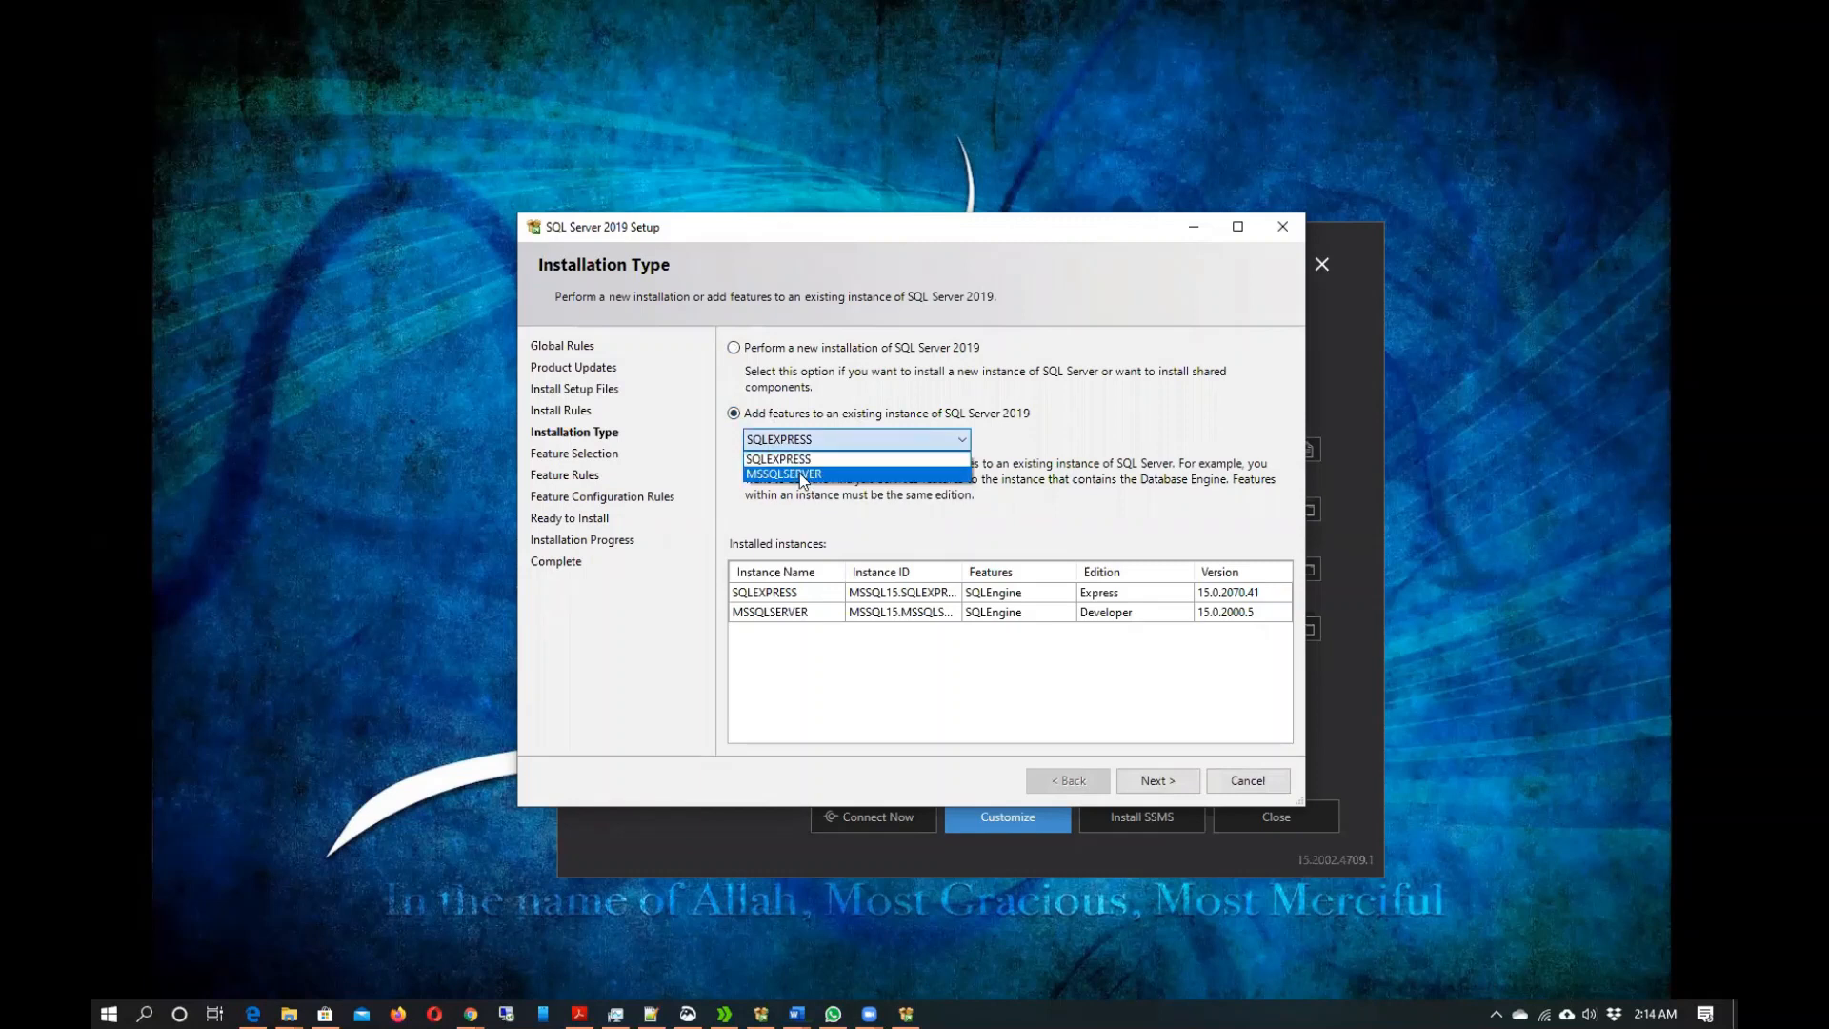
{"action": "left_click", "coordinate": [783, 473]}
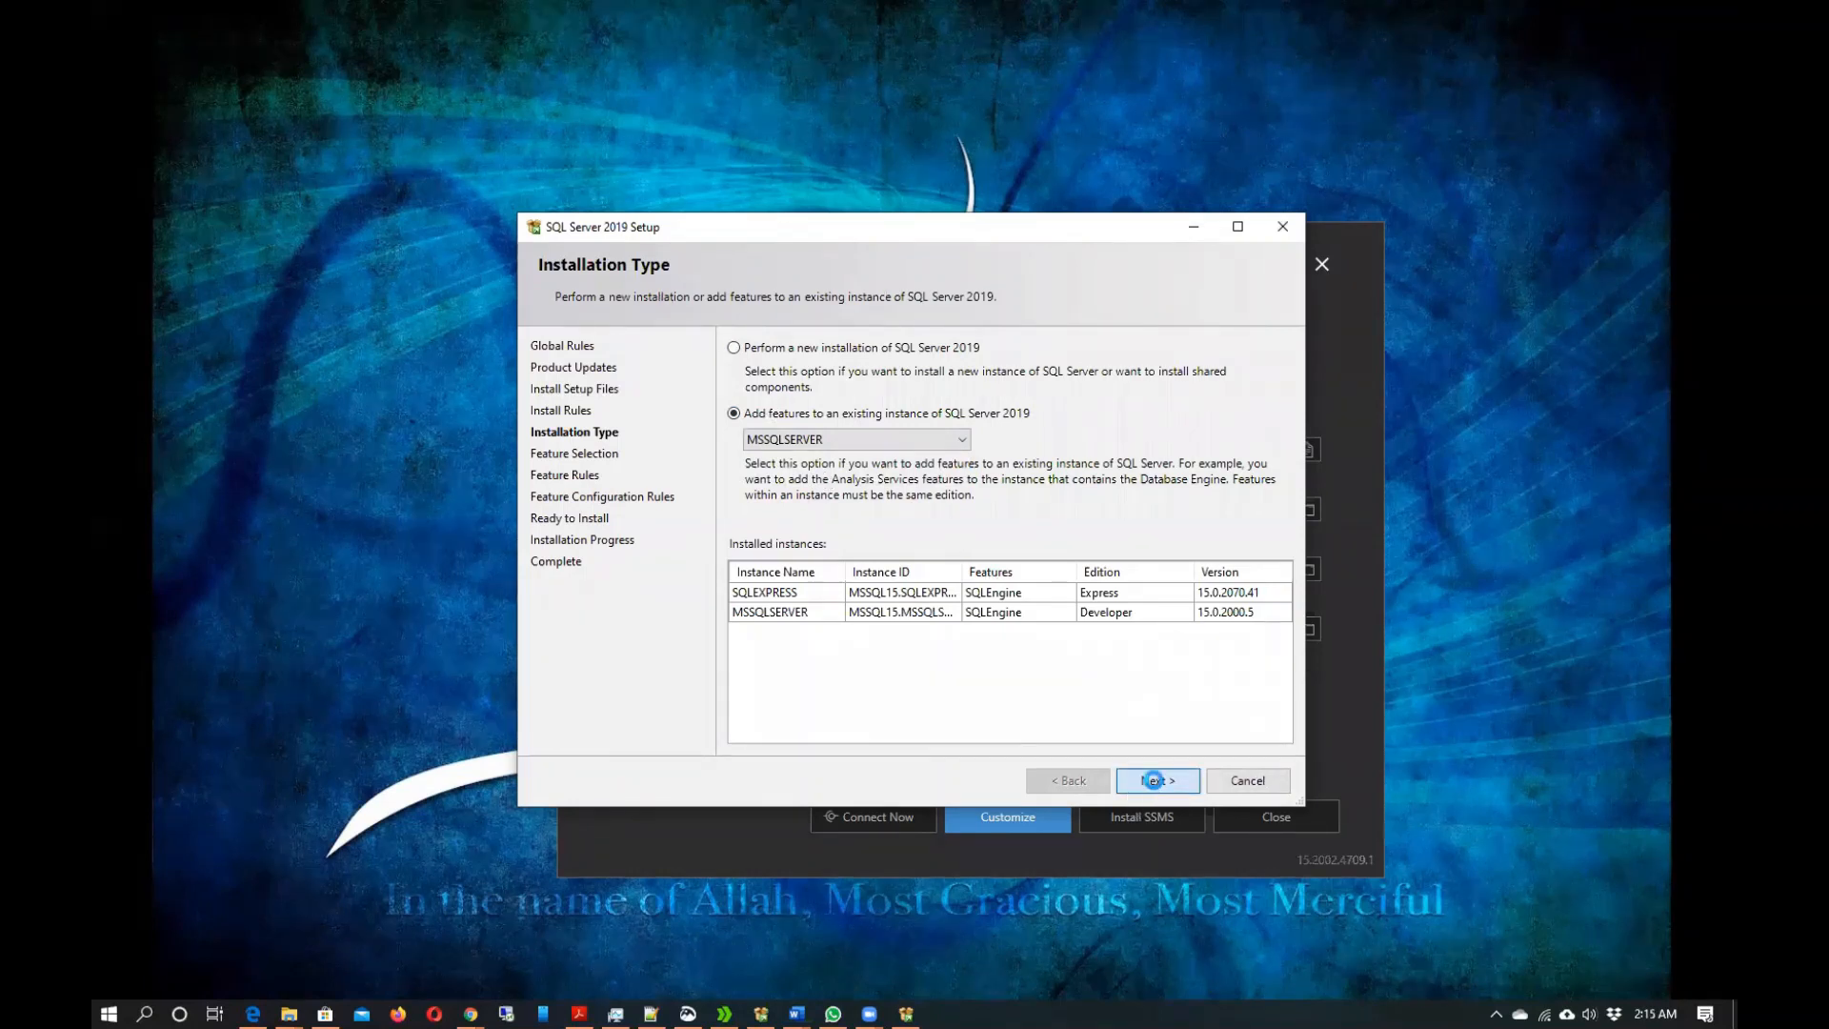
{"action": "left_click", "coordinate": [1157, 780]}
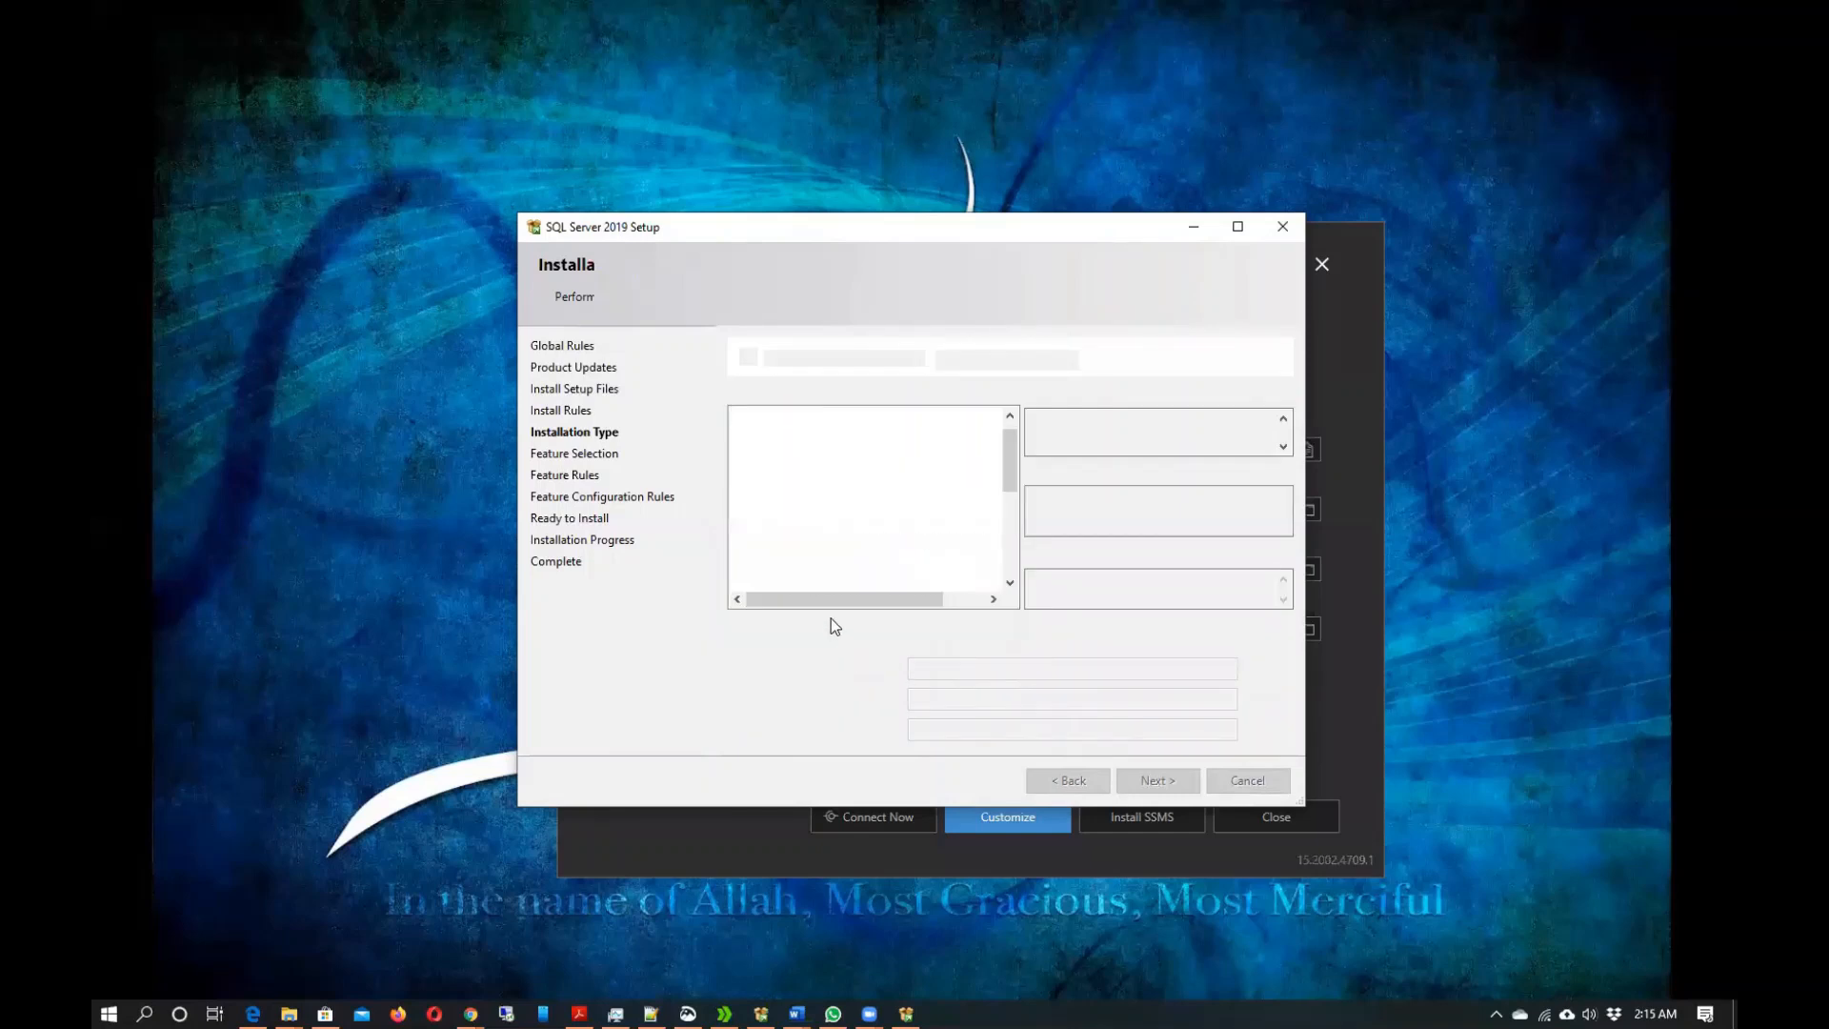
Tick Analysis Services in the Features list and continue to Feature Rules.
{"action": "left_click", "coordinate": [1158, 780]}
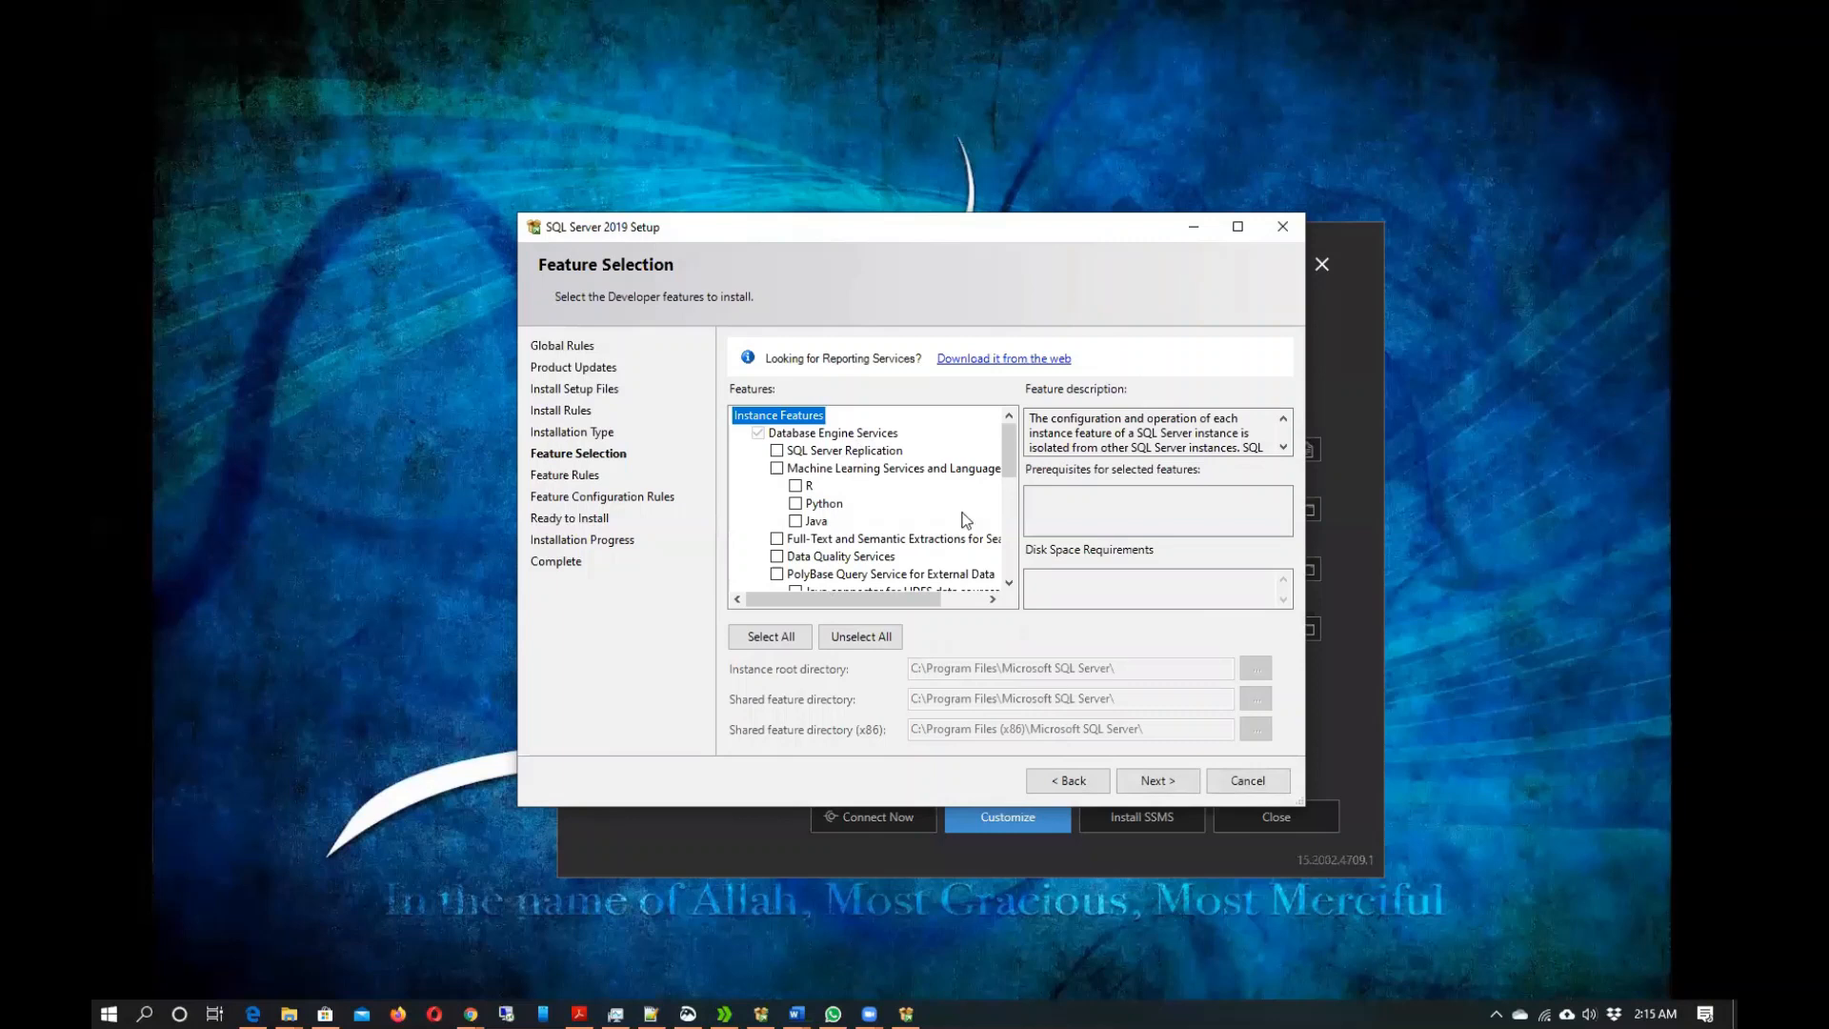
{"action": "scroll", "scroll_direction": "down", "scroll_amount": 3}
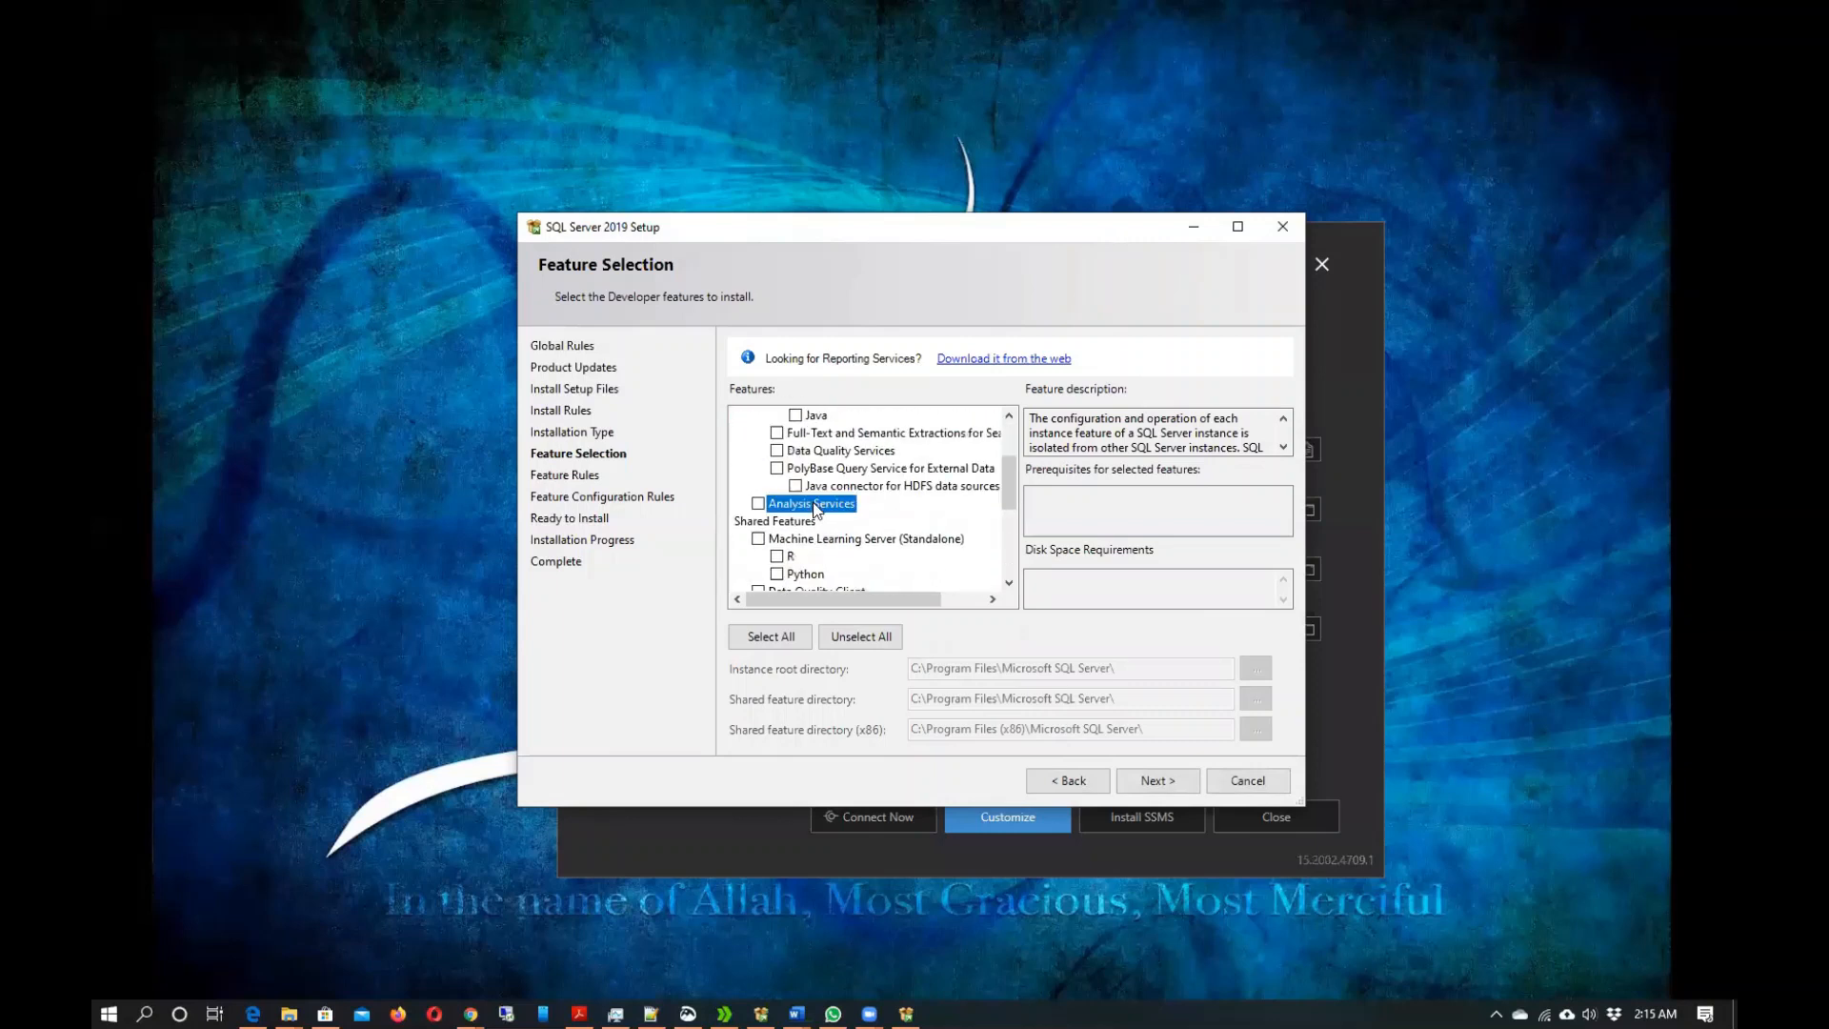
{"action": "left_click", "coordinate": [758, 504]}
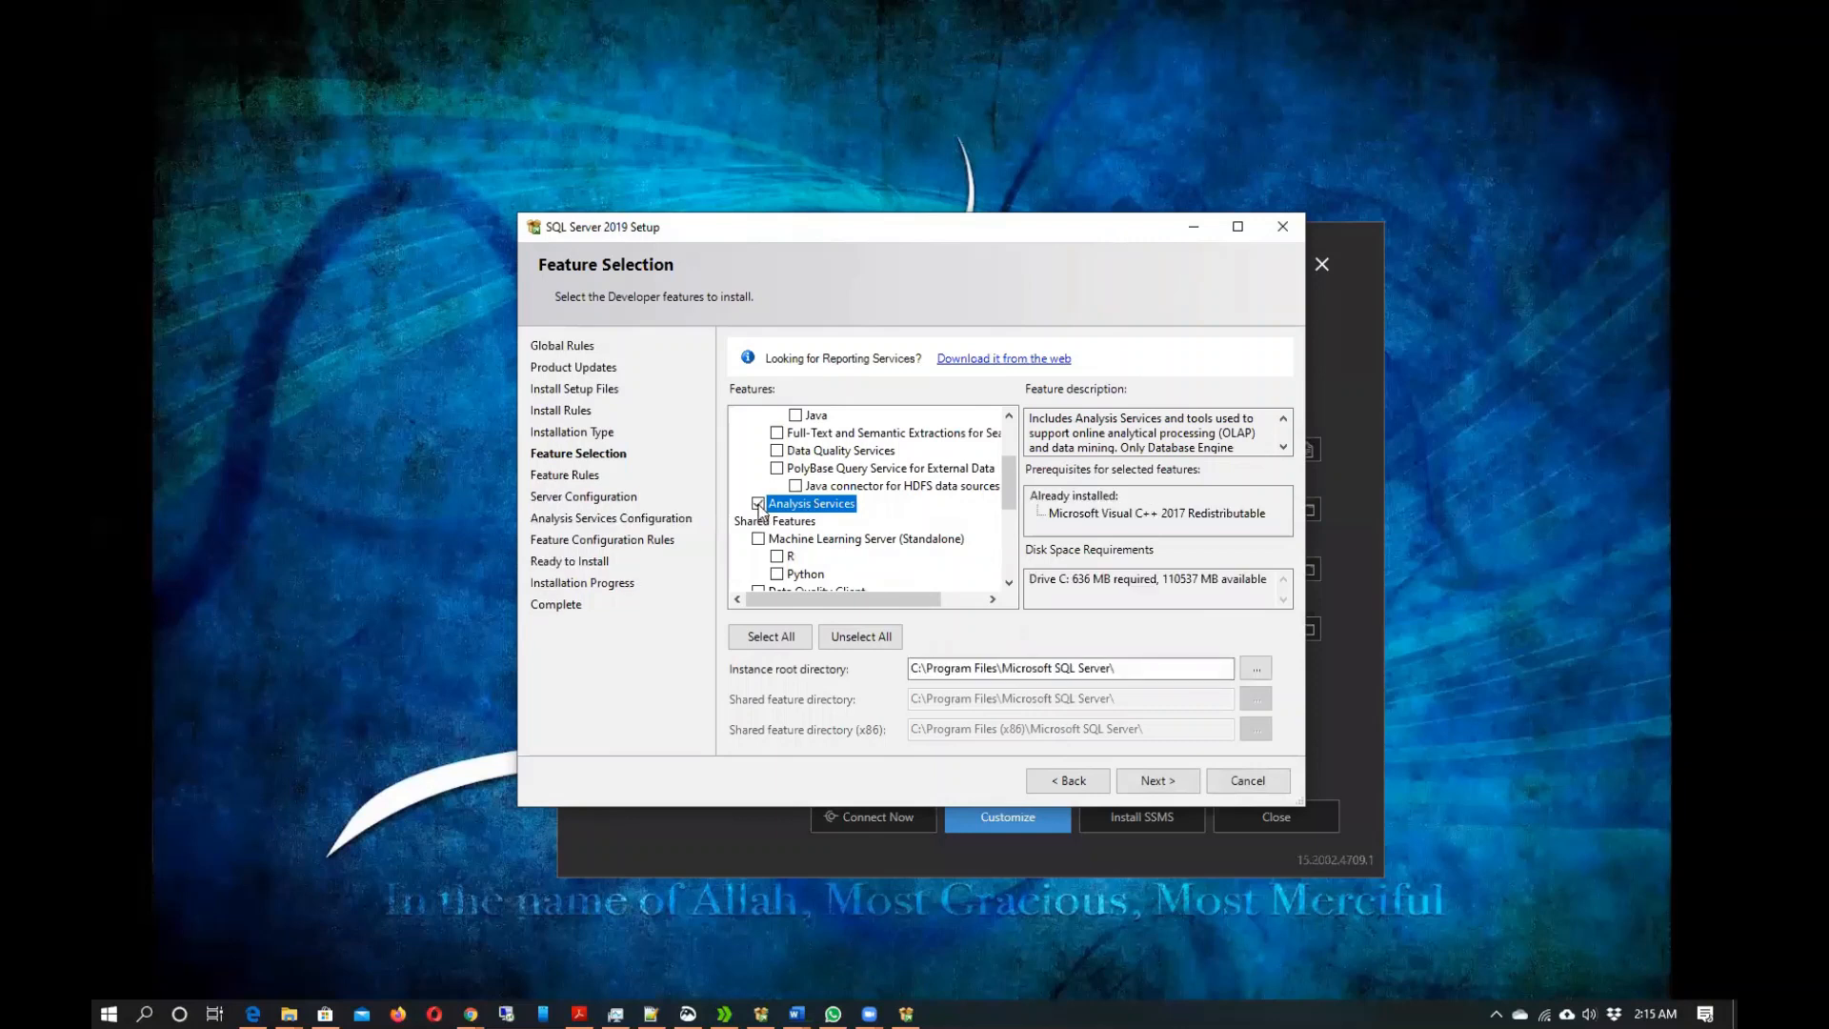
{"action": "left_click", "coordinate": [760, 503]}
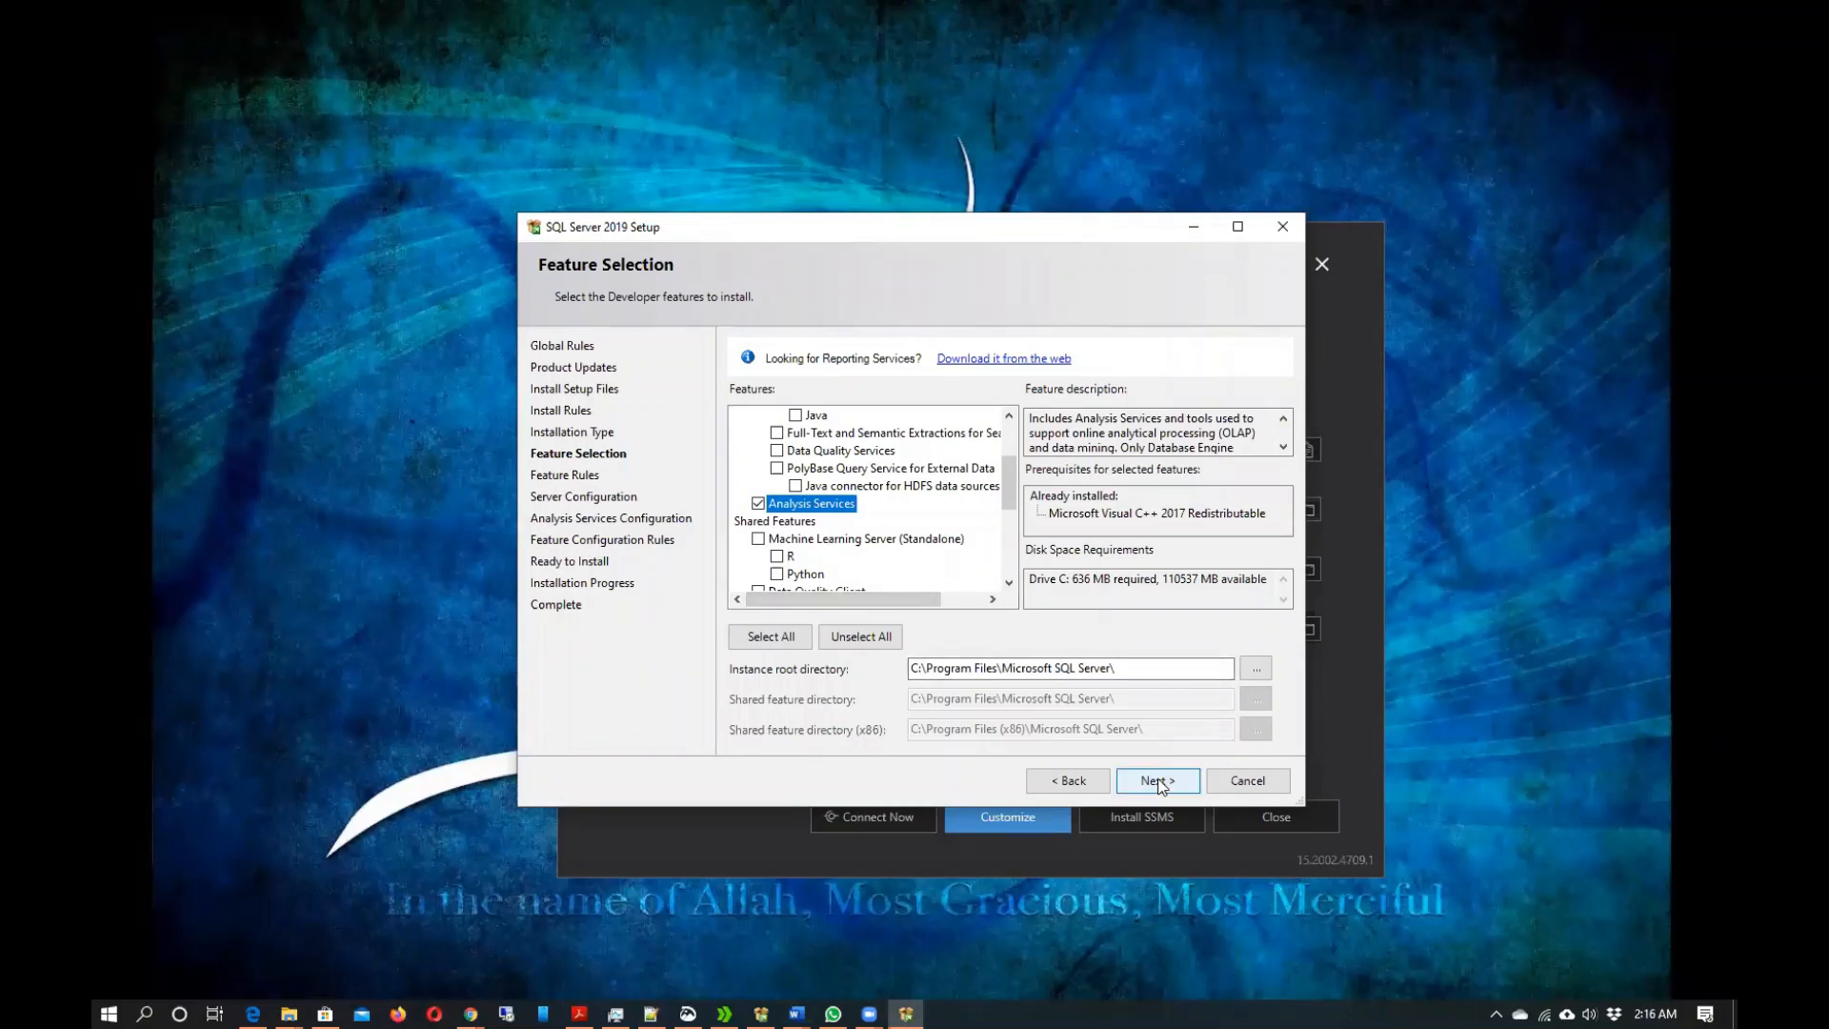
{"action": "left_click", "coordinate": [1157, 780]}
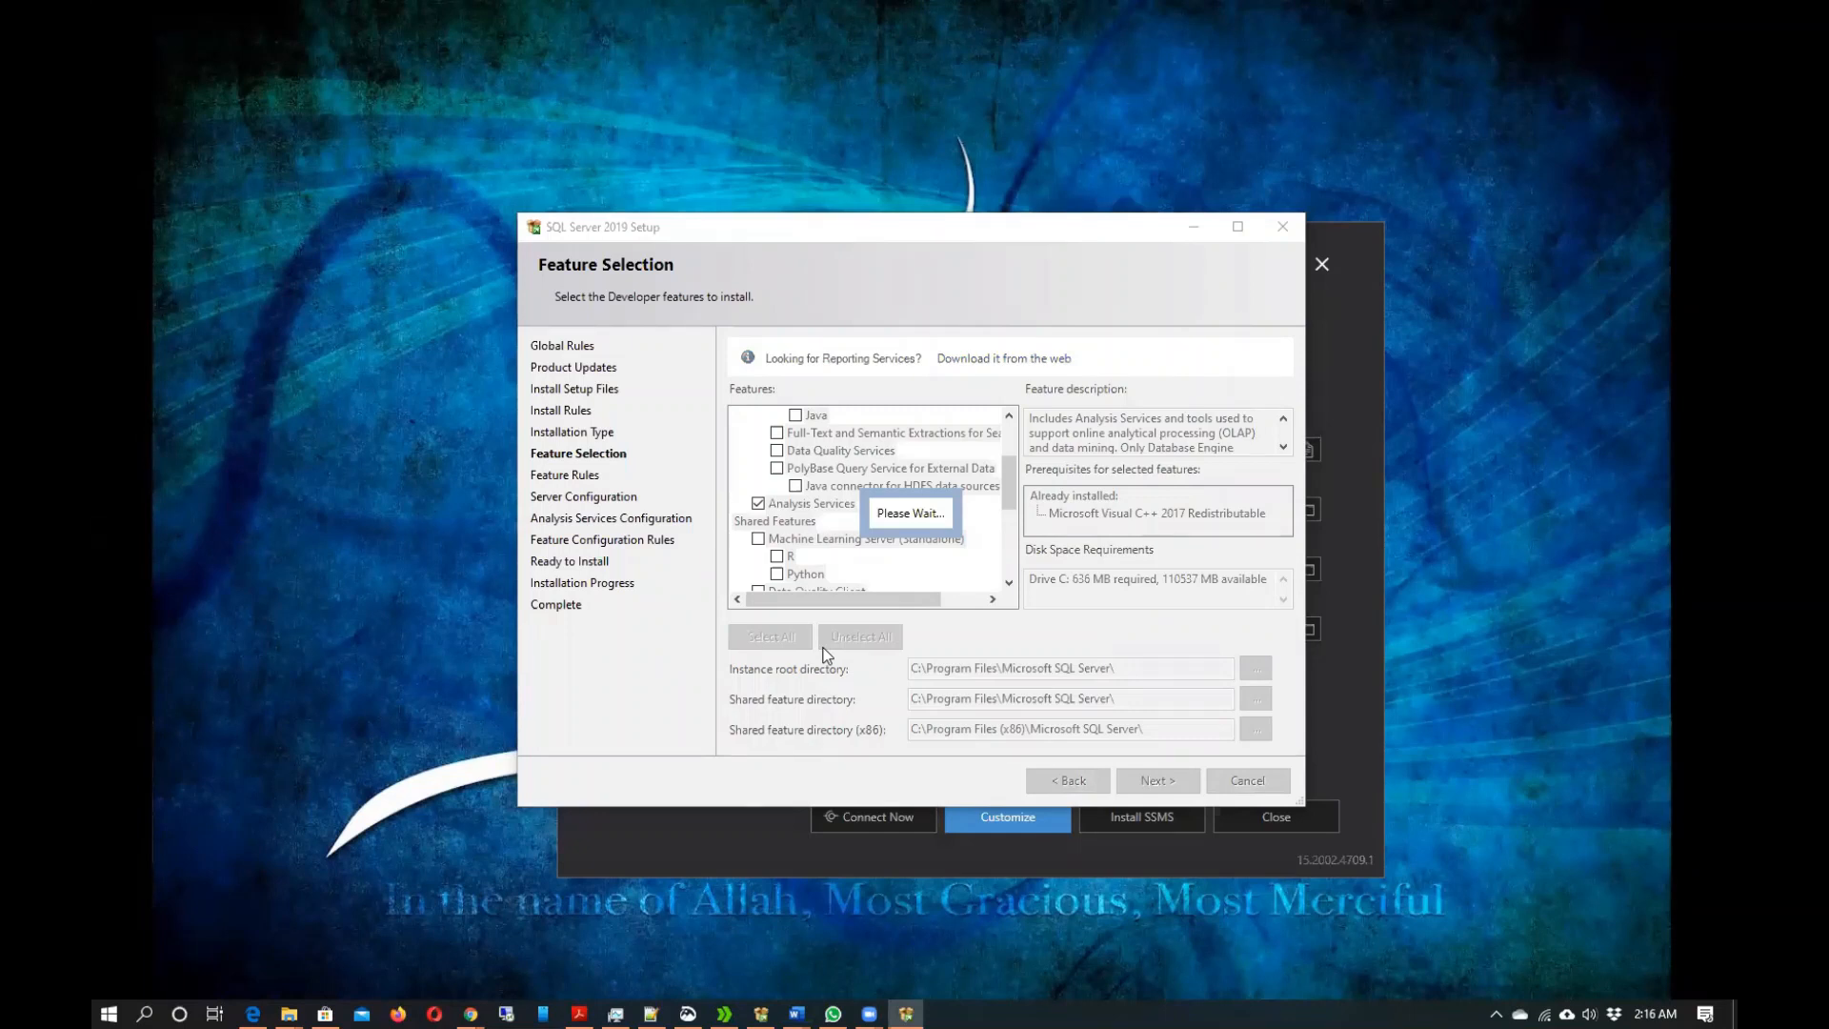
{"action": "left_click", "coordinate": [1158, 780]}
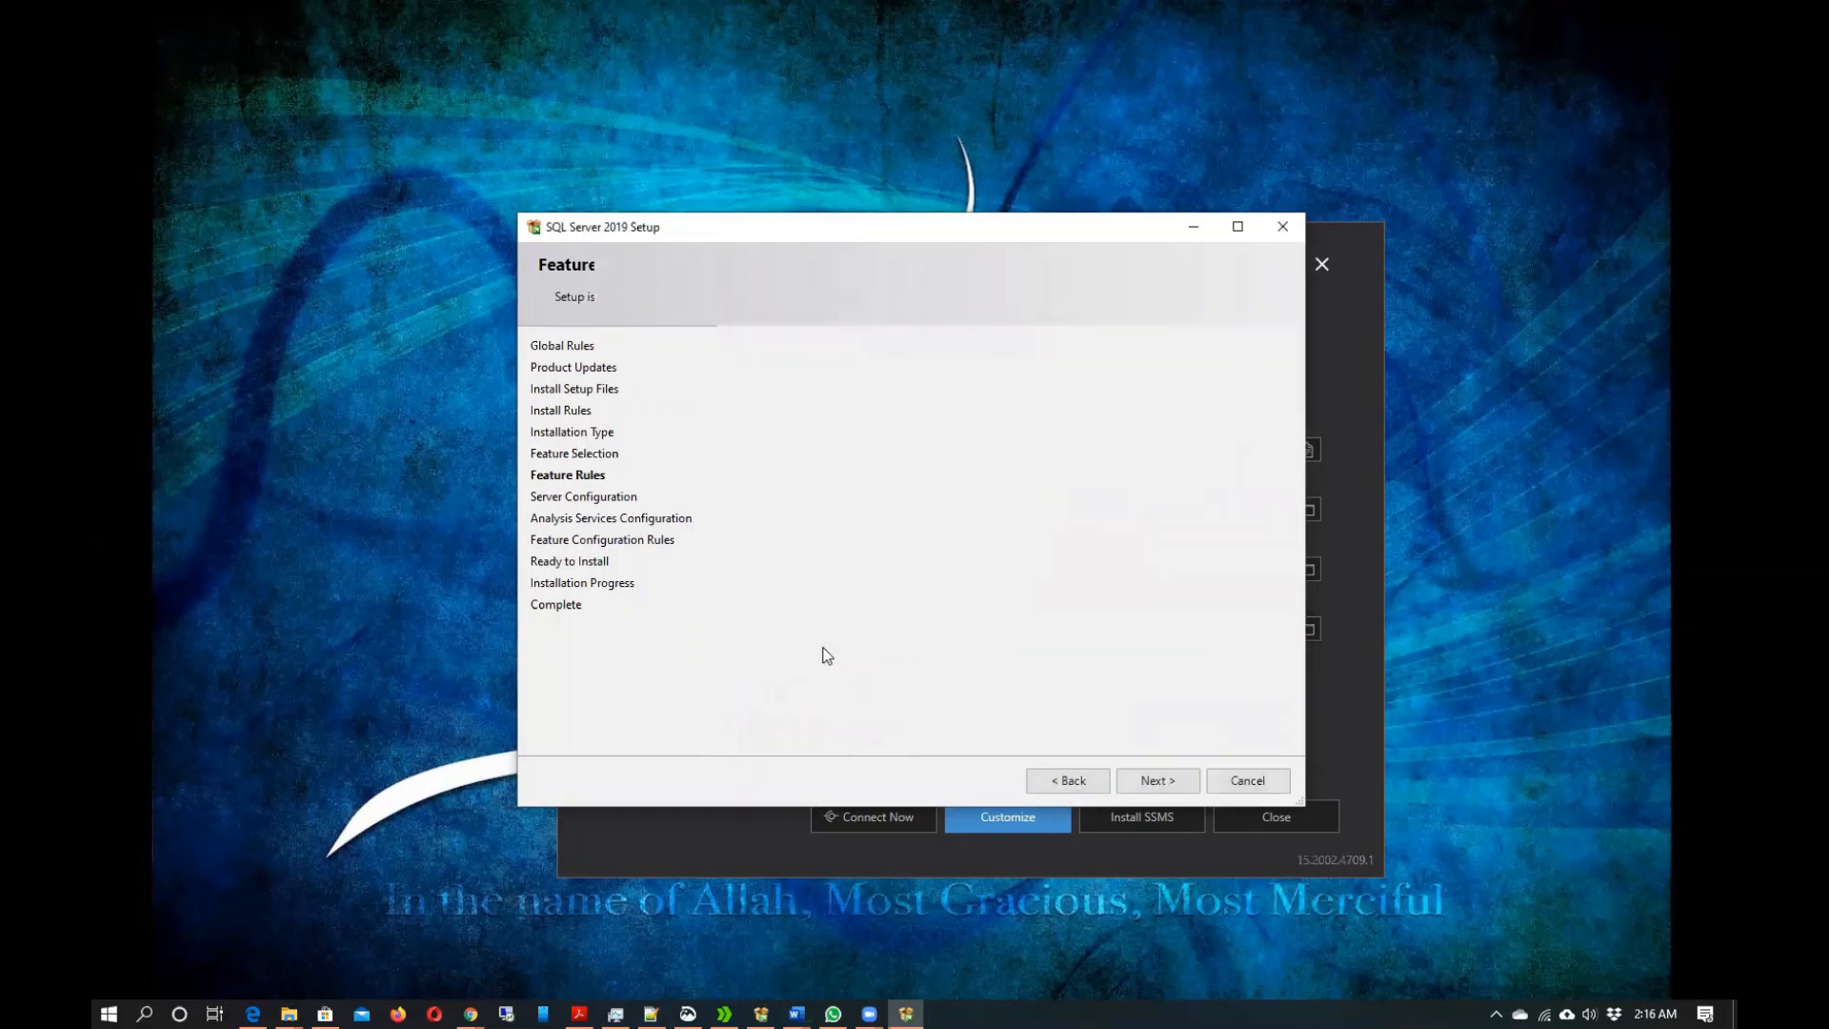
Set the Analysis Services service account to NT Service\MSSQLServerOLAPService and continue.
{"action": "left_click", "coordinate": [1157, 780]}
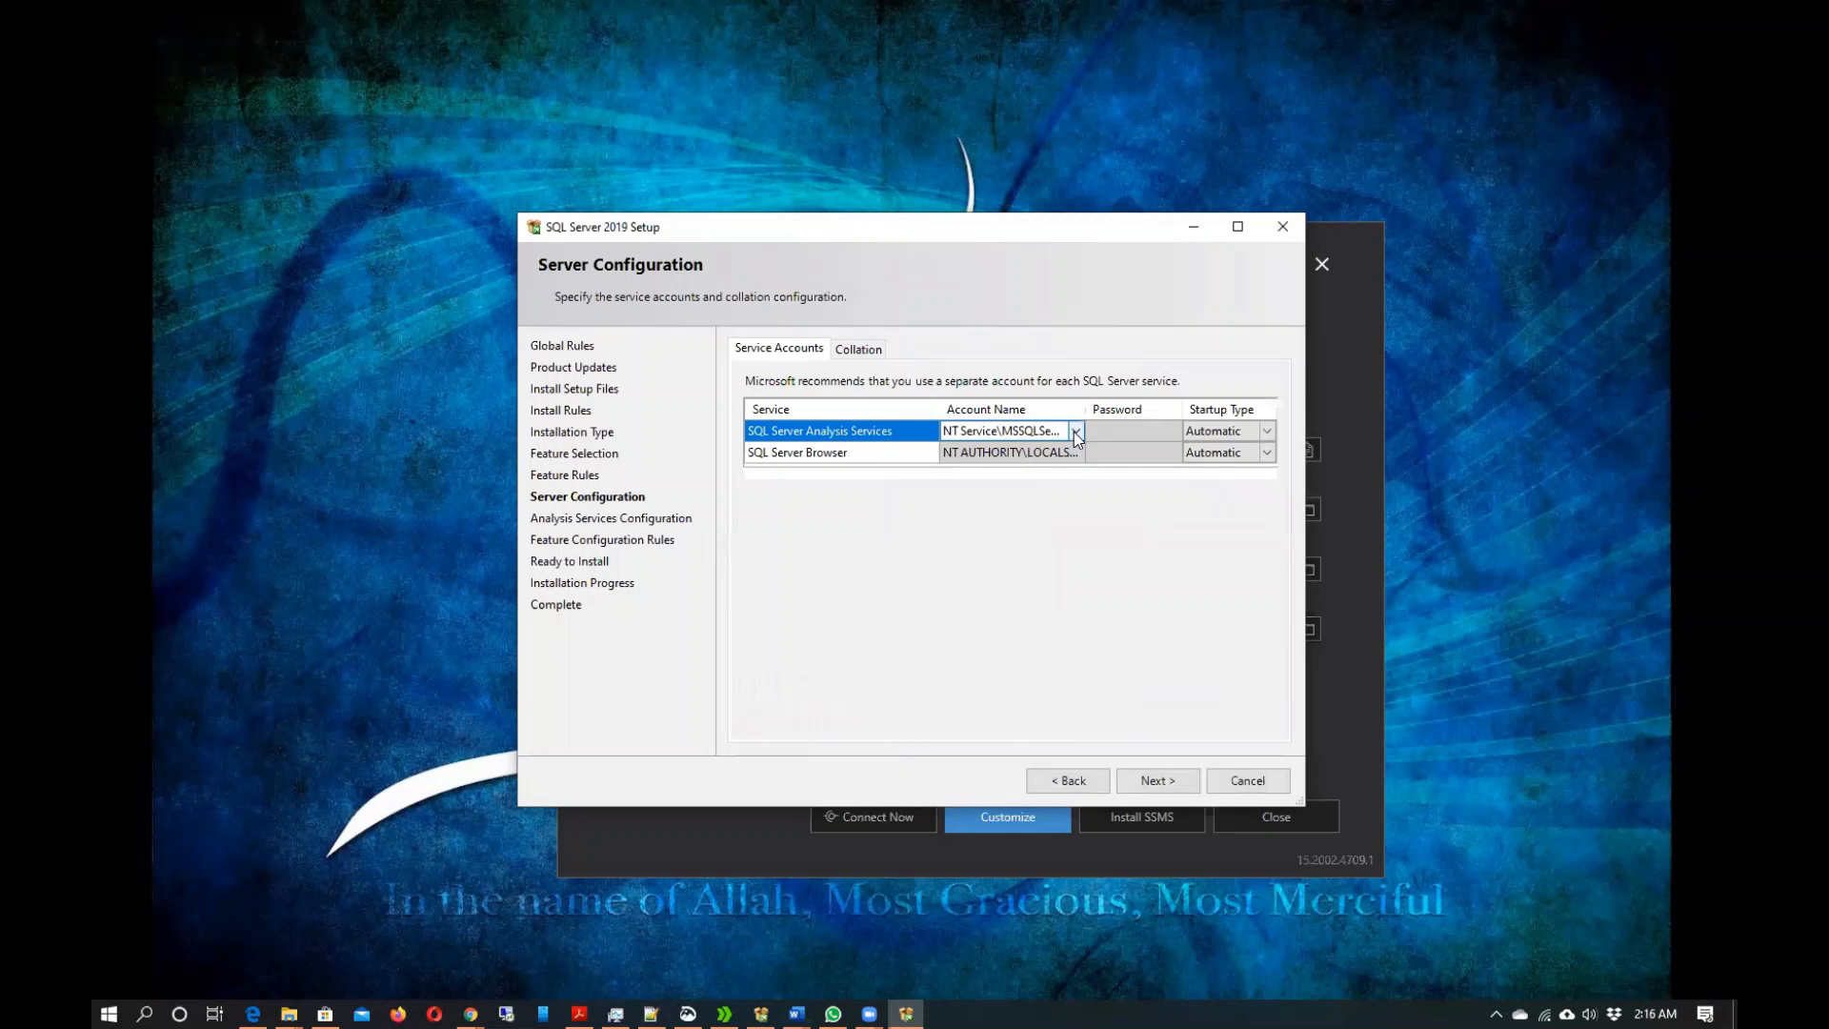
{"action": "left_click", "coordinate": [1075, 431]}
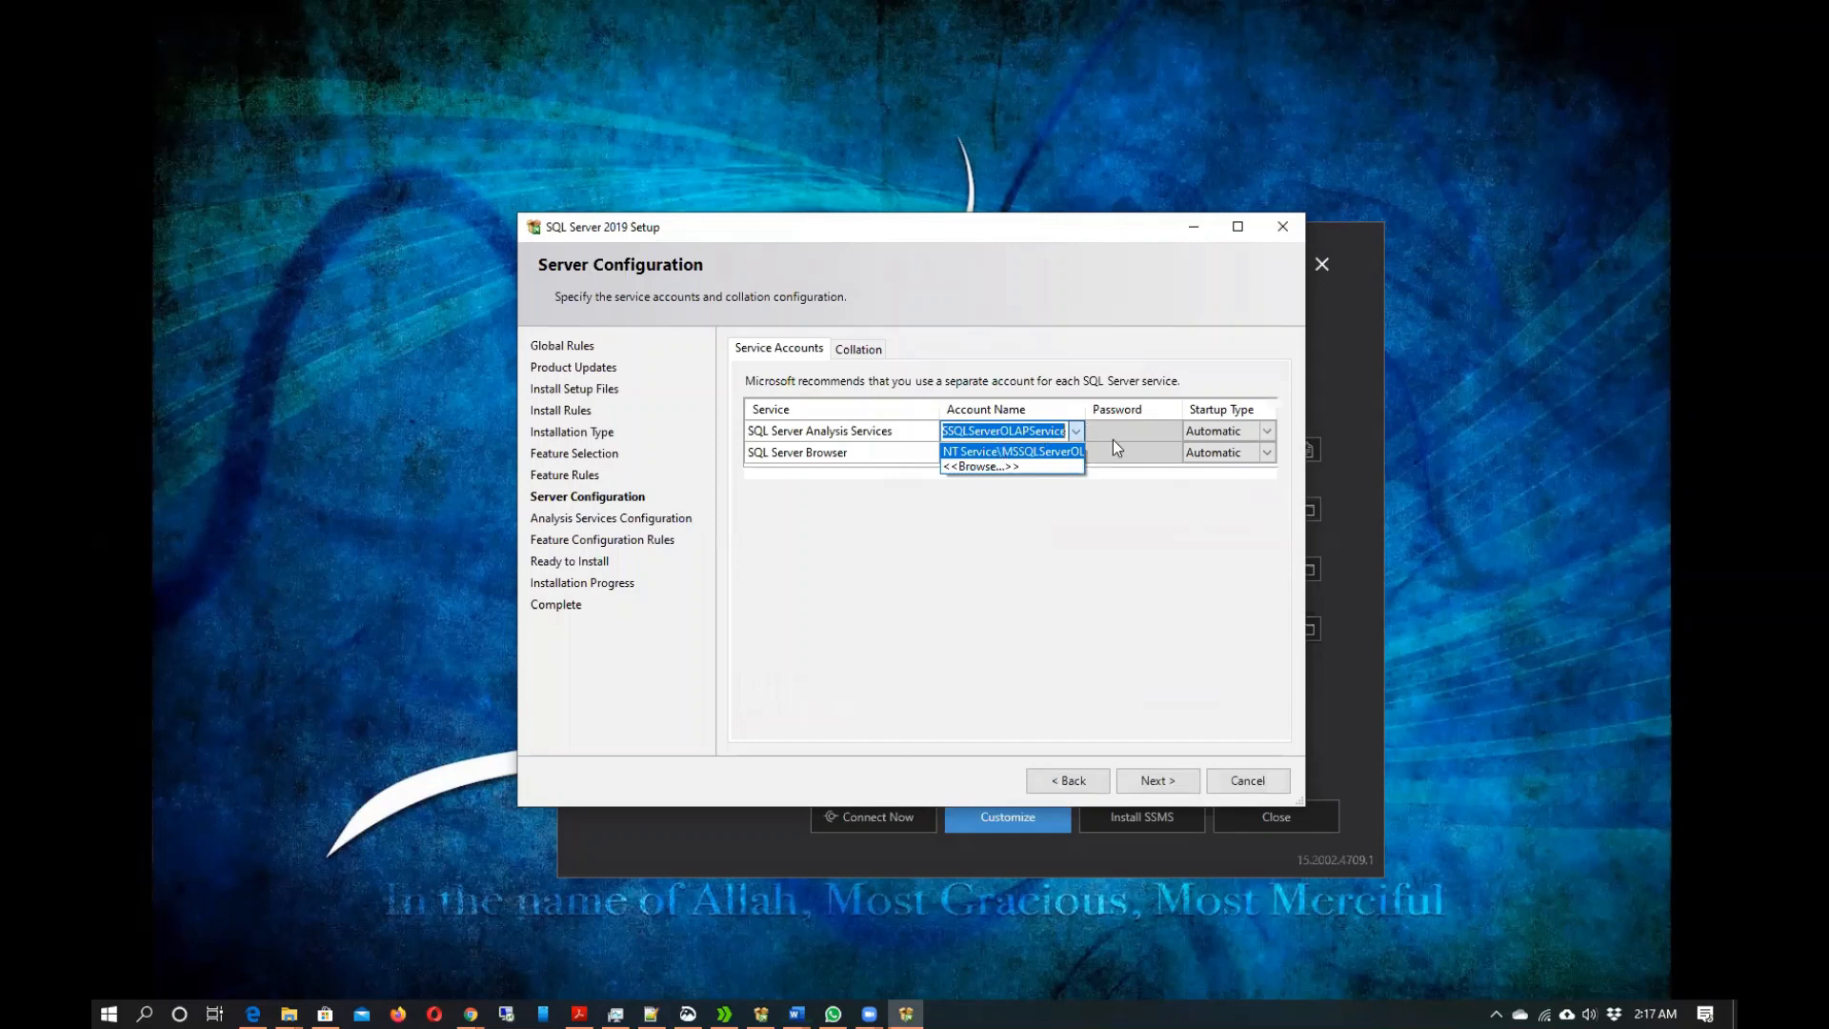
{"action": "left_click", "coordinate": [1011, 451]}
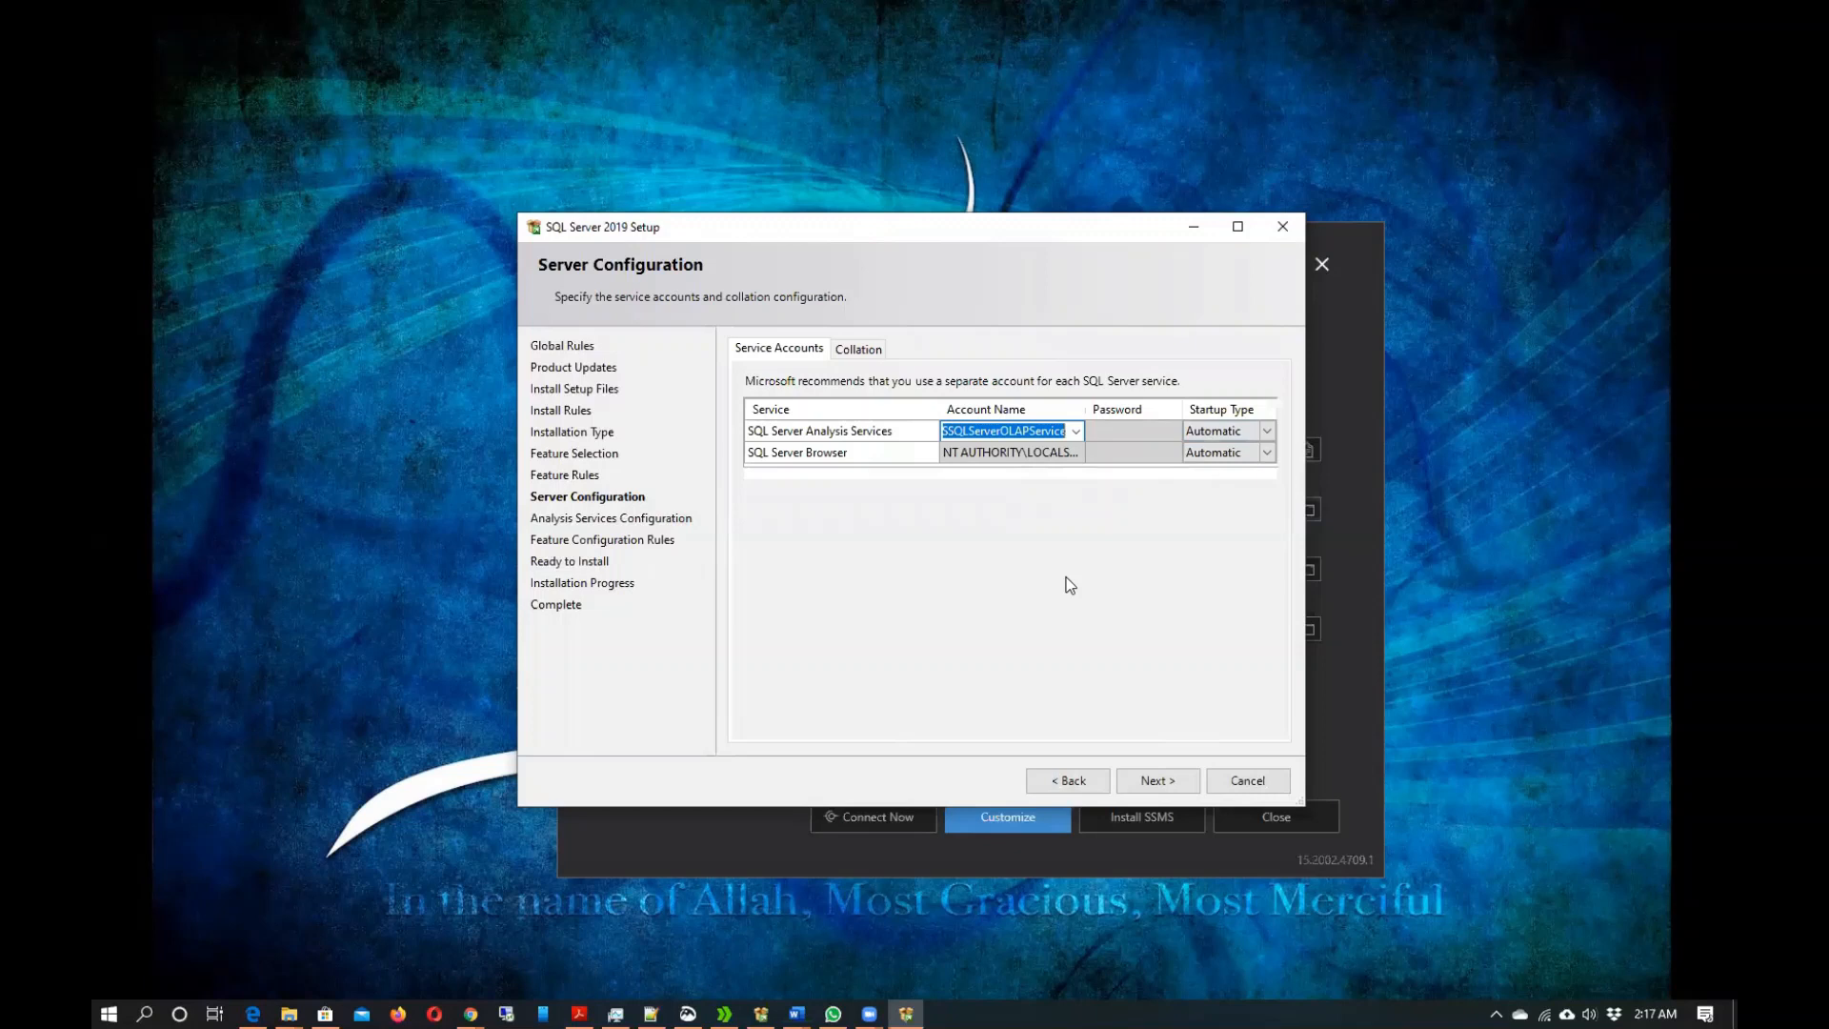
{"action": "left_click", "coordinate": [1158, 780]}
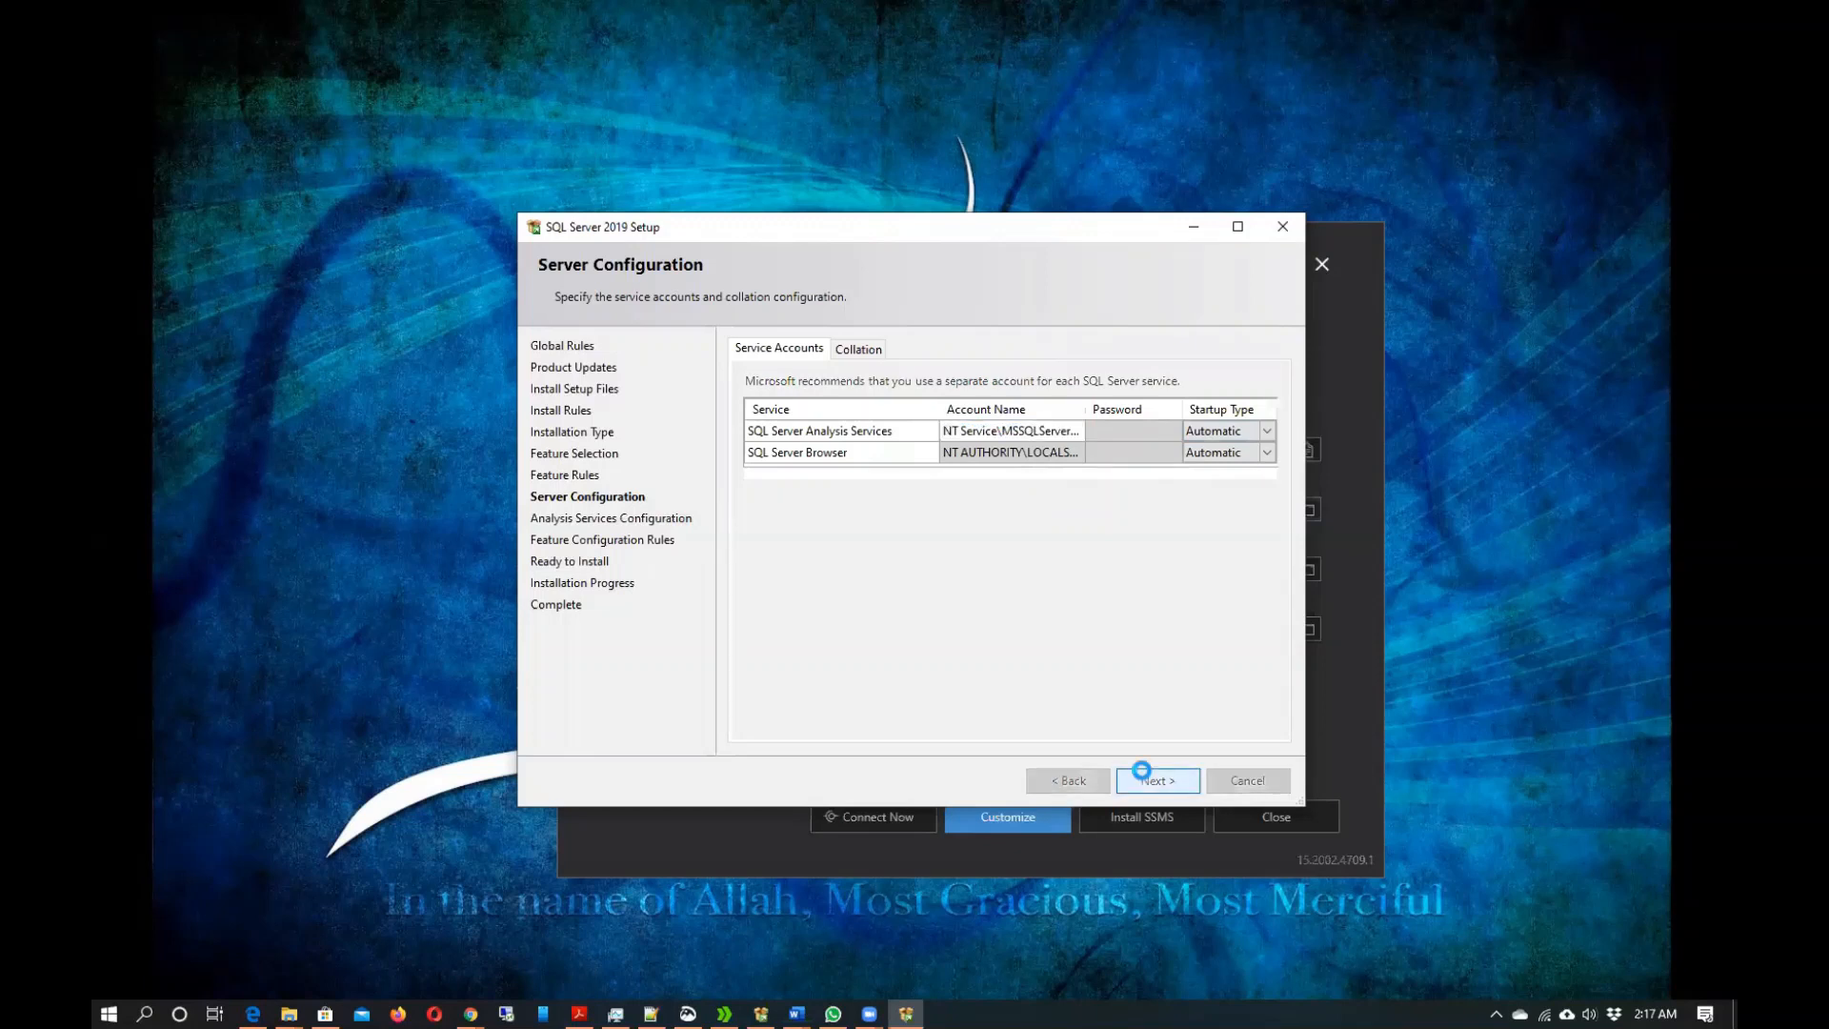
{"action": "left_click", "coordinate": [1158, 781]}
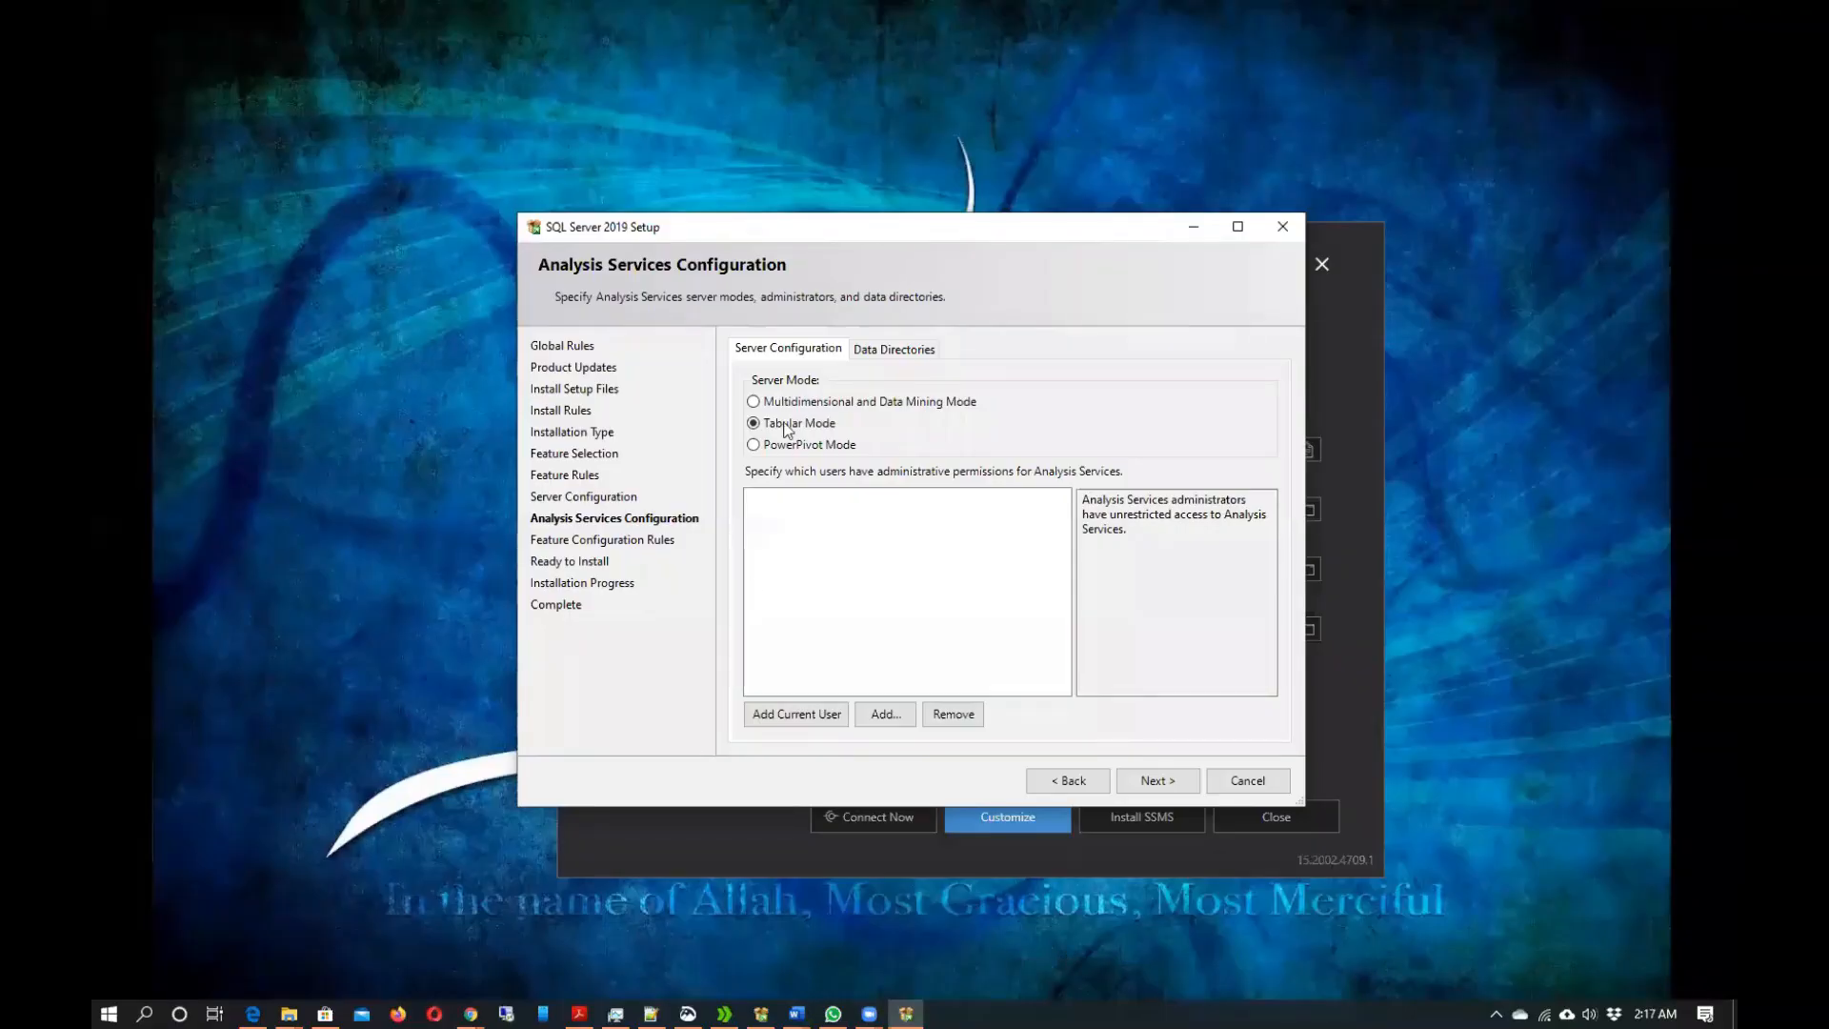
{"action": "mouse_move", "coordinate": [817, 407]}
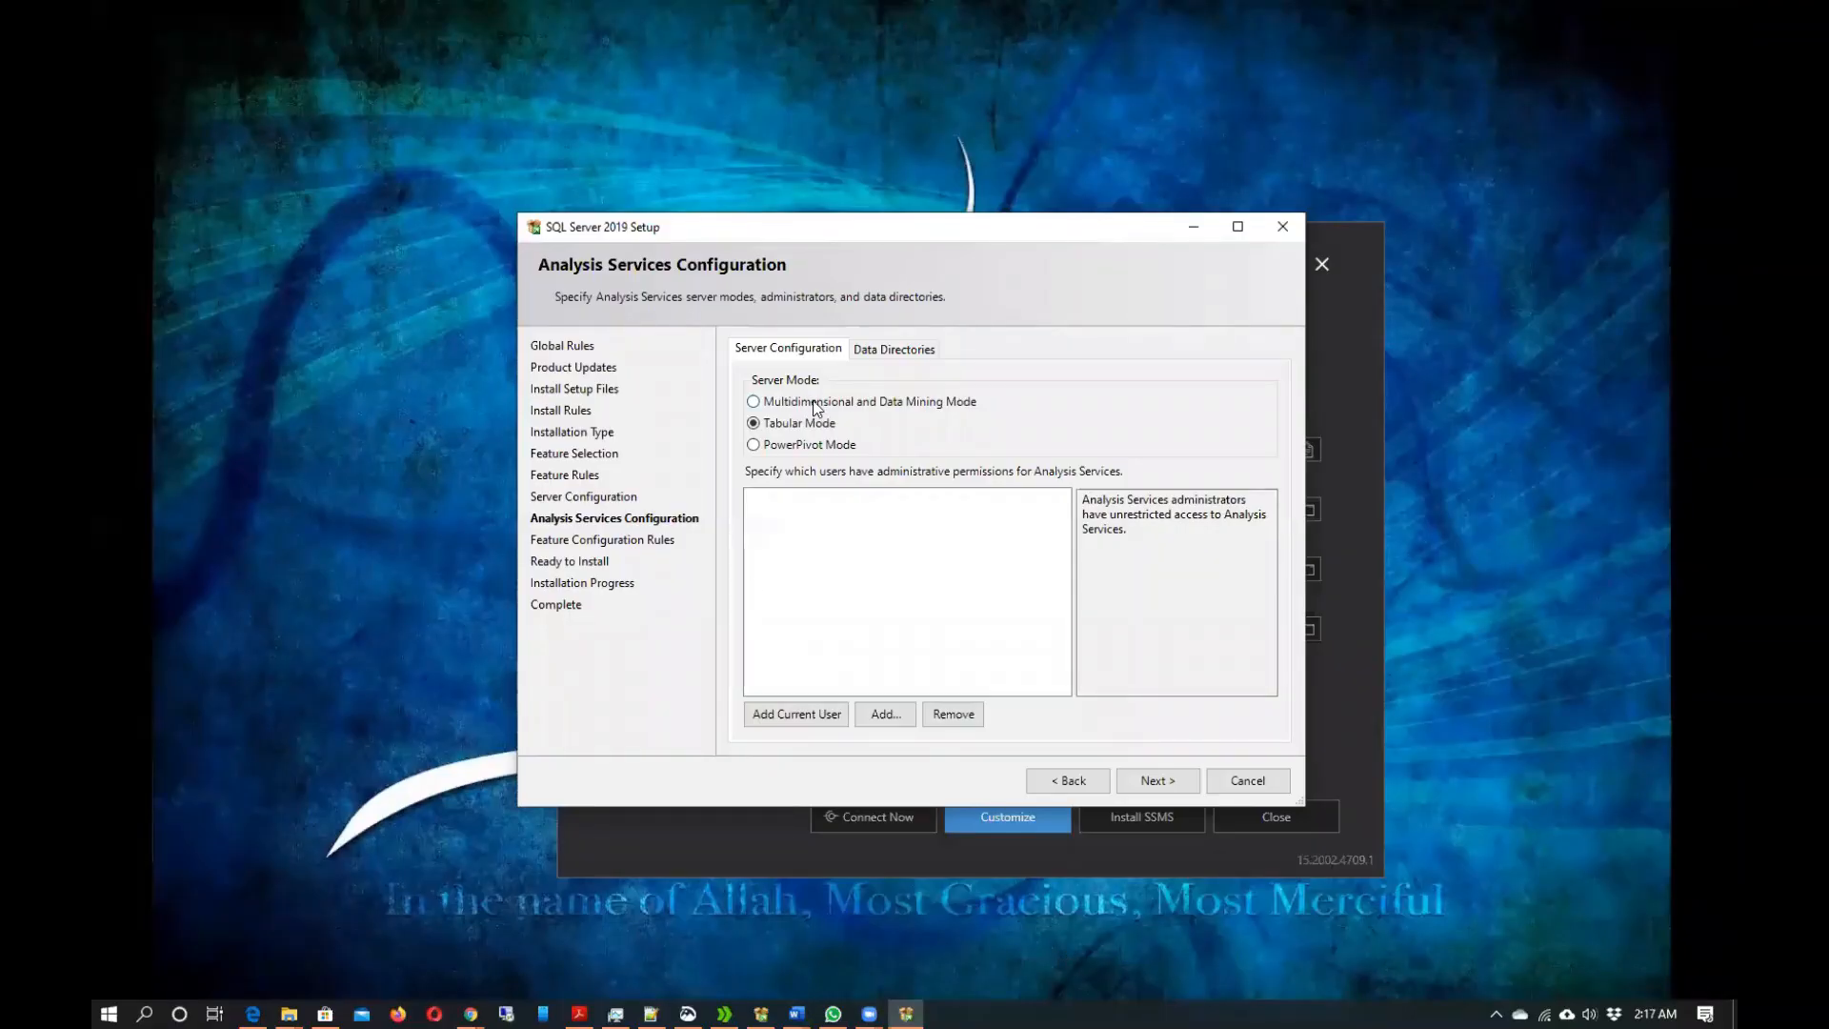
Select Multidimensional and Data Mining Mode, add the current user as administrator, and continue.
{"action": "left_click", "coordinate": [754, 401]}
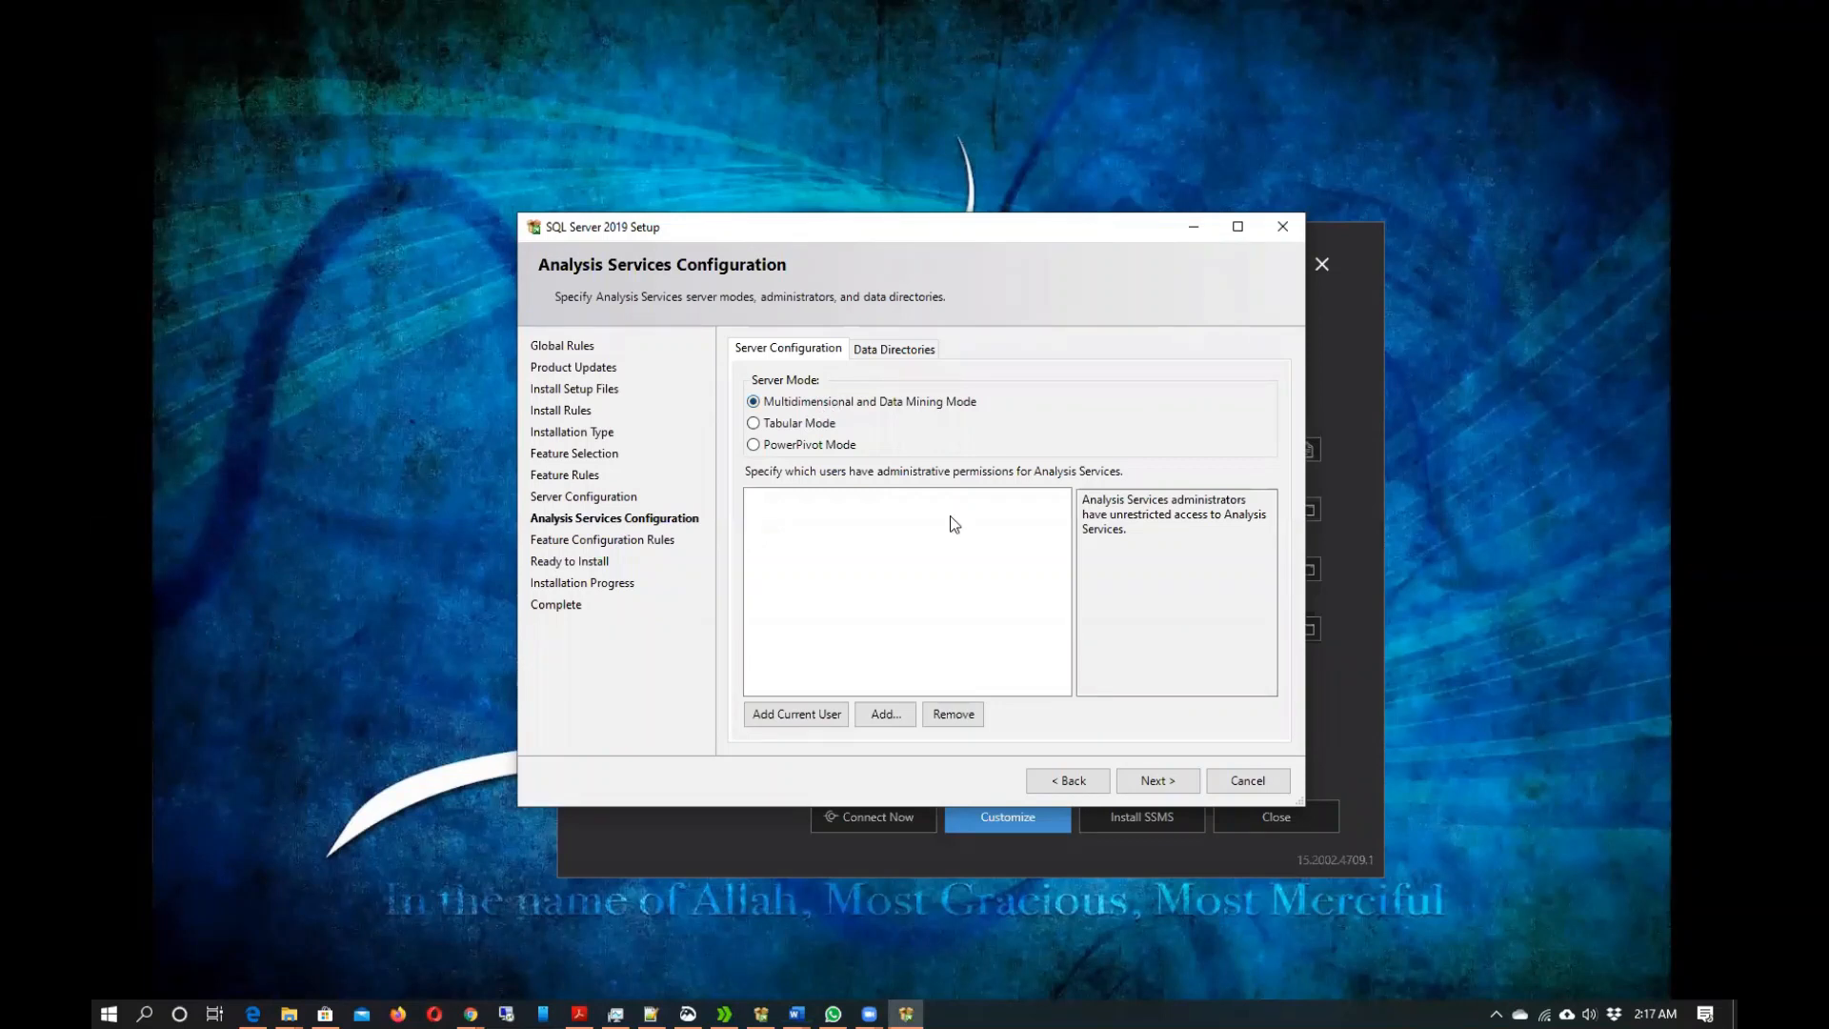
{"action": "left_click", "coordinate": [795, 714]}
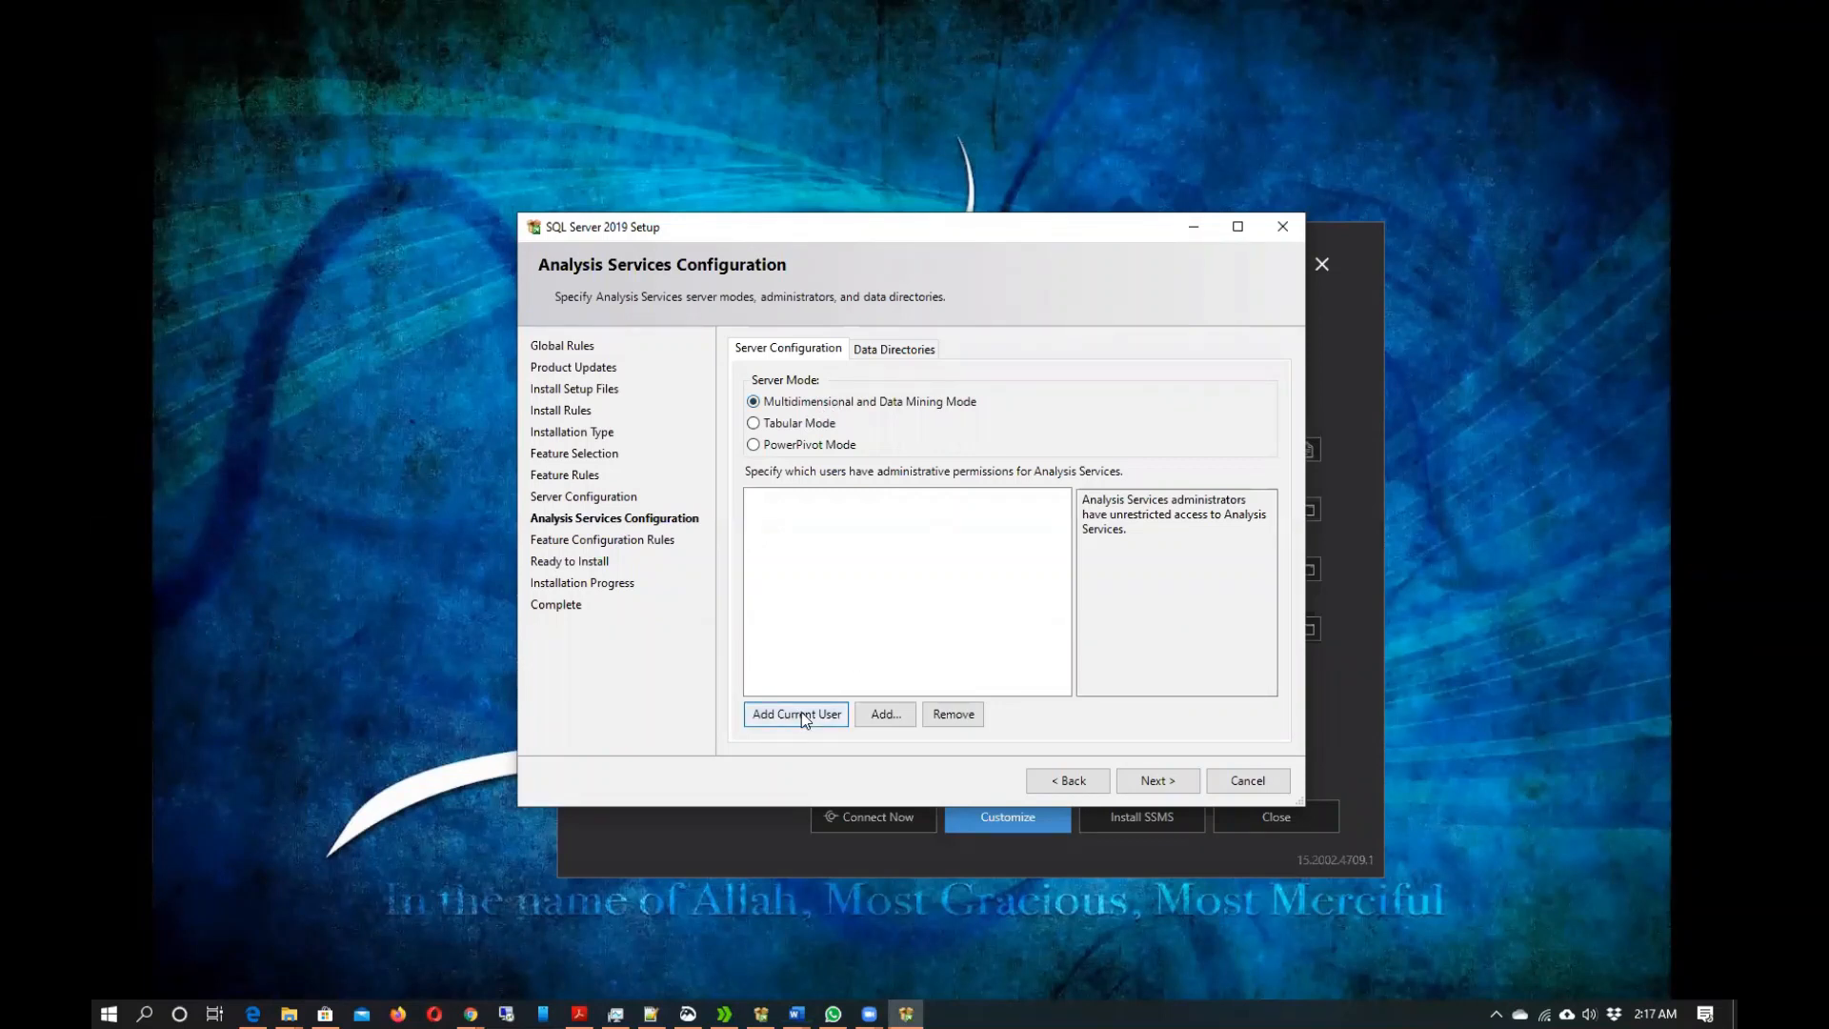
{"action": "mouse_move", "coordinate": [967, 691]}
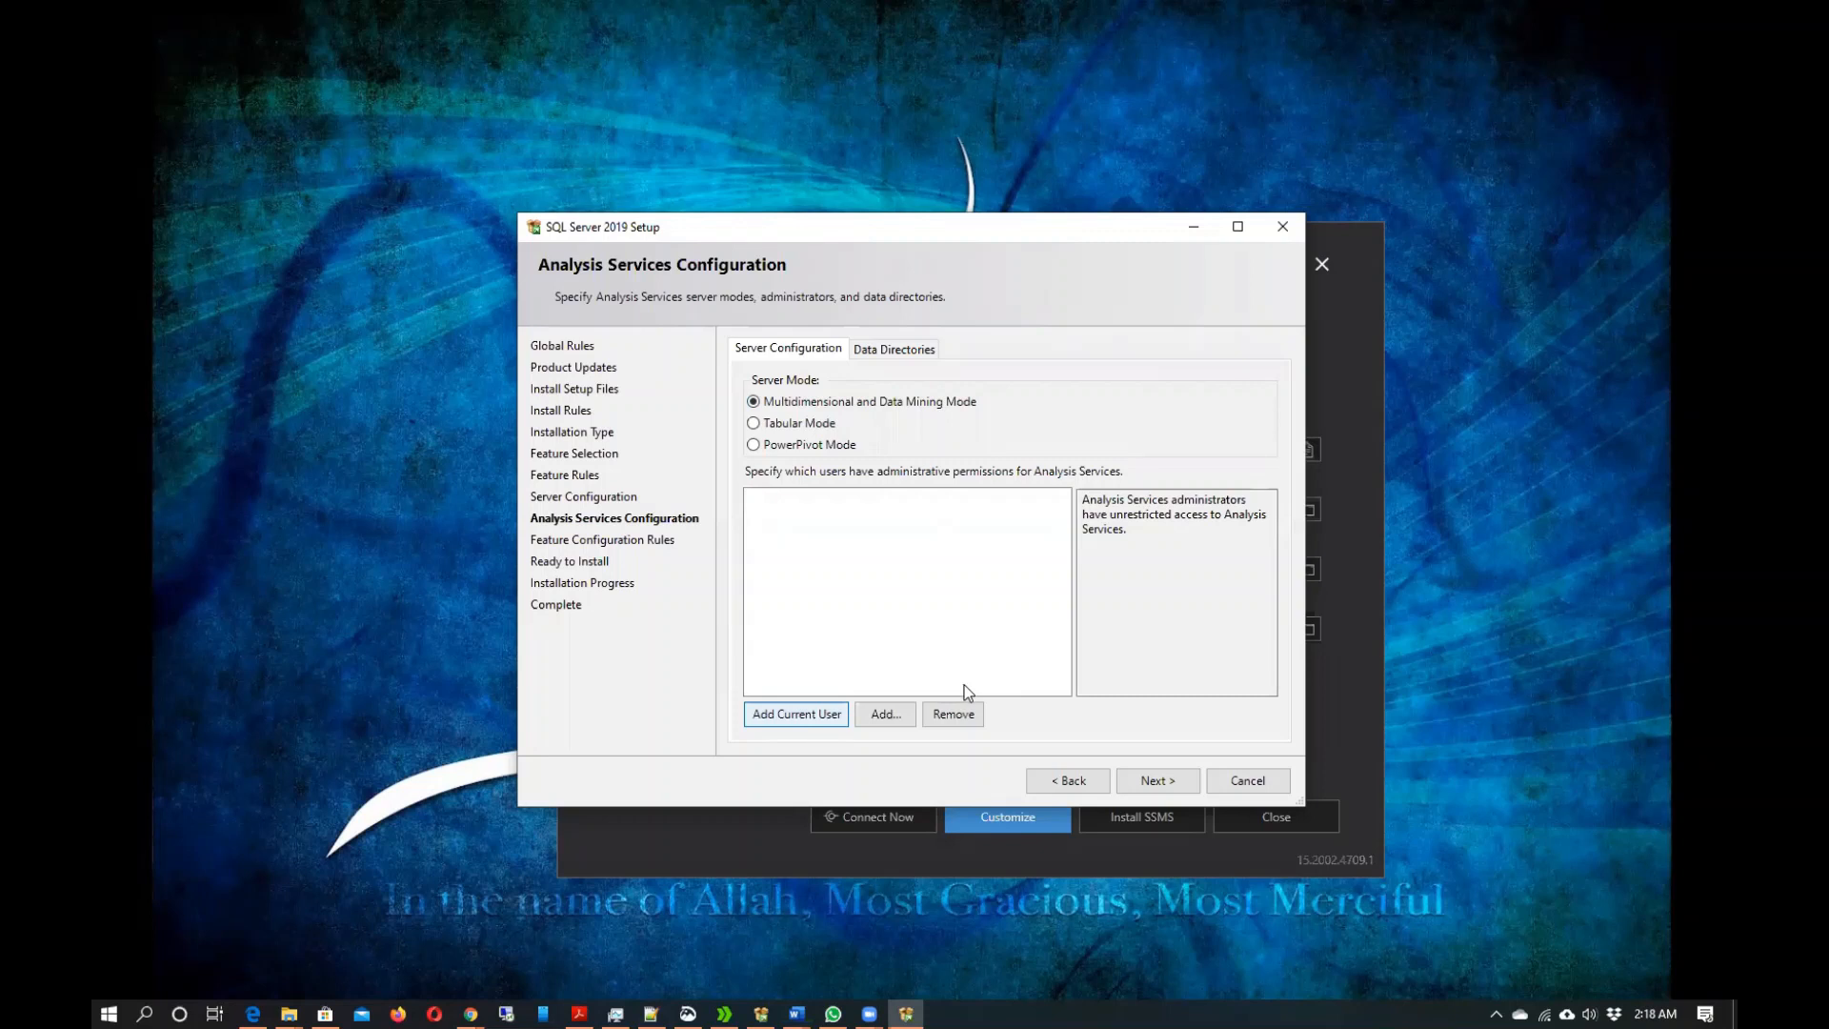
{"action": "left_click", "coordinate": [796, 714]}
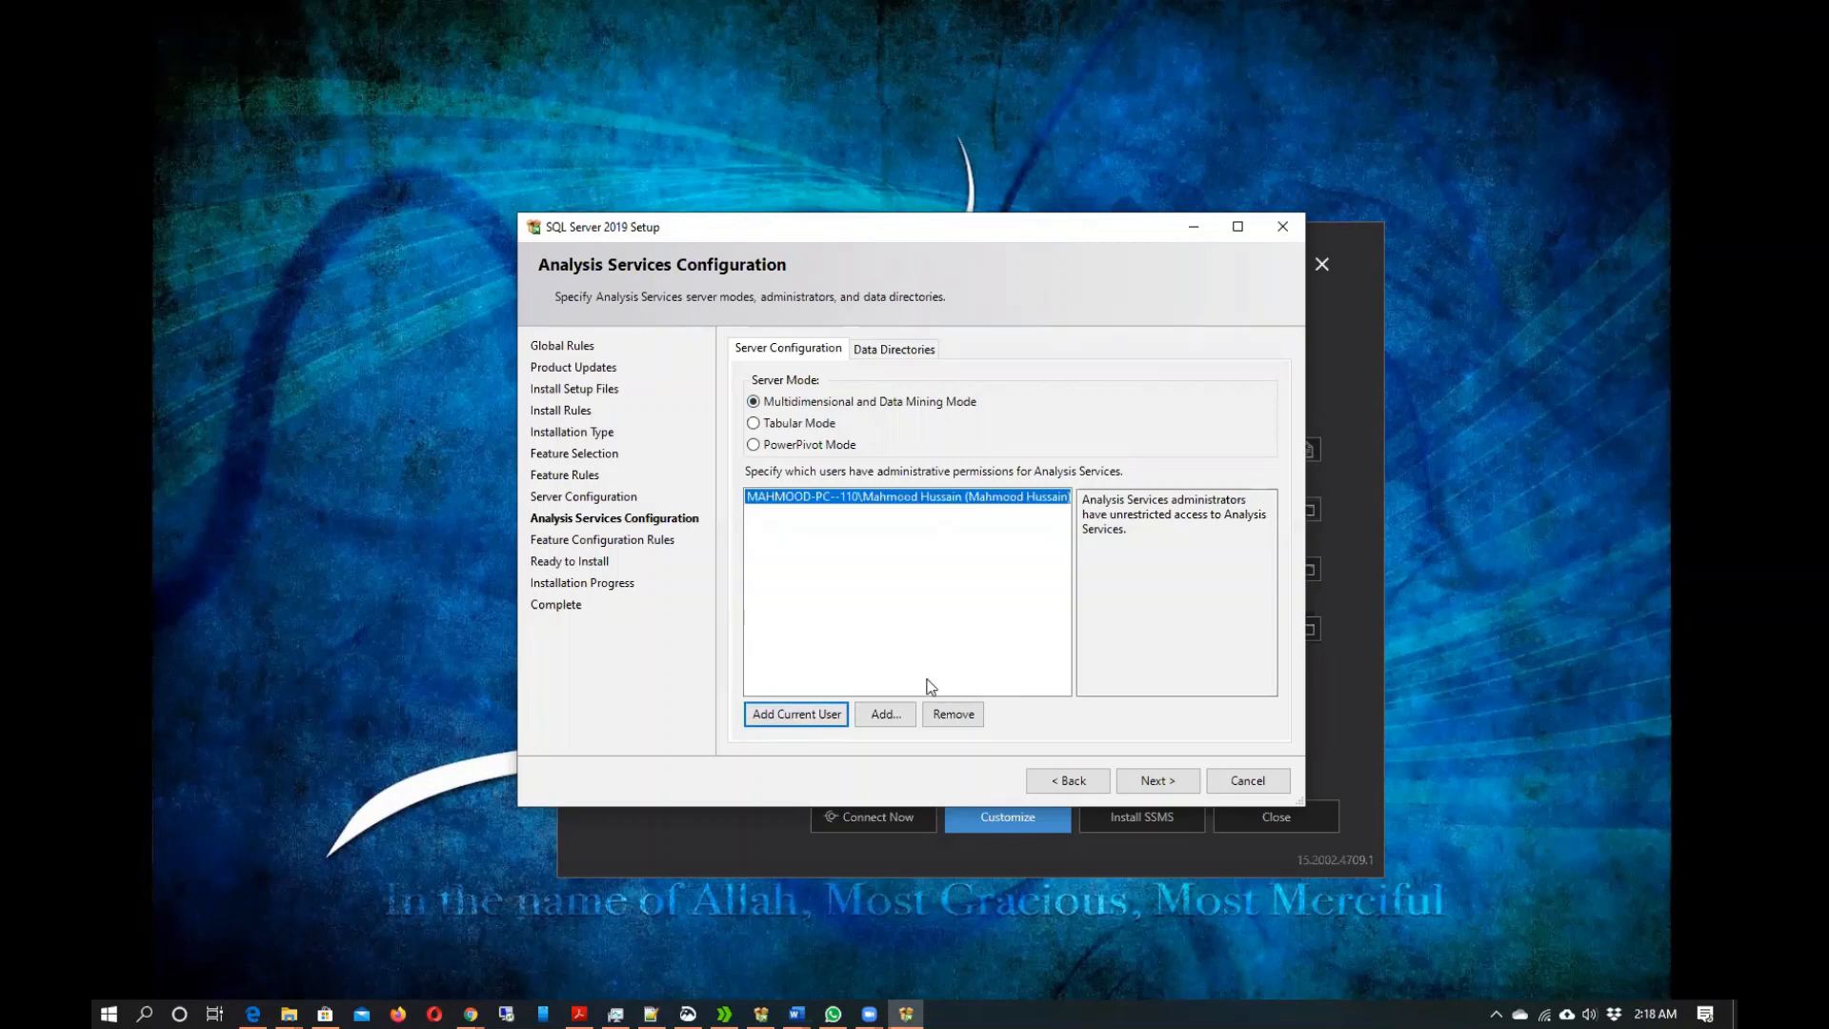
{"action": "mouse_move", "coordinate": [849, 520]}
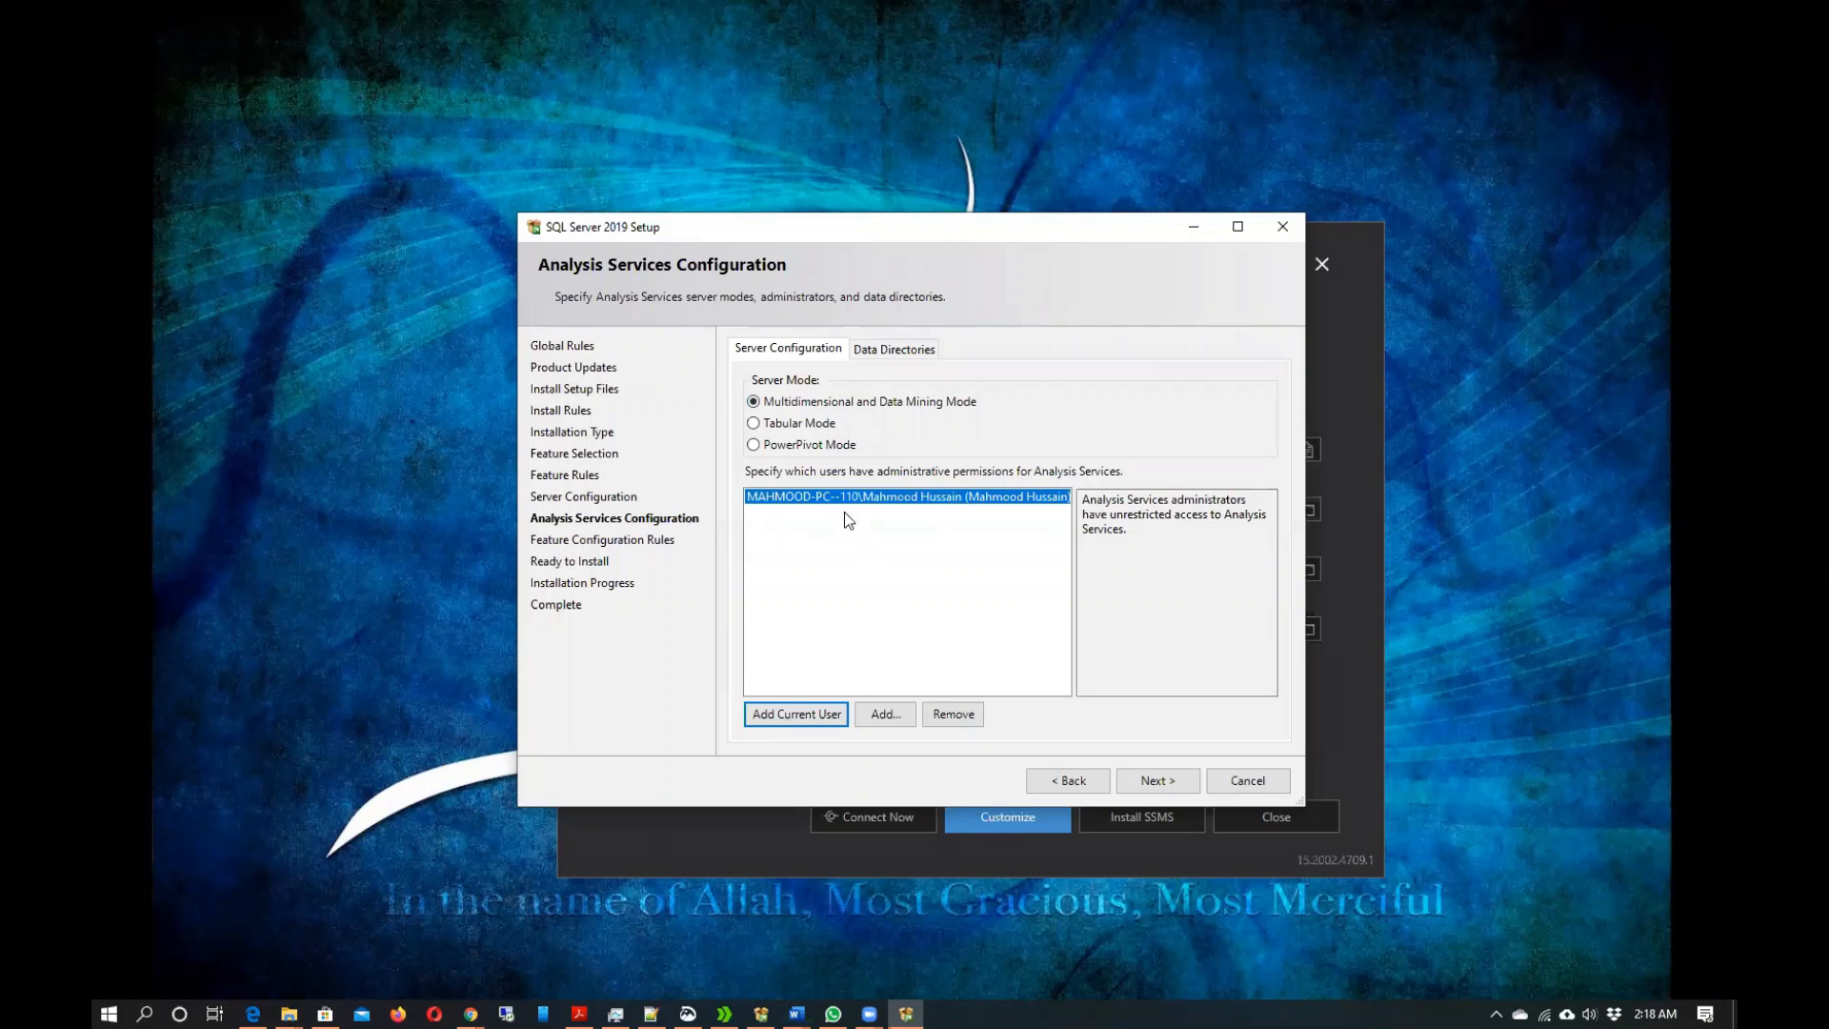
{"action": "mouse_move", "coordinate": [945, 515]}
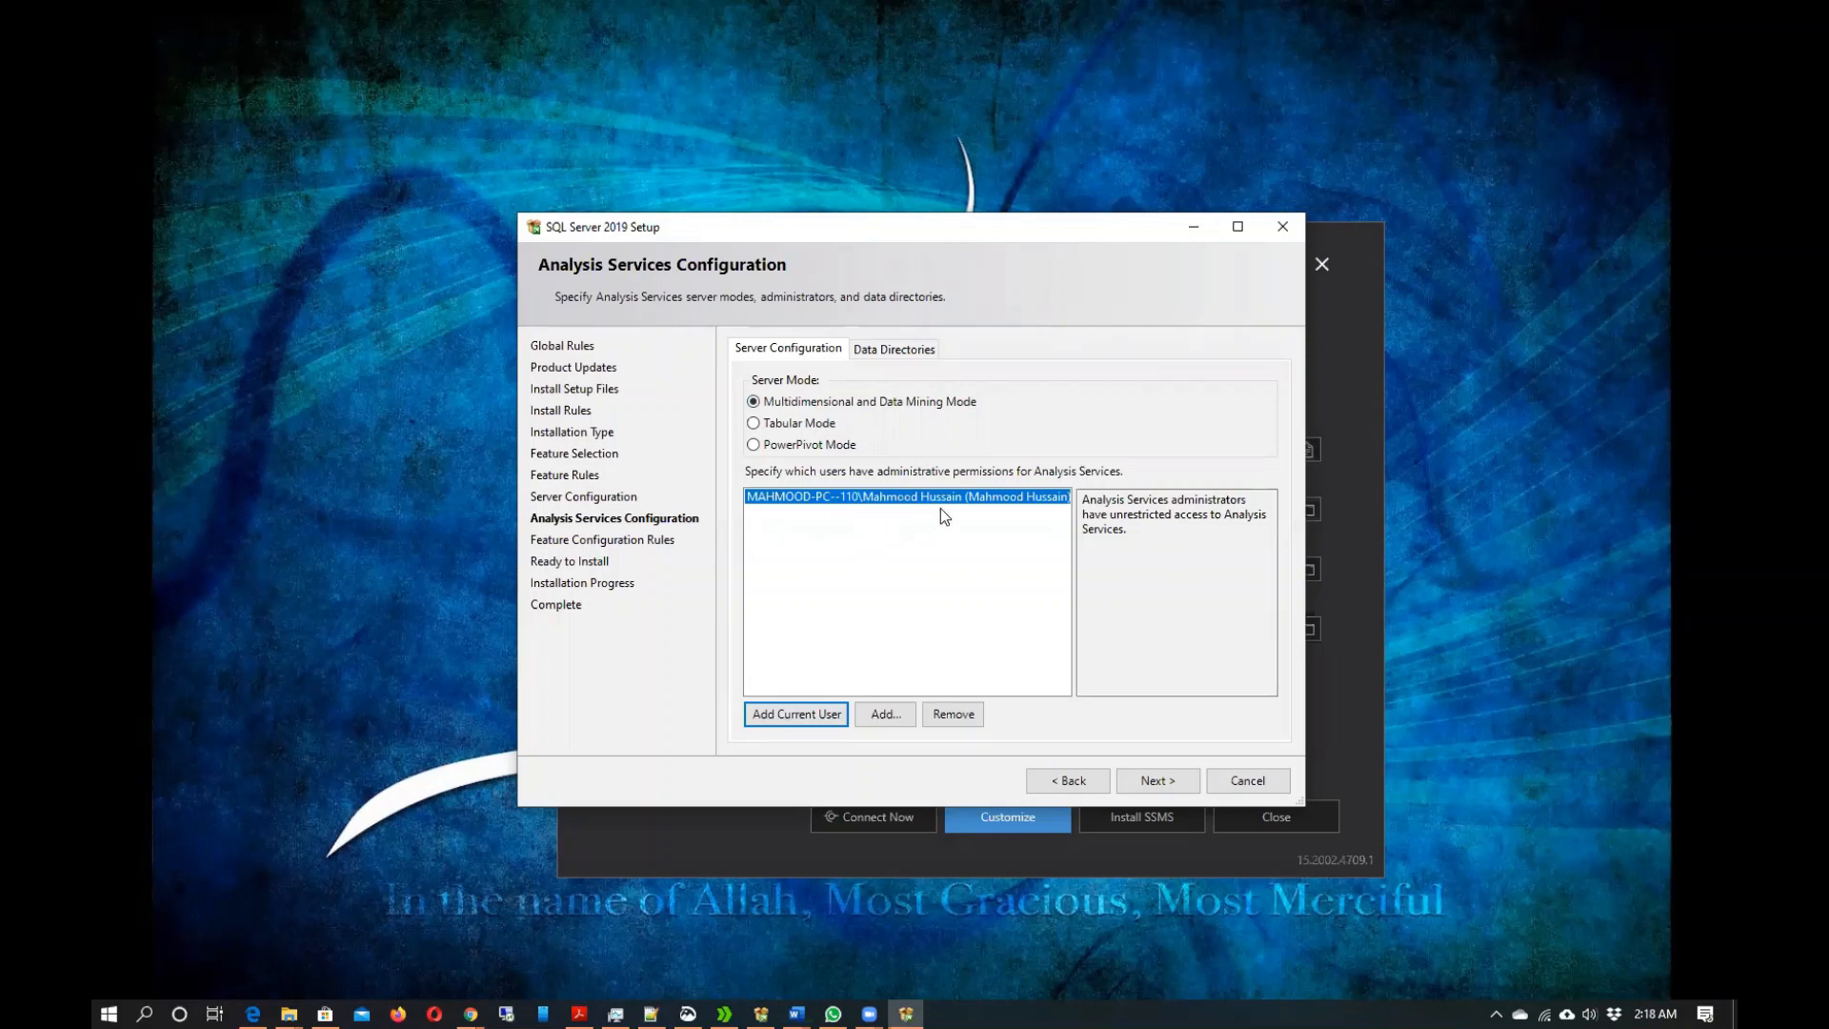
{"action": "mouse_move", "coordinate": [980, 579]}
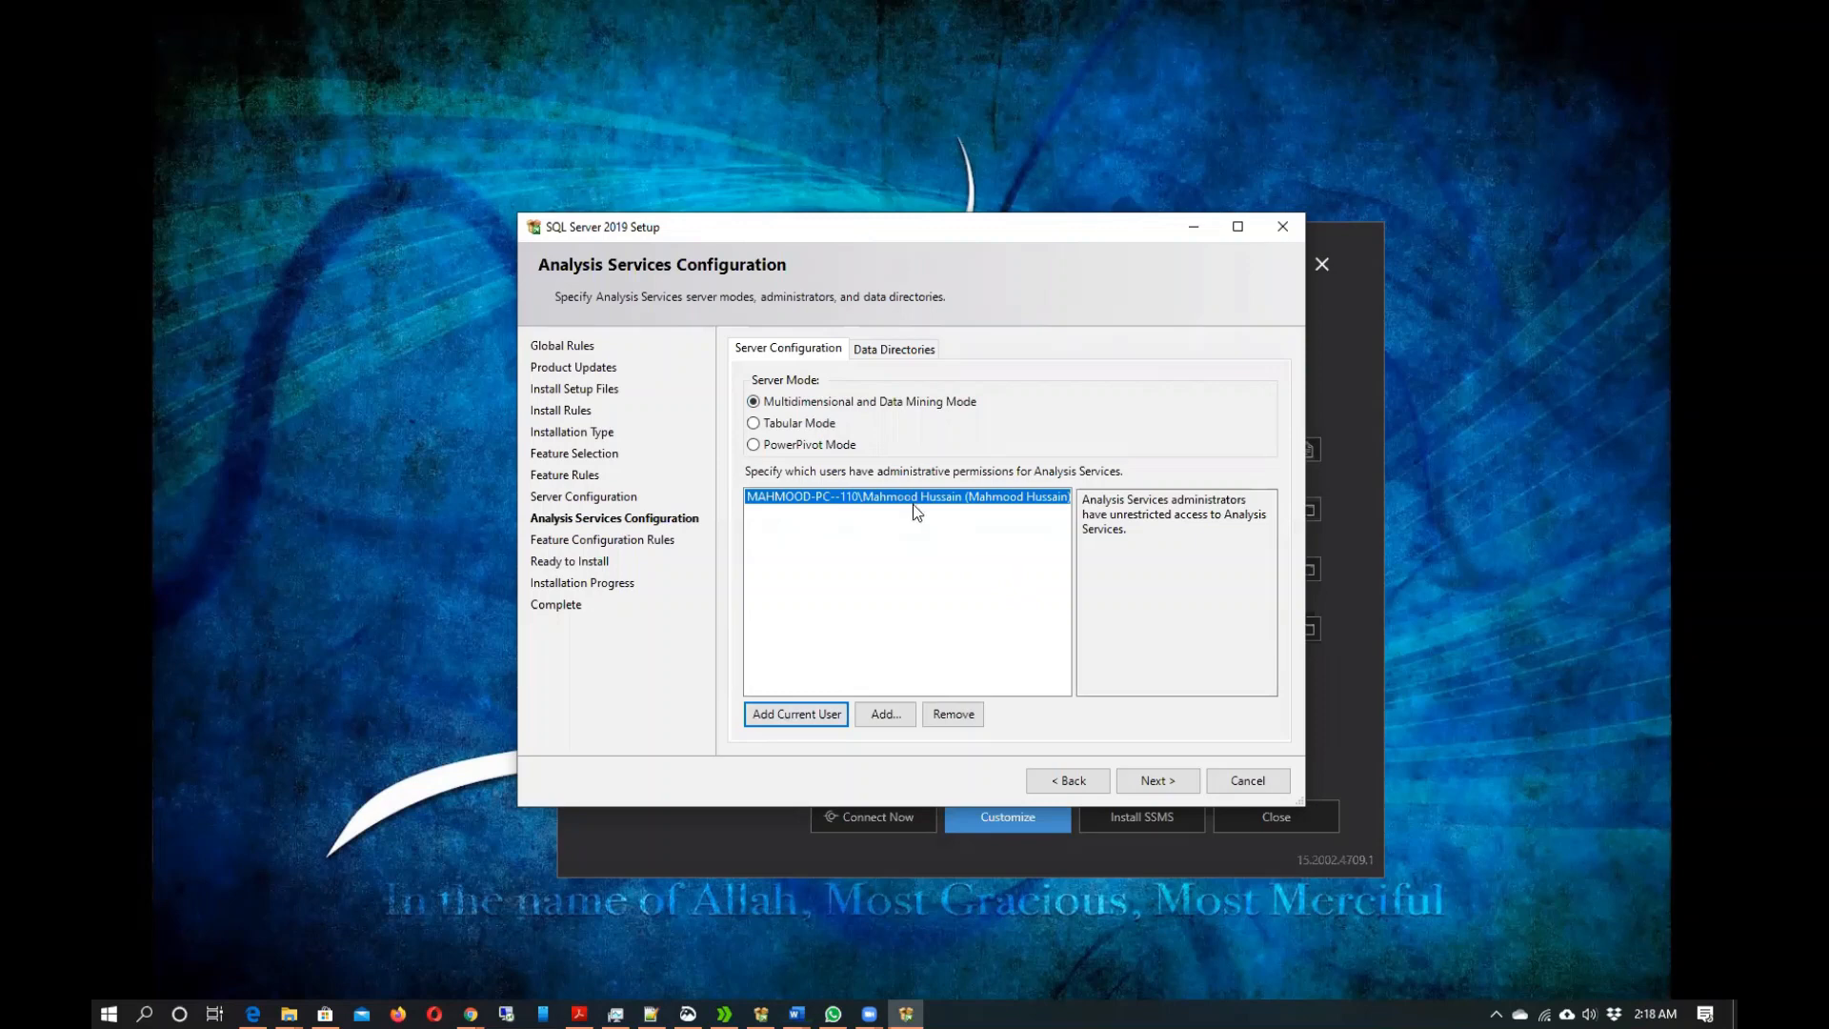
{"action": "left_click", "coordinate": [1158, 780]}
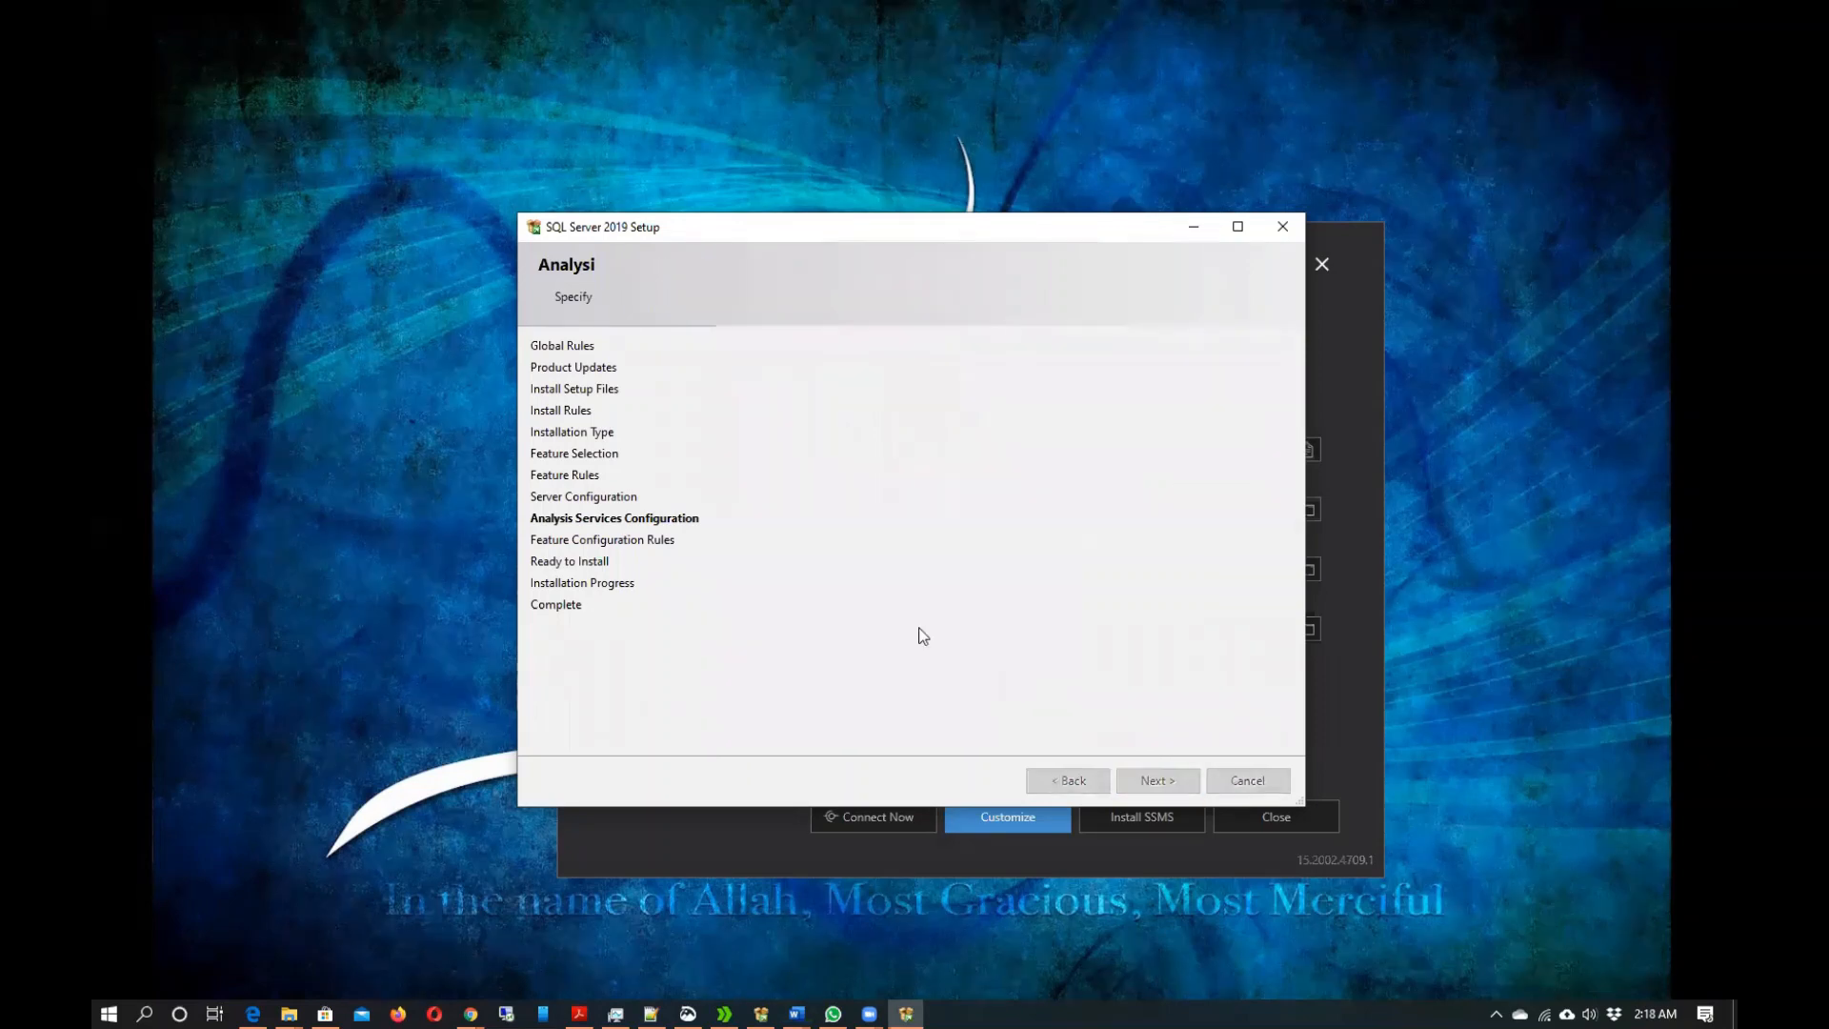
Review the Ready to Install summary and start the Analysis Services installation.
{"action": "left_click", "coordinate": [1157, 780]}
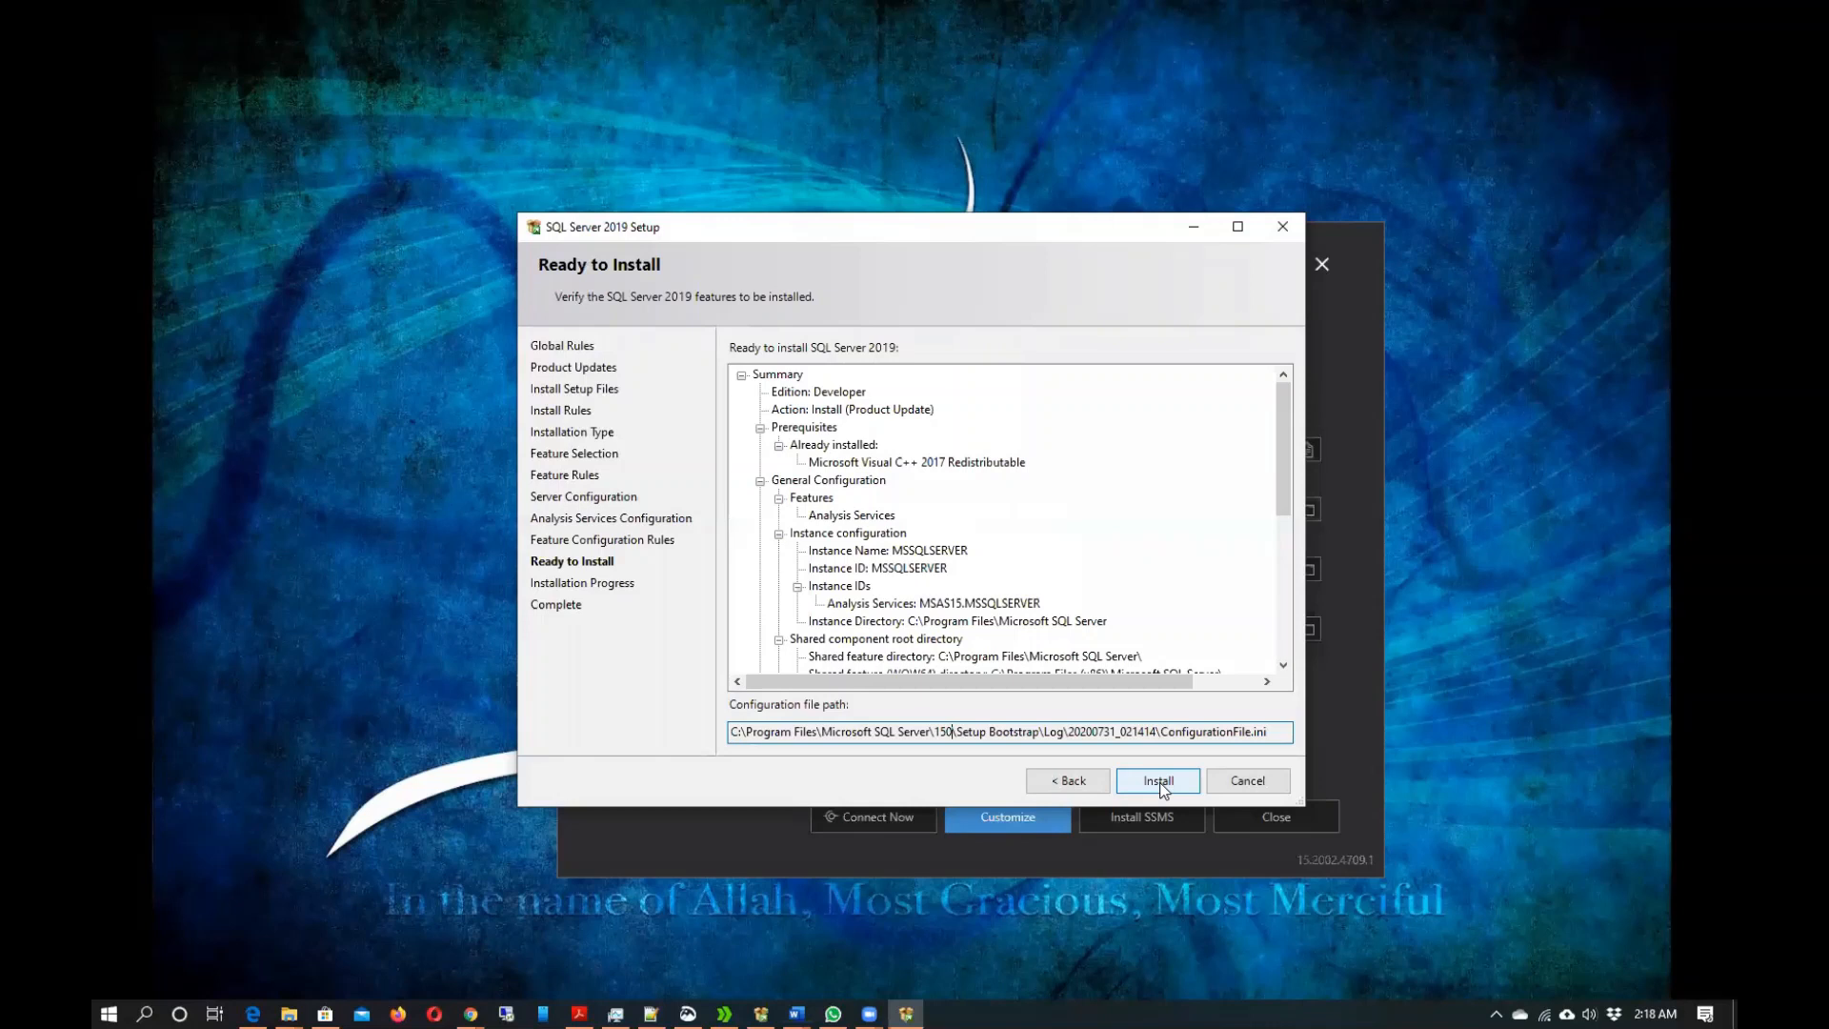
{"action": "left_click", "coordinate": [1157, 780]}
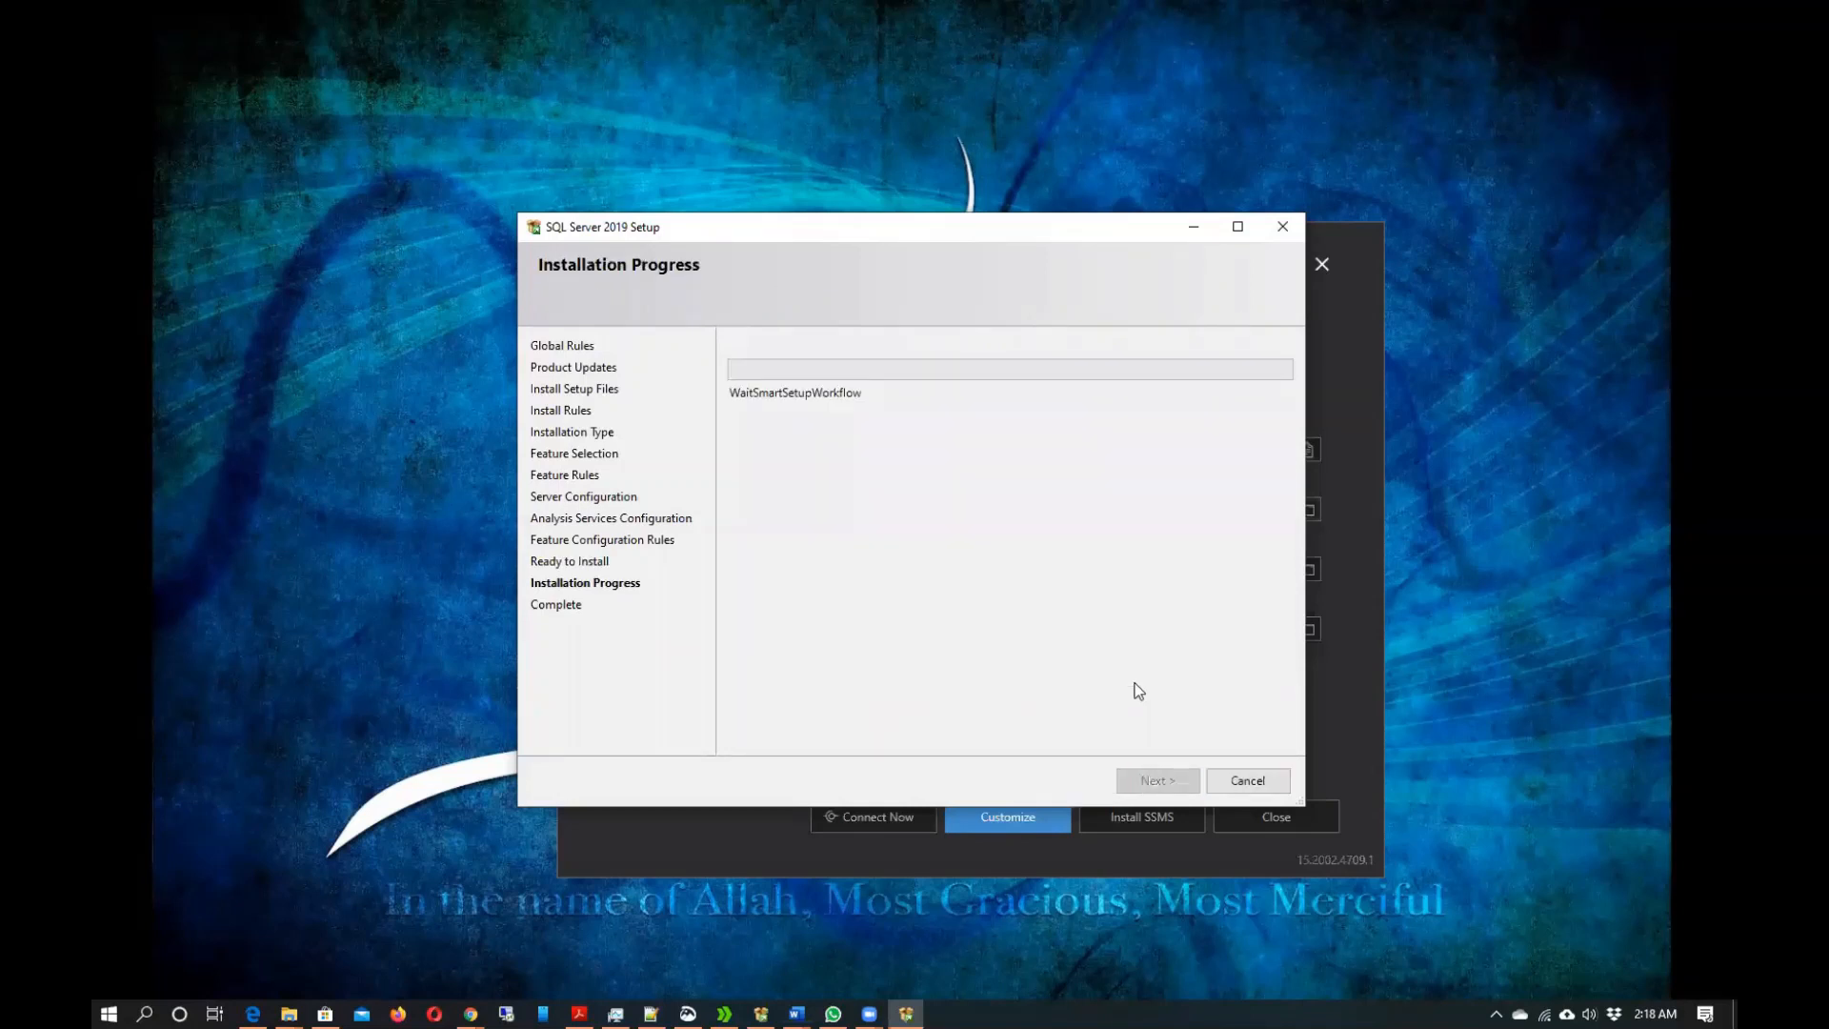
{"action": "mouse_move", "coordinate": [896, 639]}
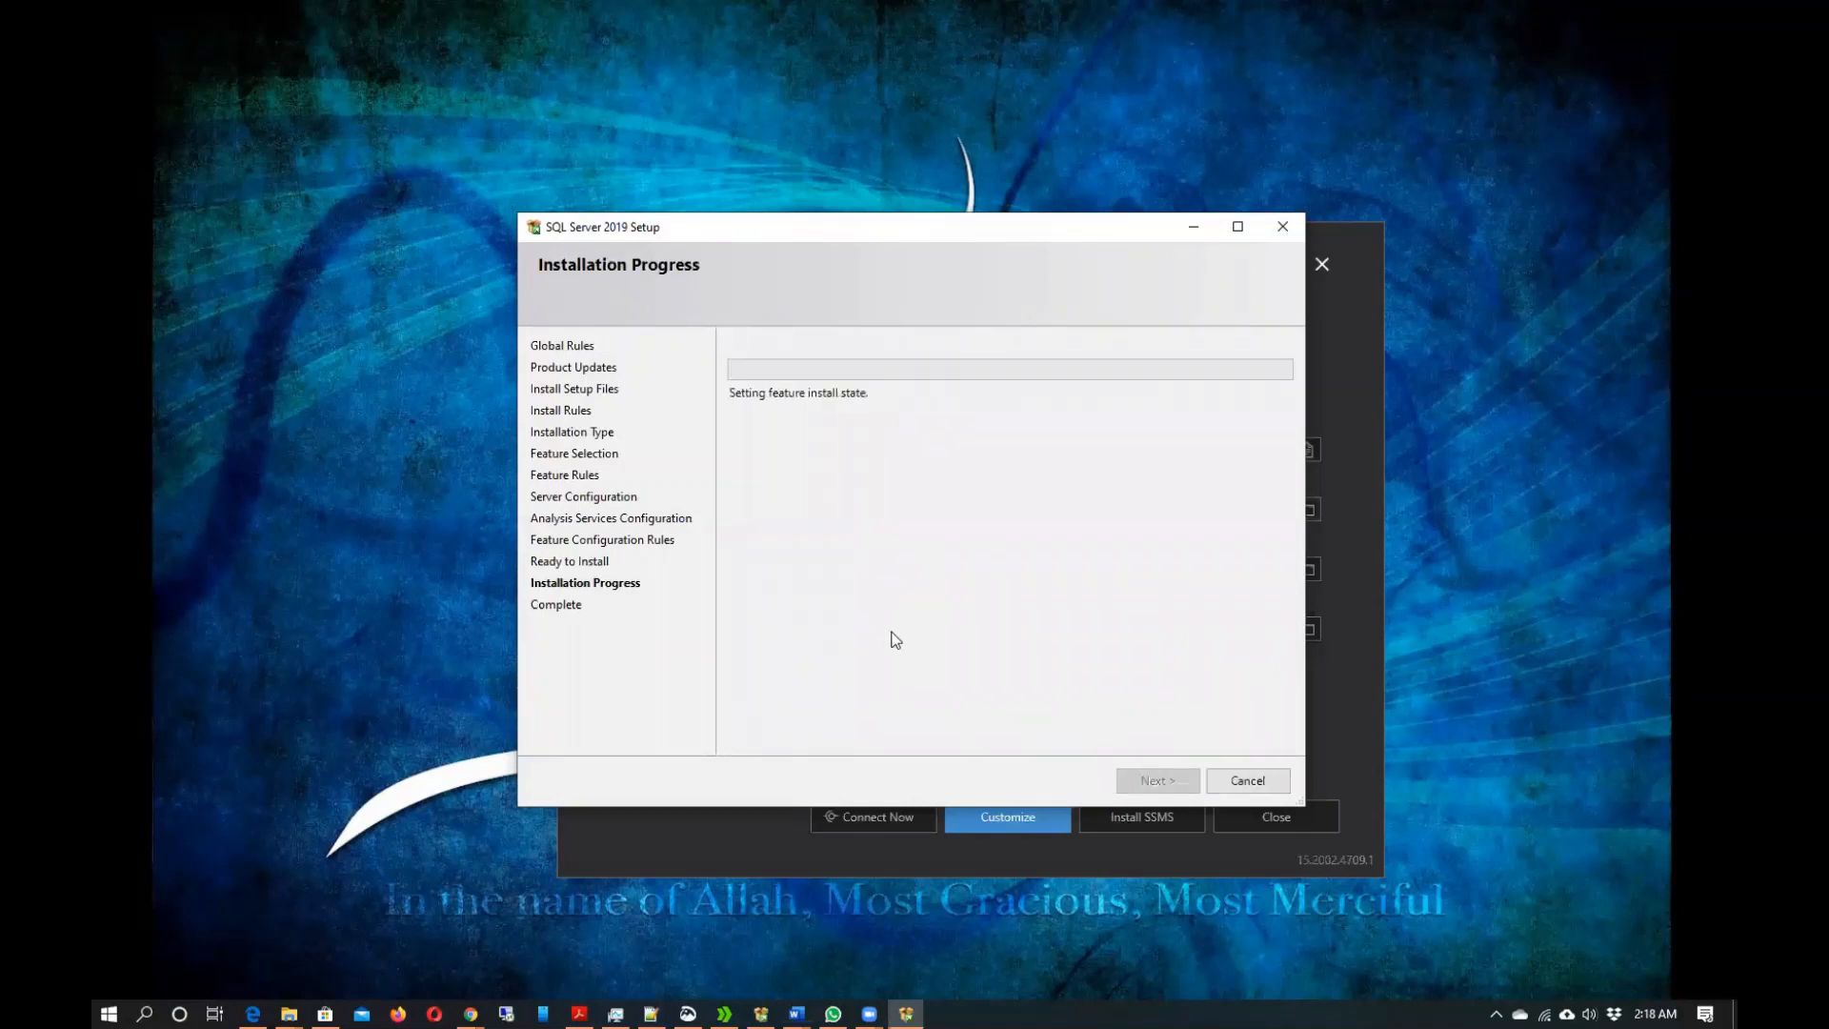
{"action": "mouse_move", "coordinate": [942, 968]}
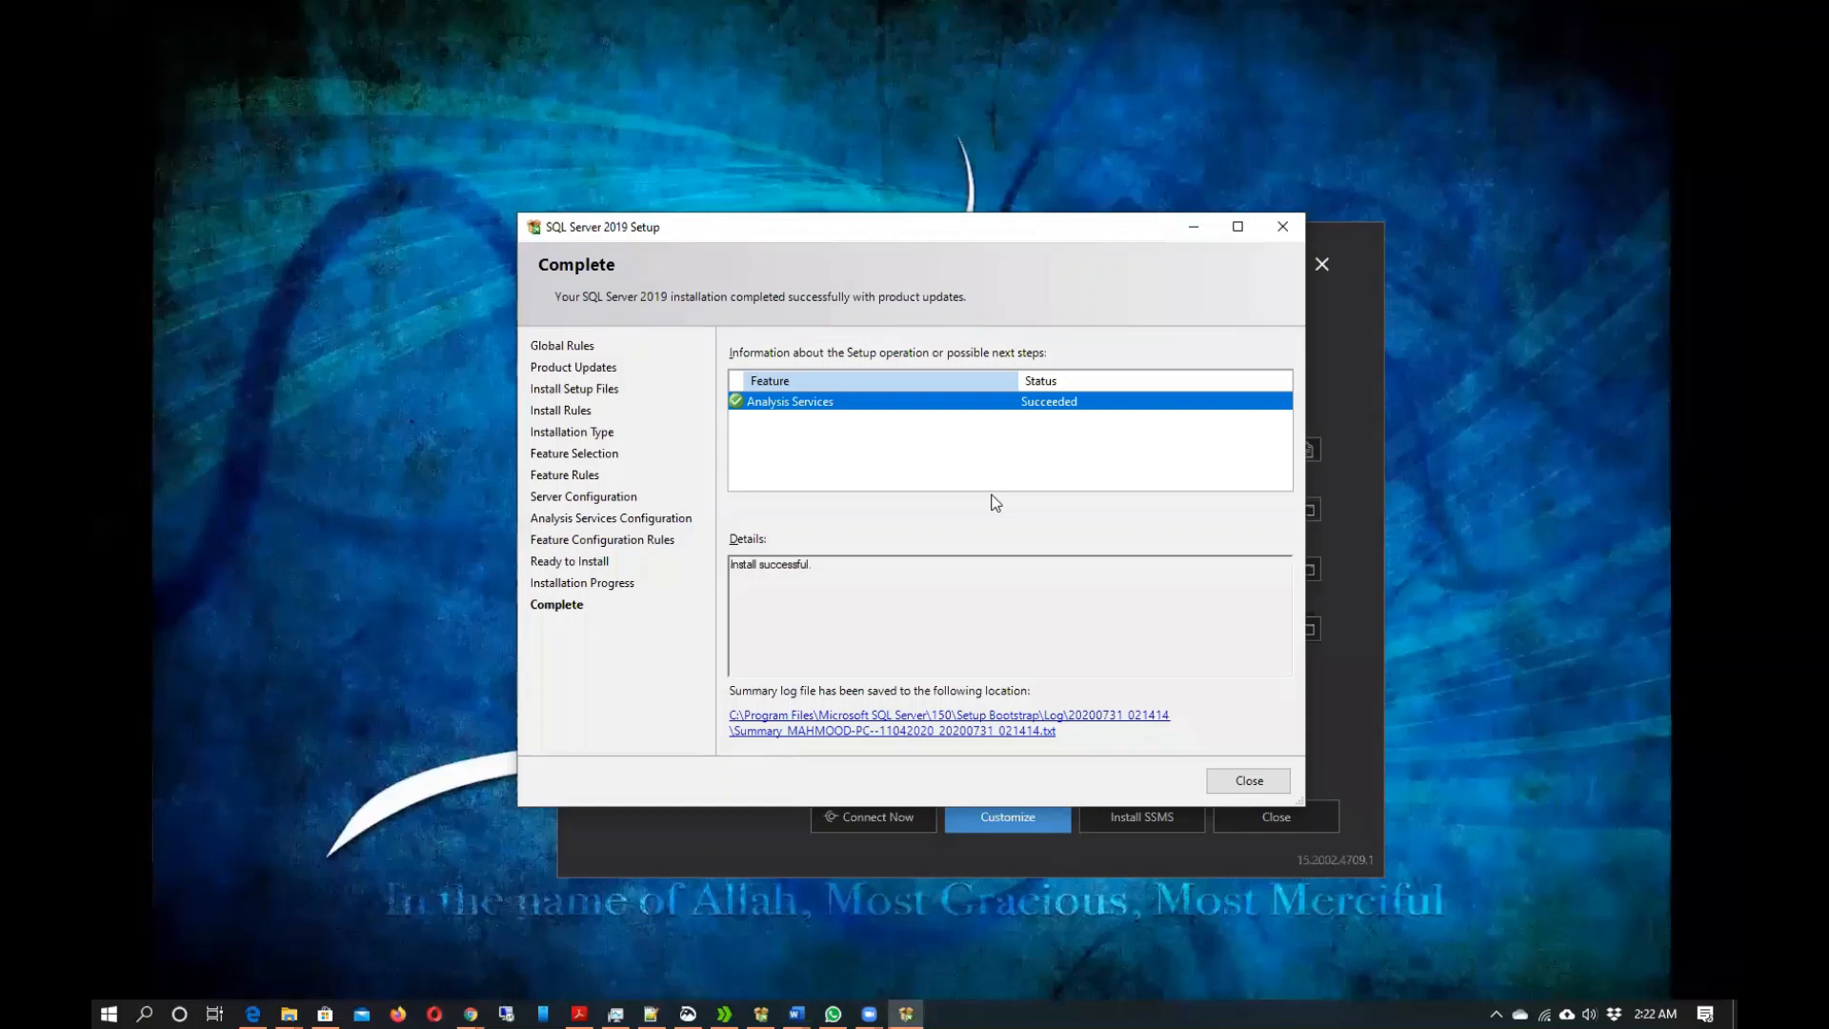
{"action": "mouse_move", "coordinate": [950, 398]}
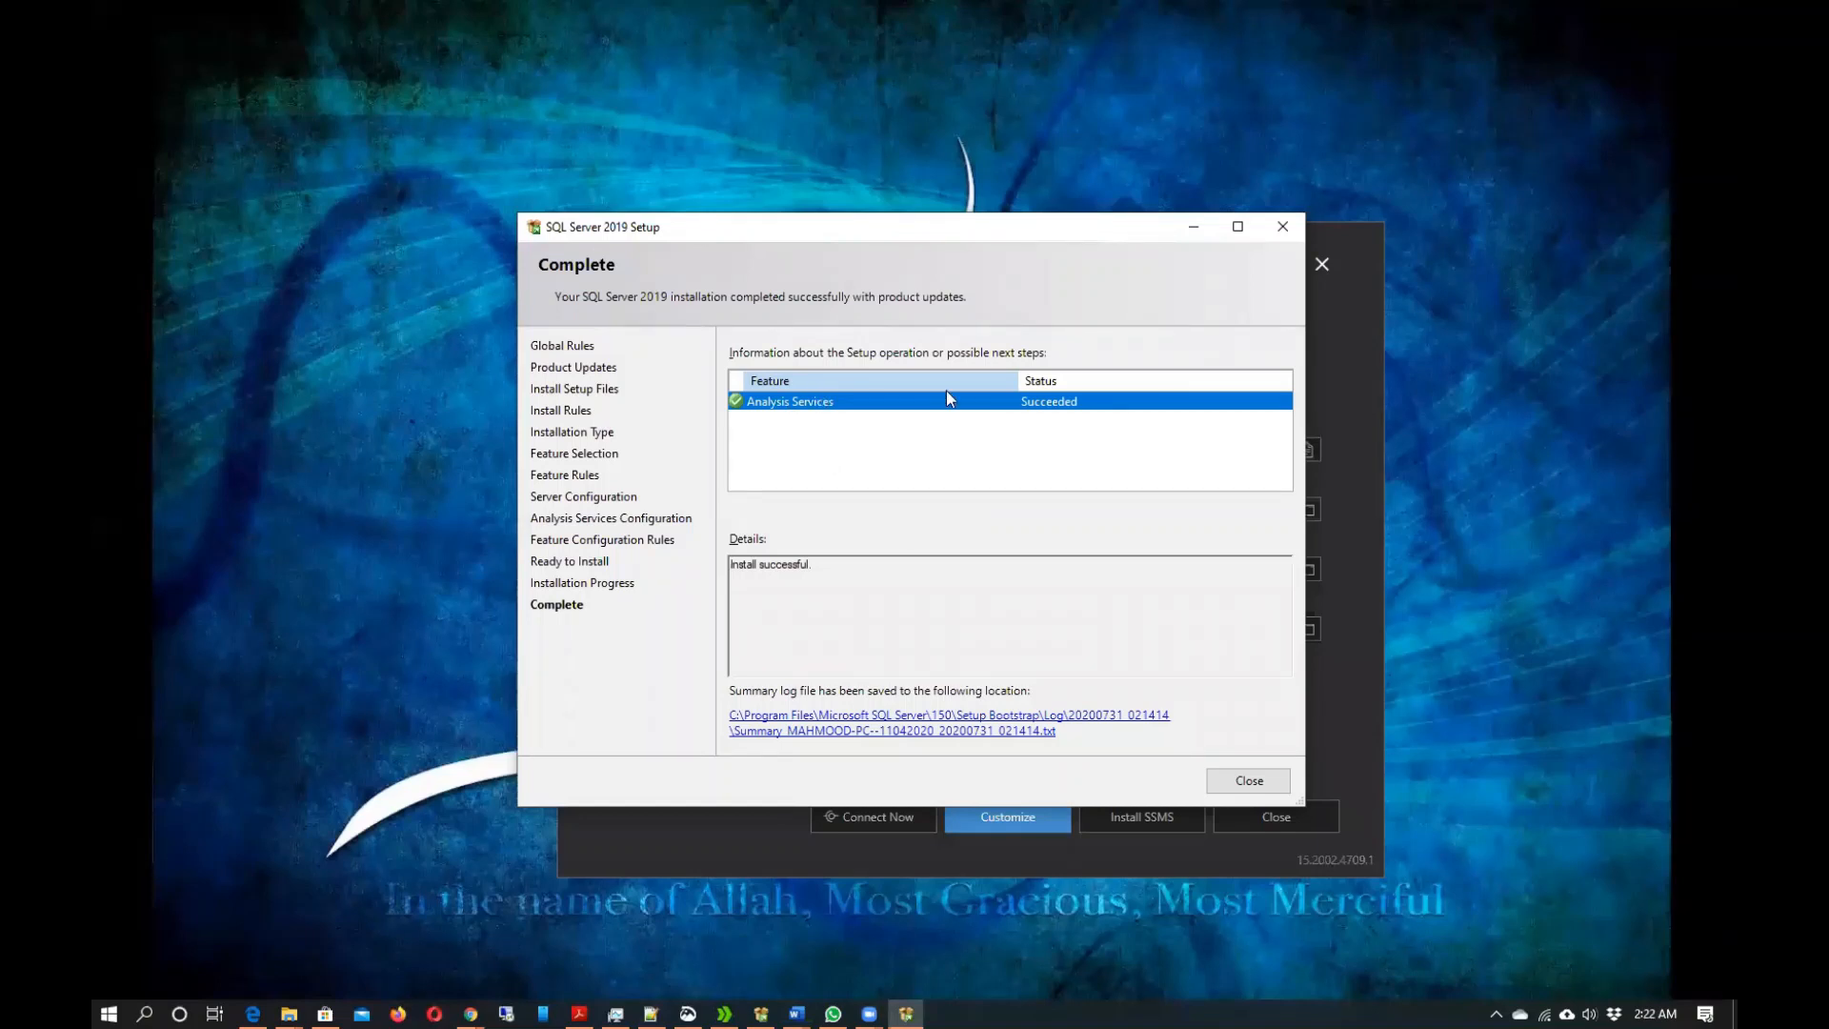
{"action": "mouse_move", "coordinate": [1104, 485]}
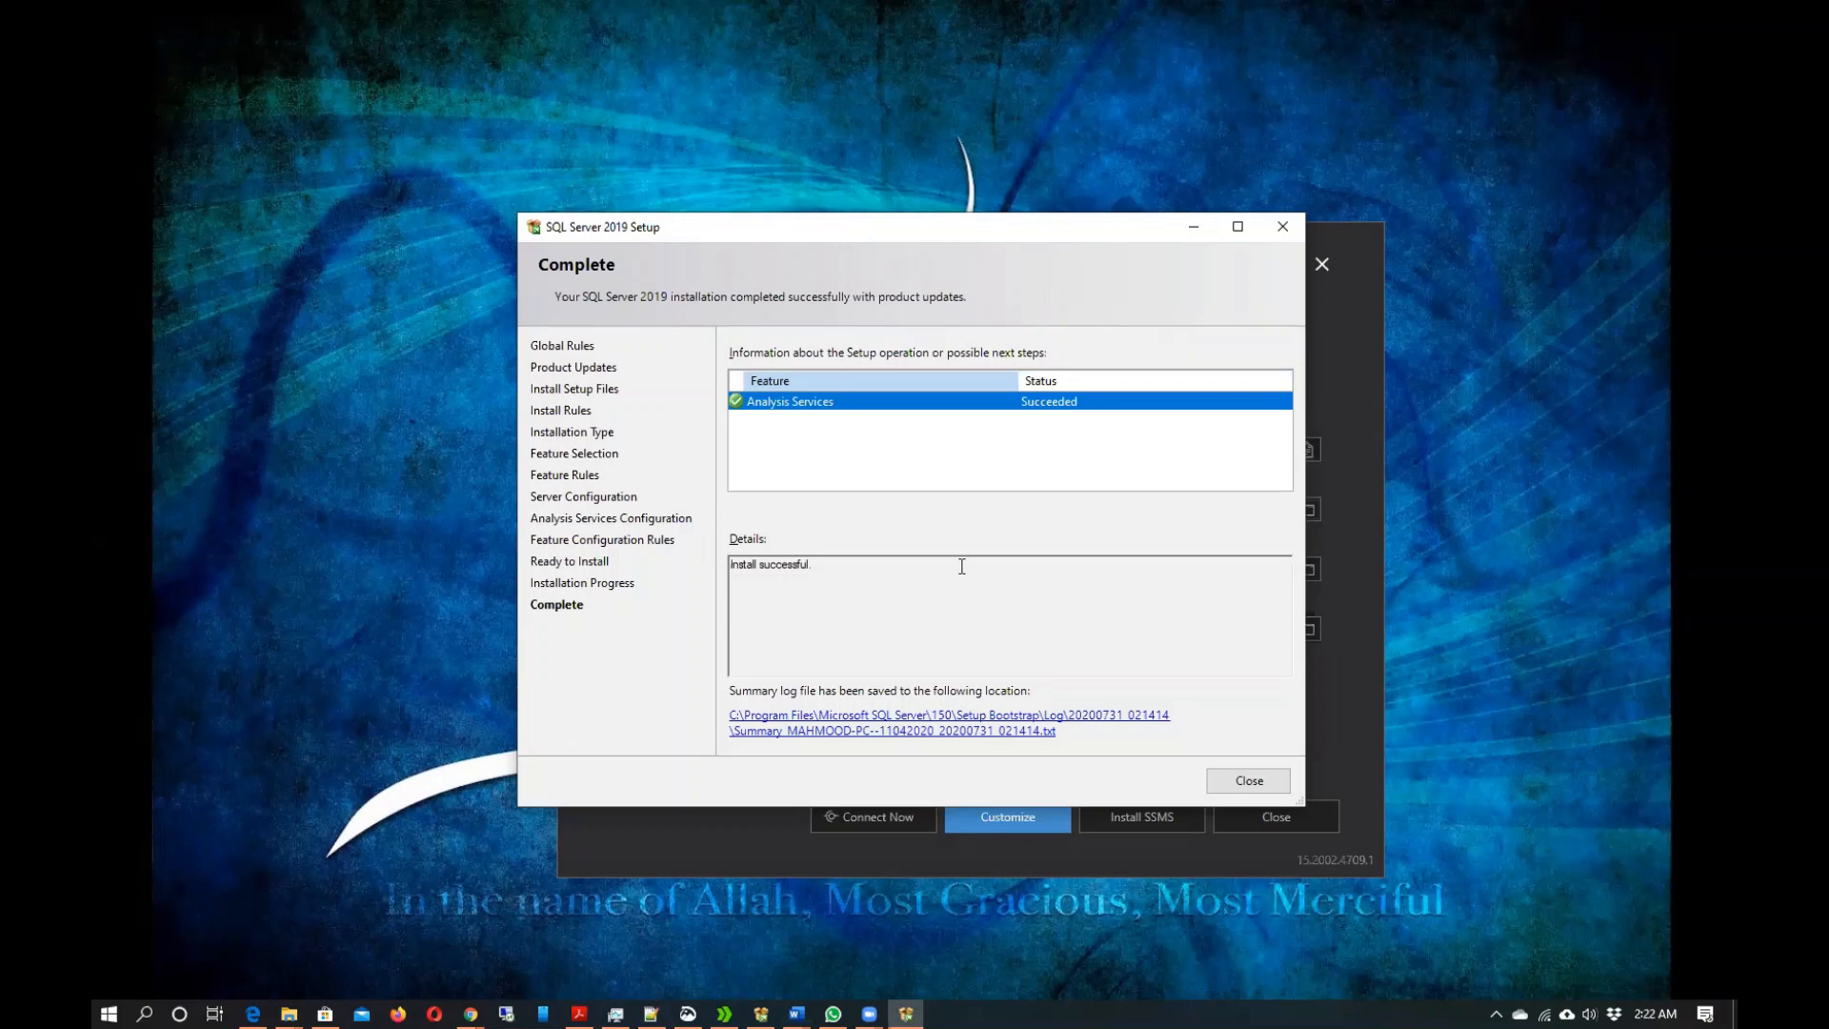
{"action": "left_click", "coordinate": [113, 1013]}
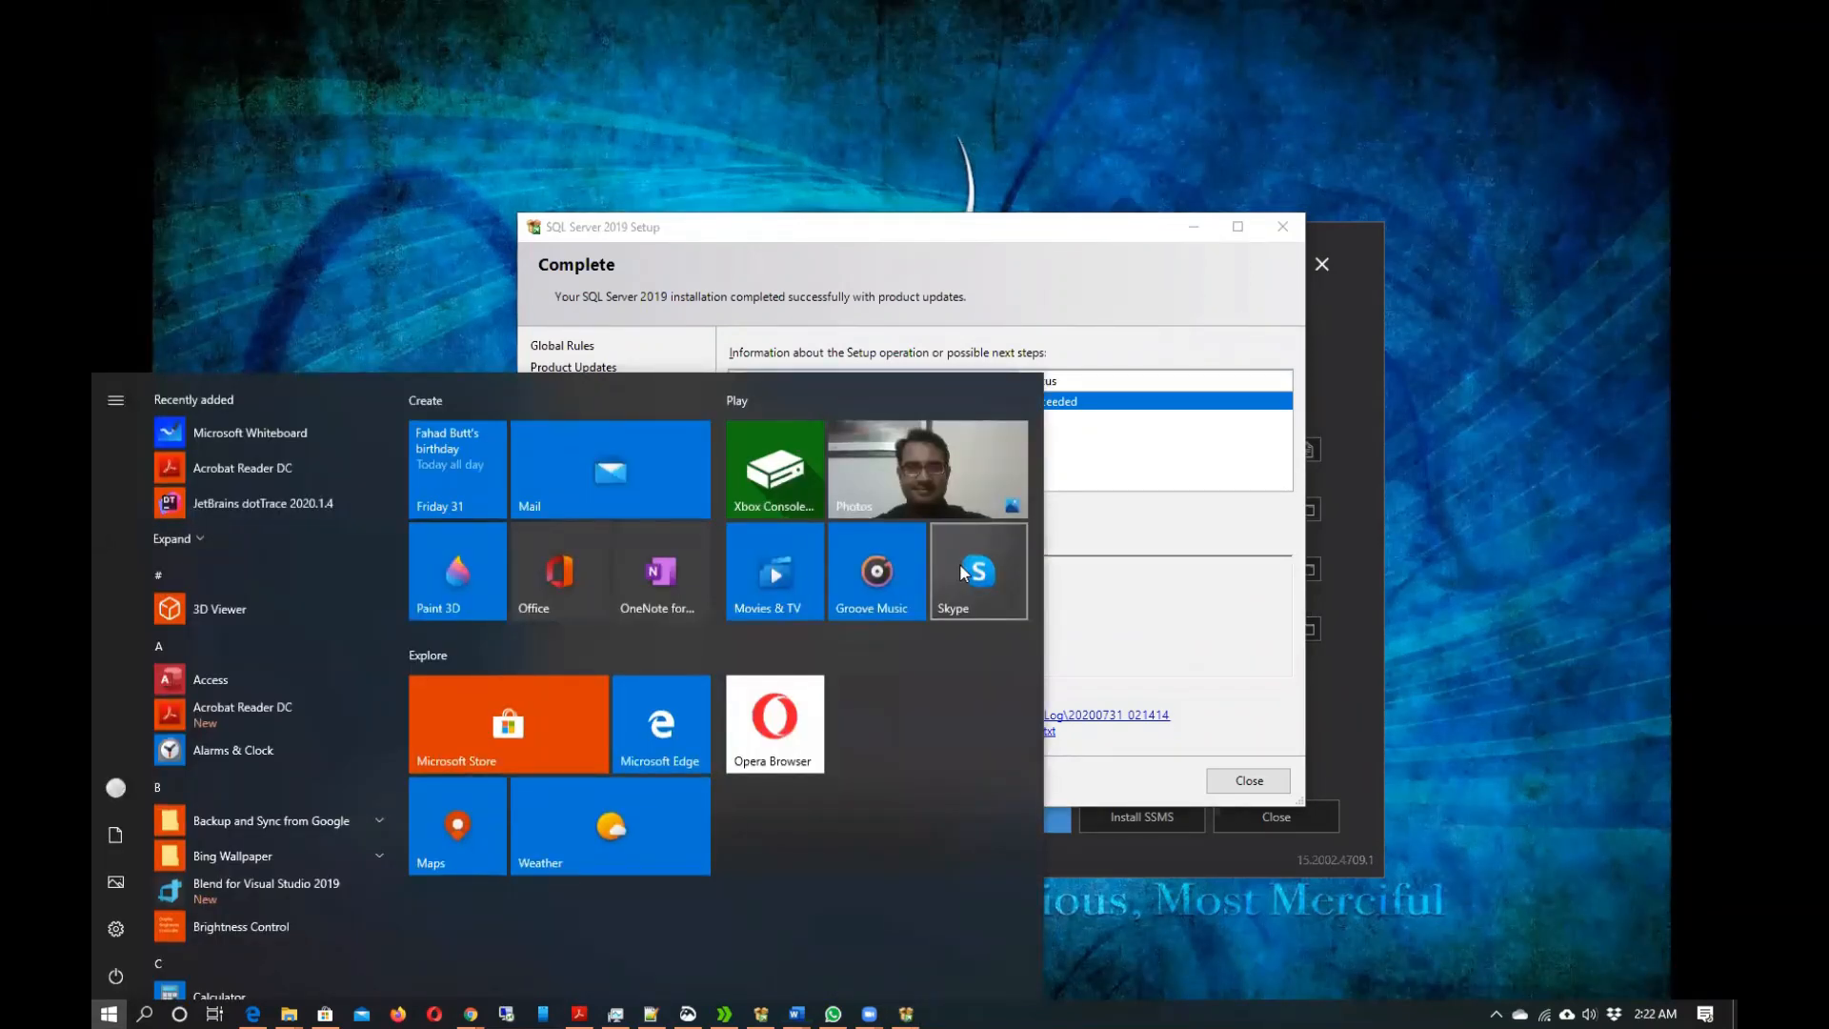
Search the Start menu for 'sql' to find SQL Server Configuration Manager.
{"action": "type", "text": "sql"}
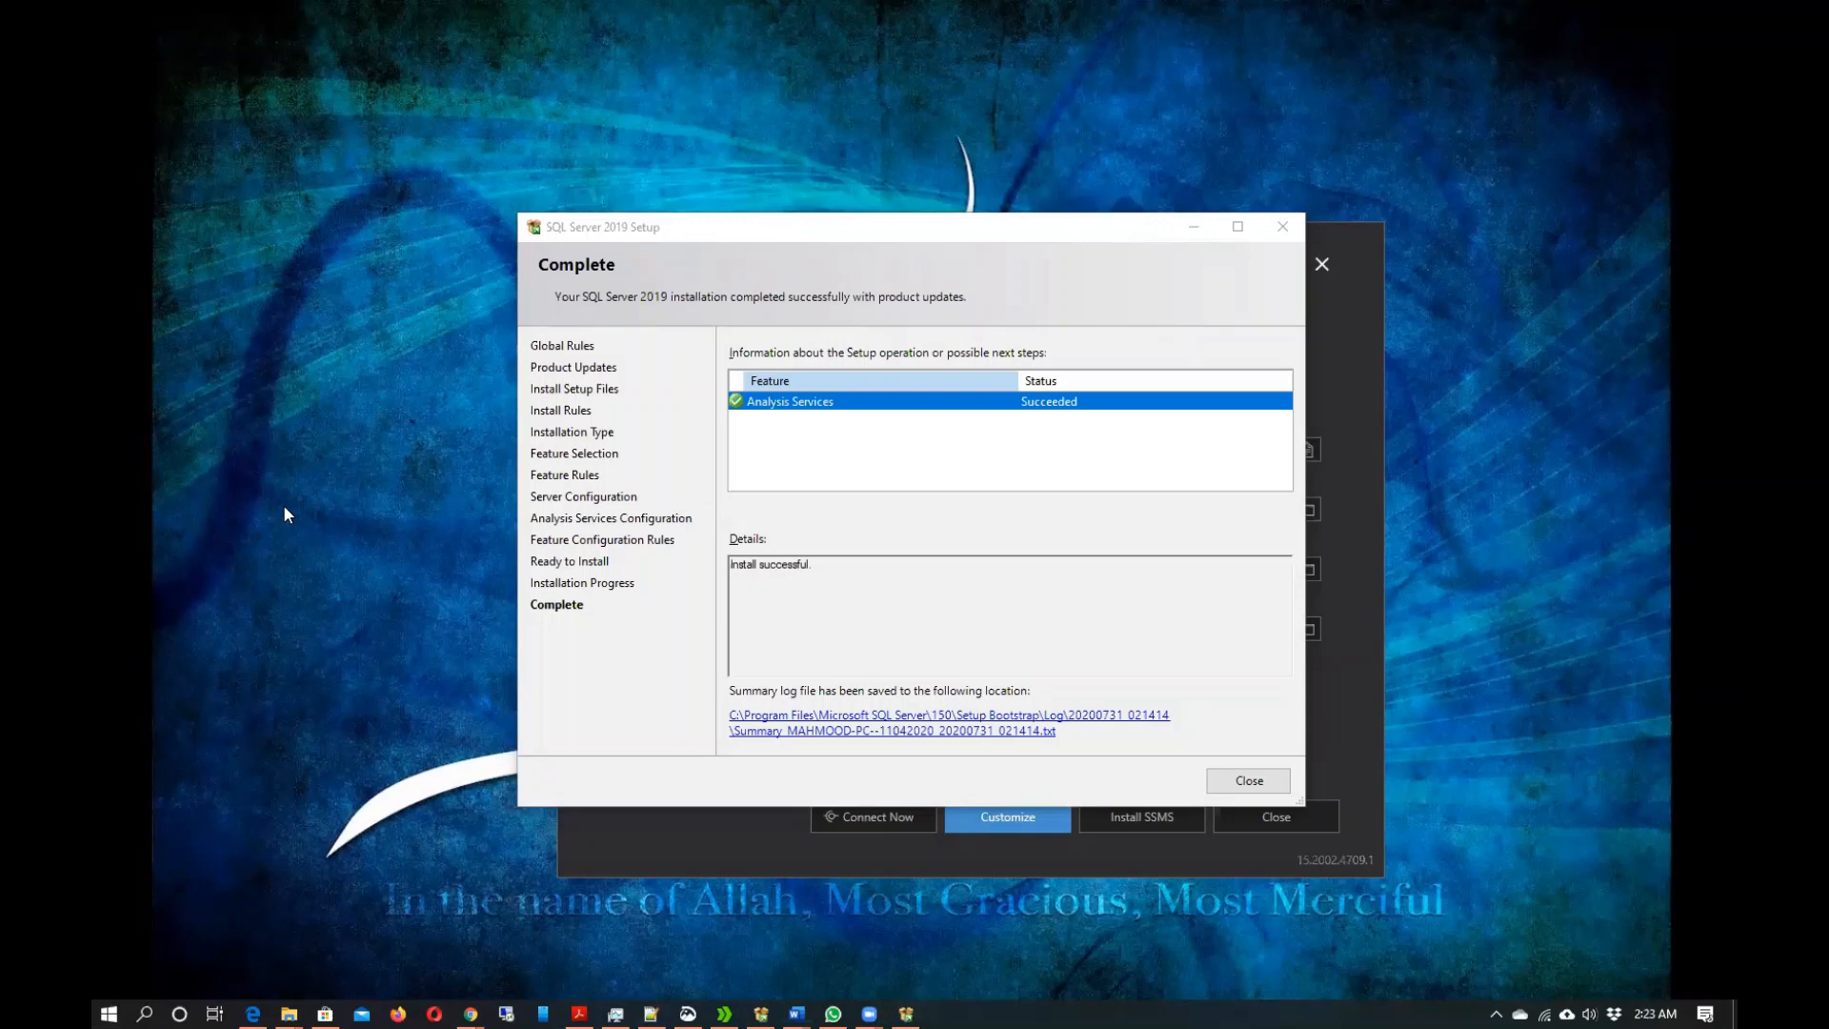
{"action": "mouse_move", "coordinate": [612, 420]}
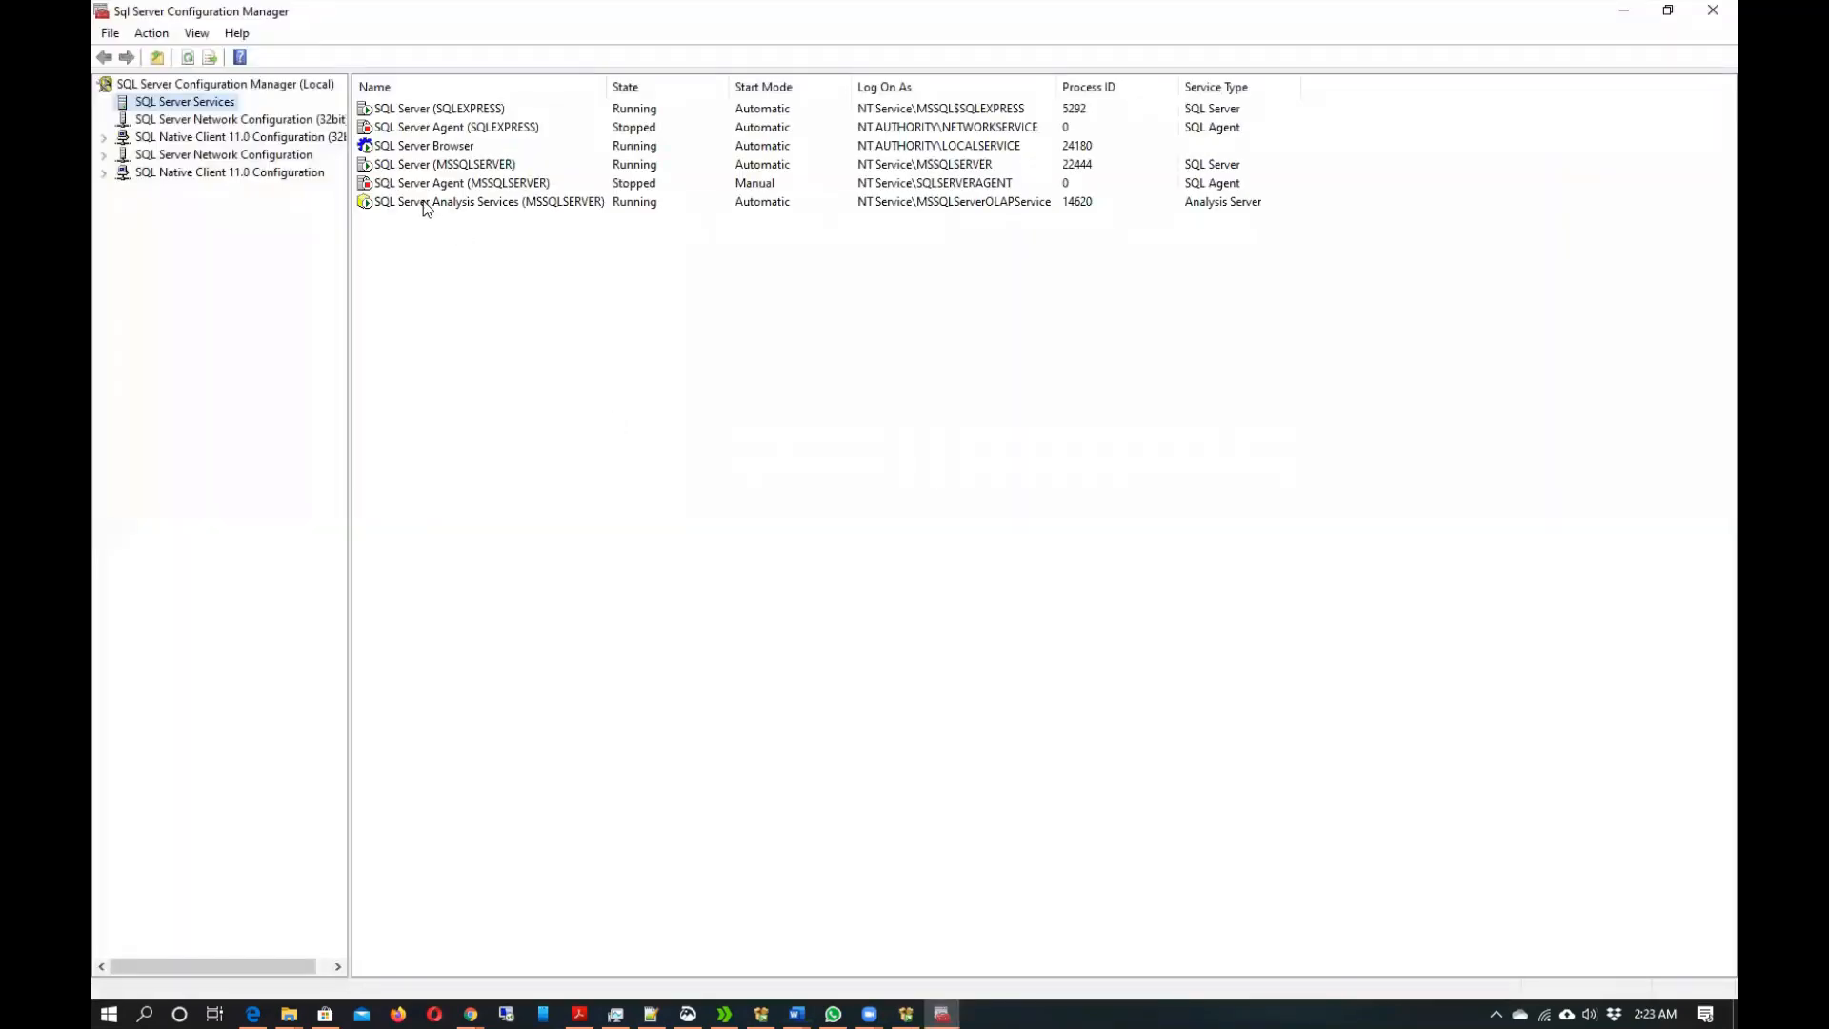
Select SQL Server Analysis Services (MSSQLSERVER) and confirm its state is Running.
{"action": "left_click", "coordinate": [482, 201]}
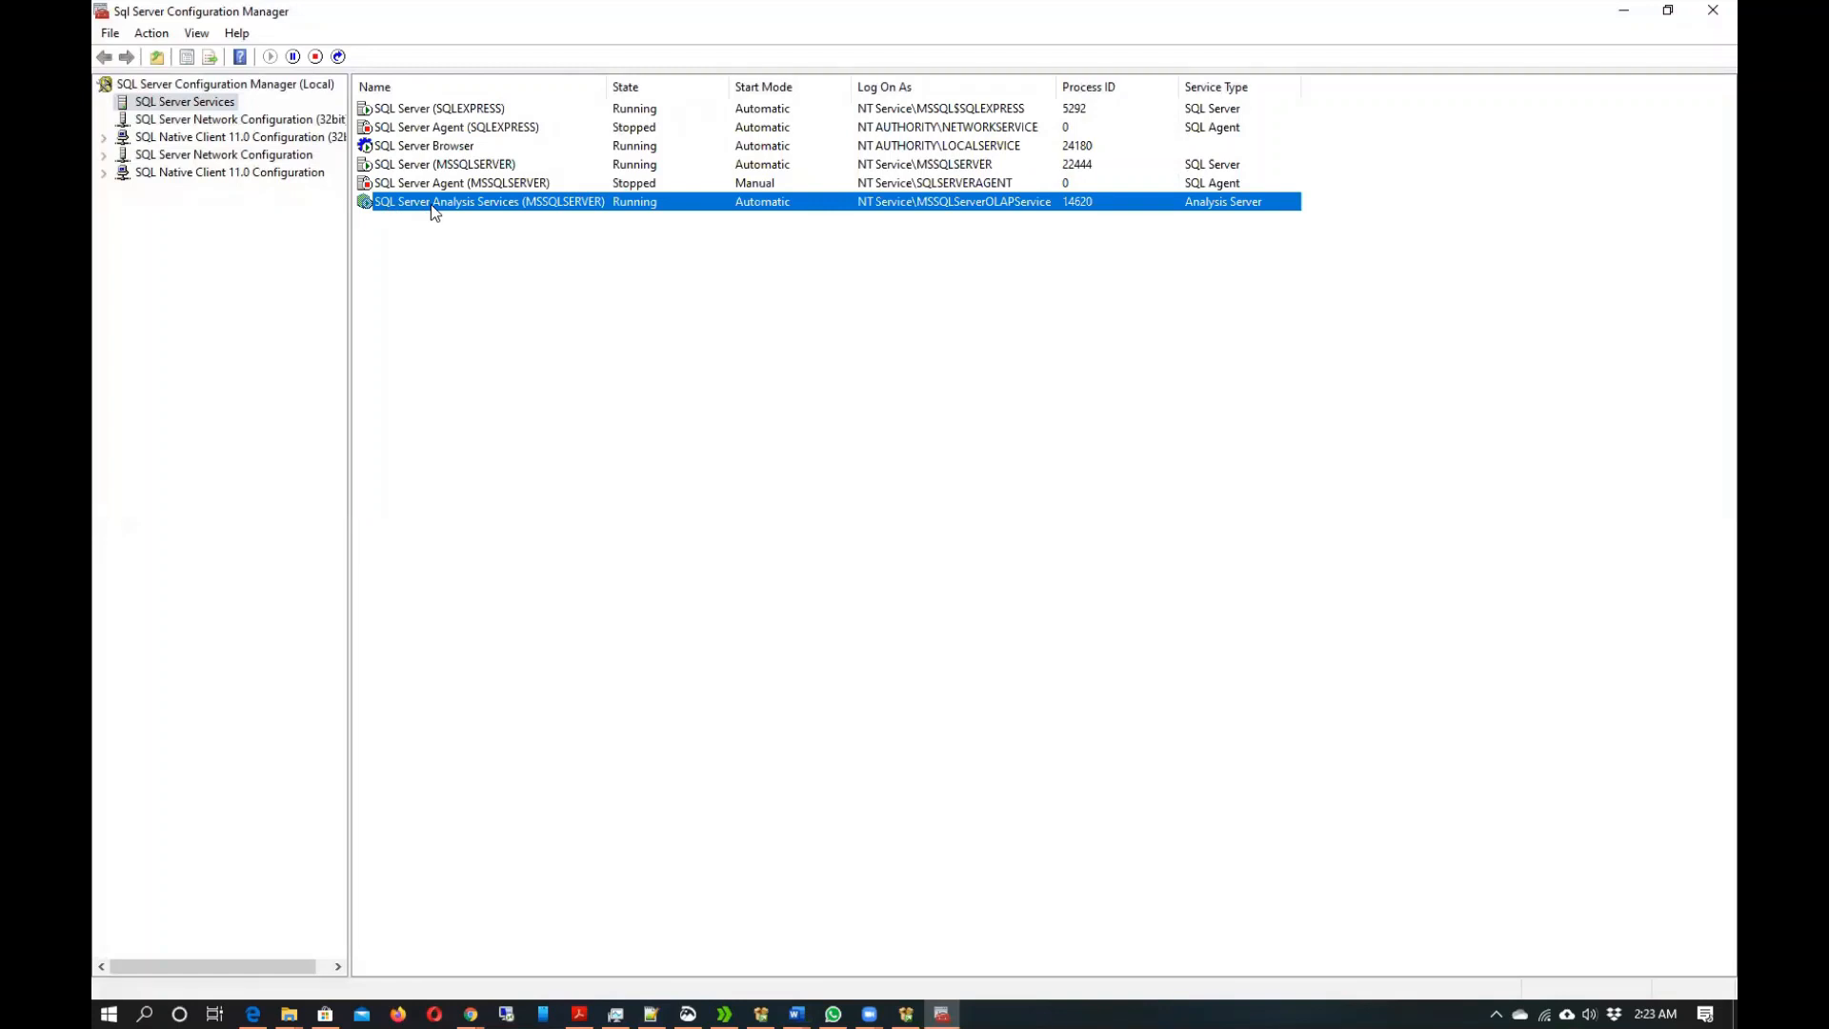
{"action": "mouse_move", "coordinate": [637, 210]}
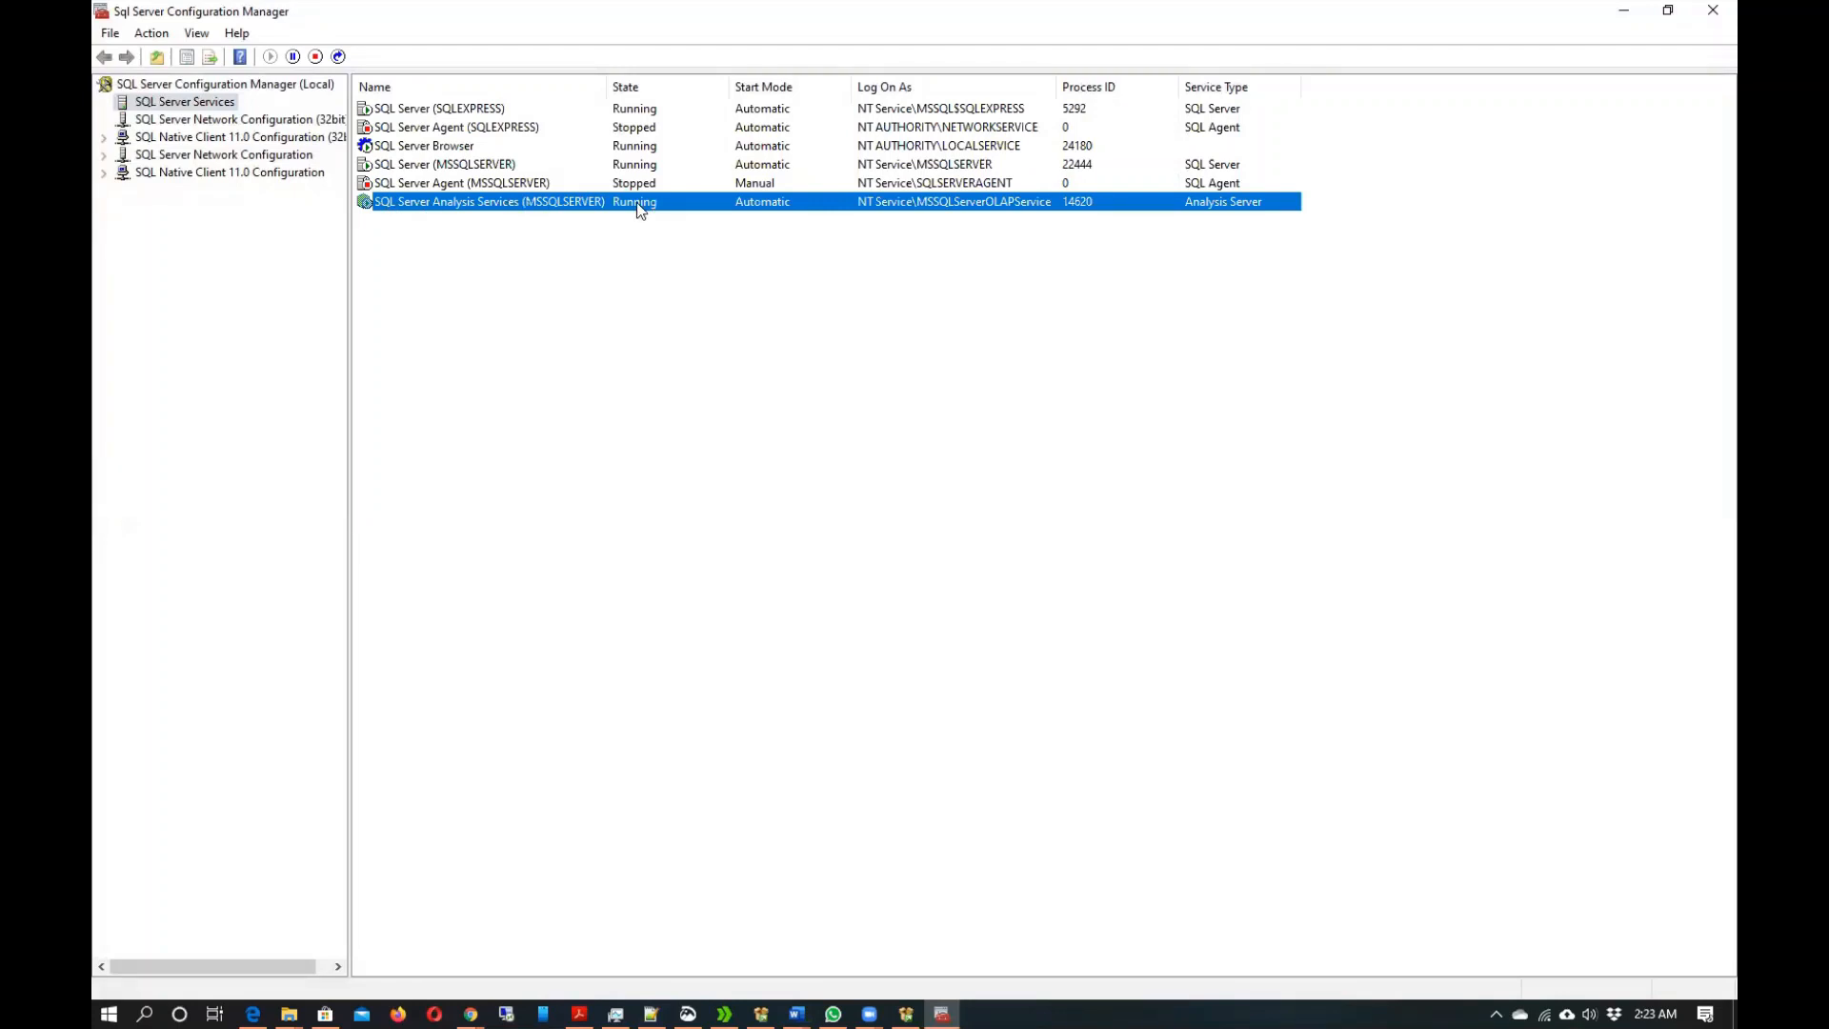
{"action": "mouse_move", "coordinate": [653, 205]}
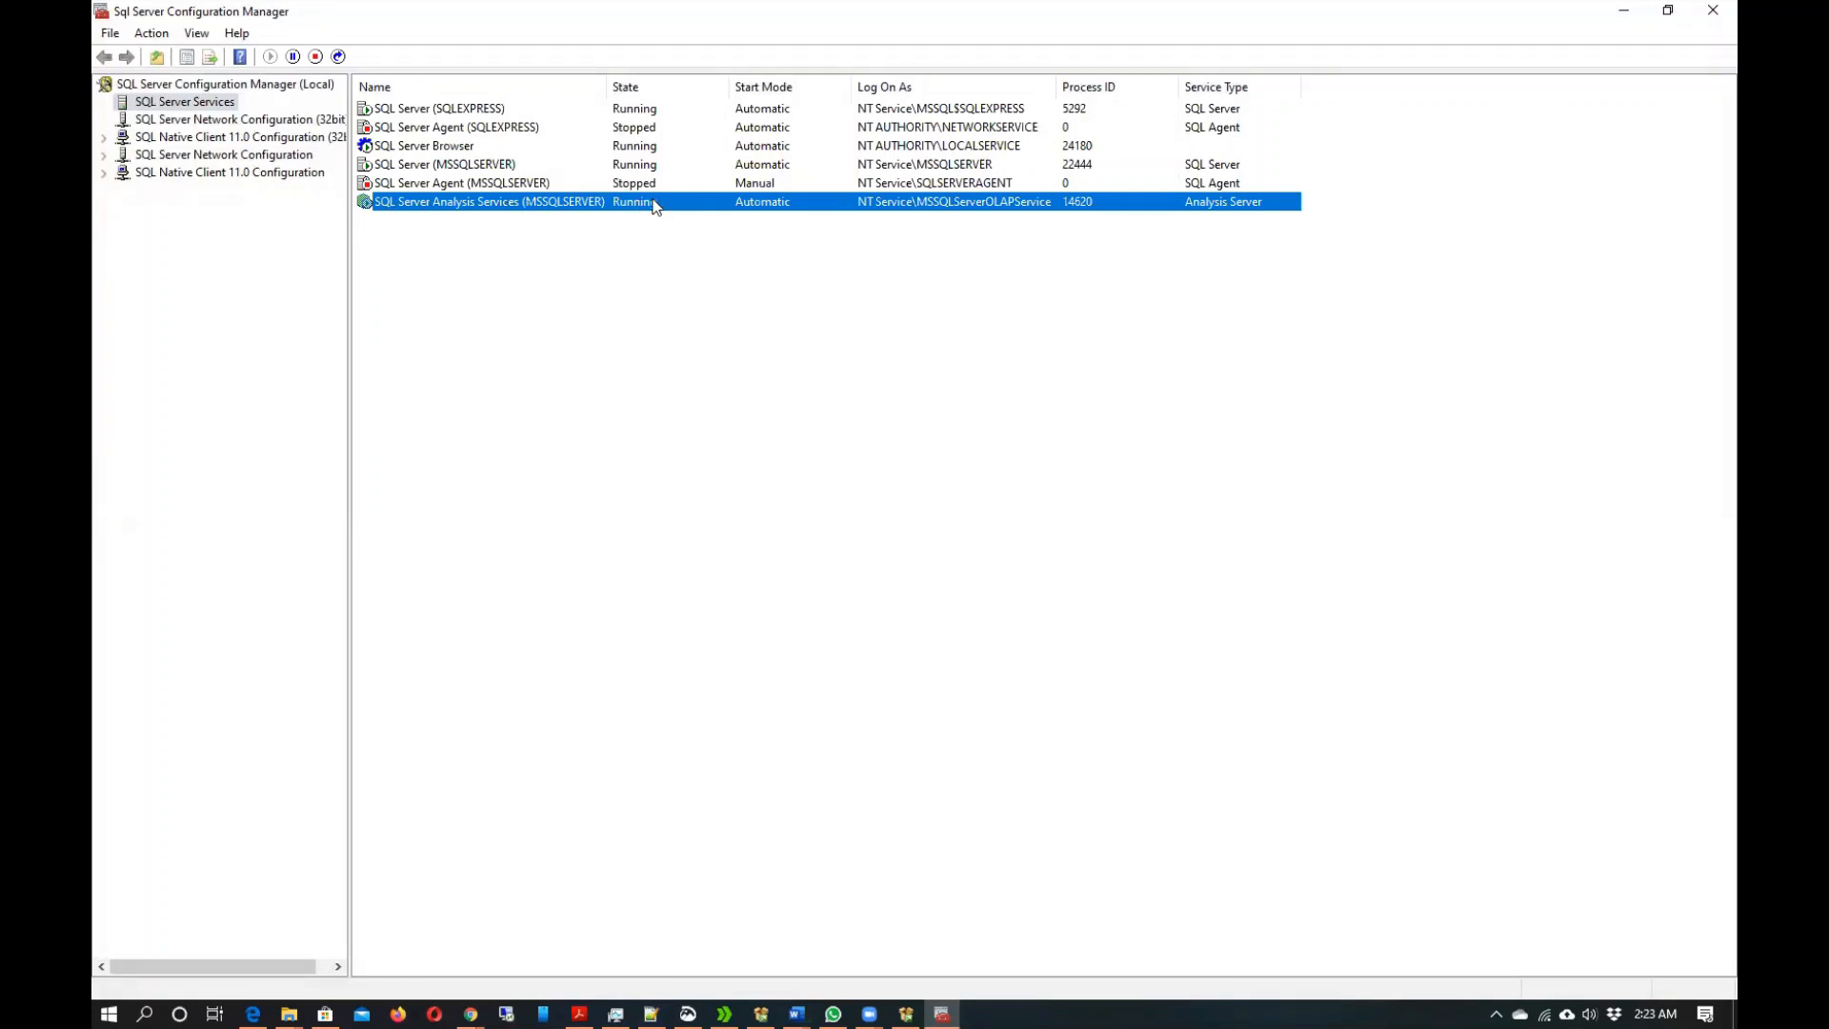
{"action": "mouse_move", "coordinate": [886, 222]}
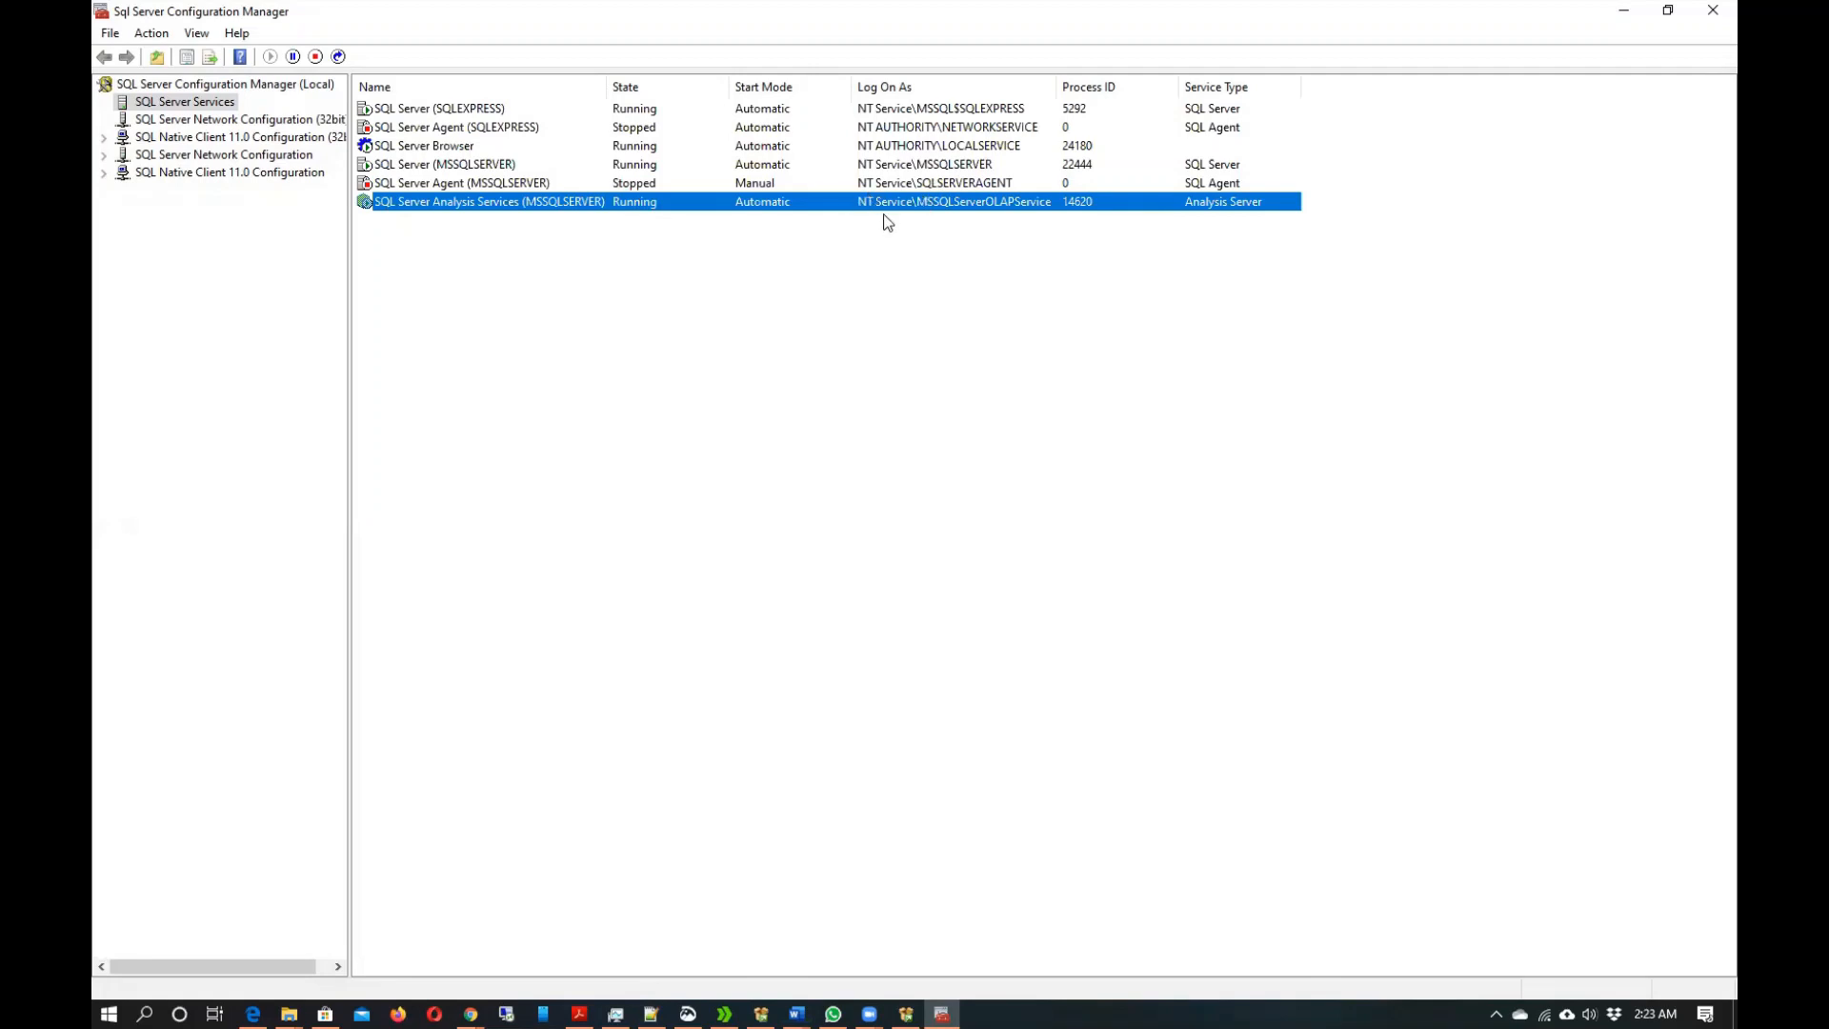
{"action": "mouse_move", "coordinate": [911, 203]}
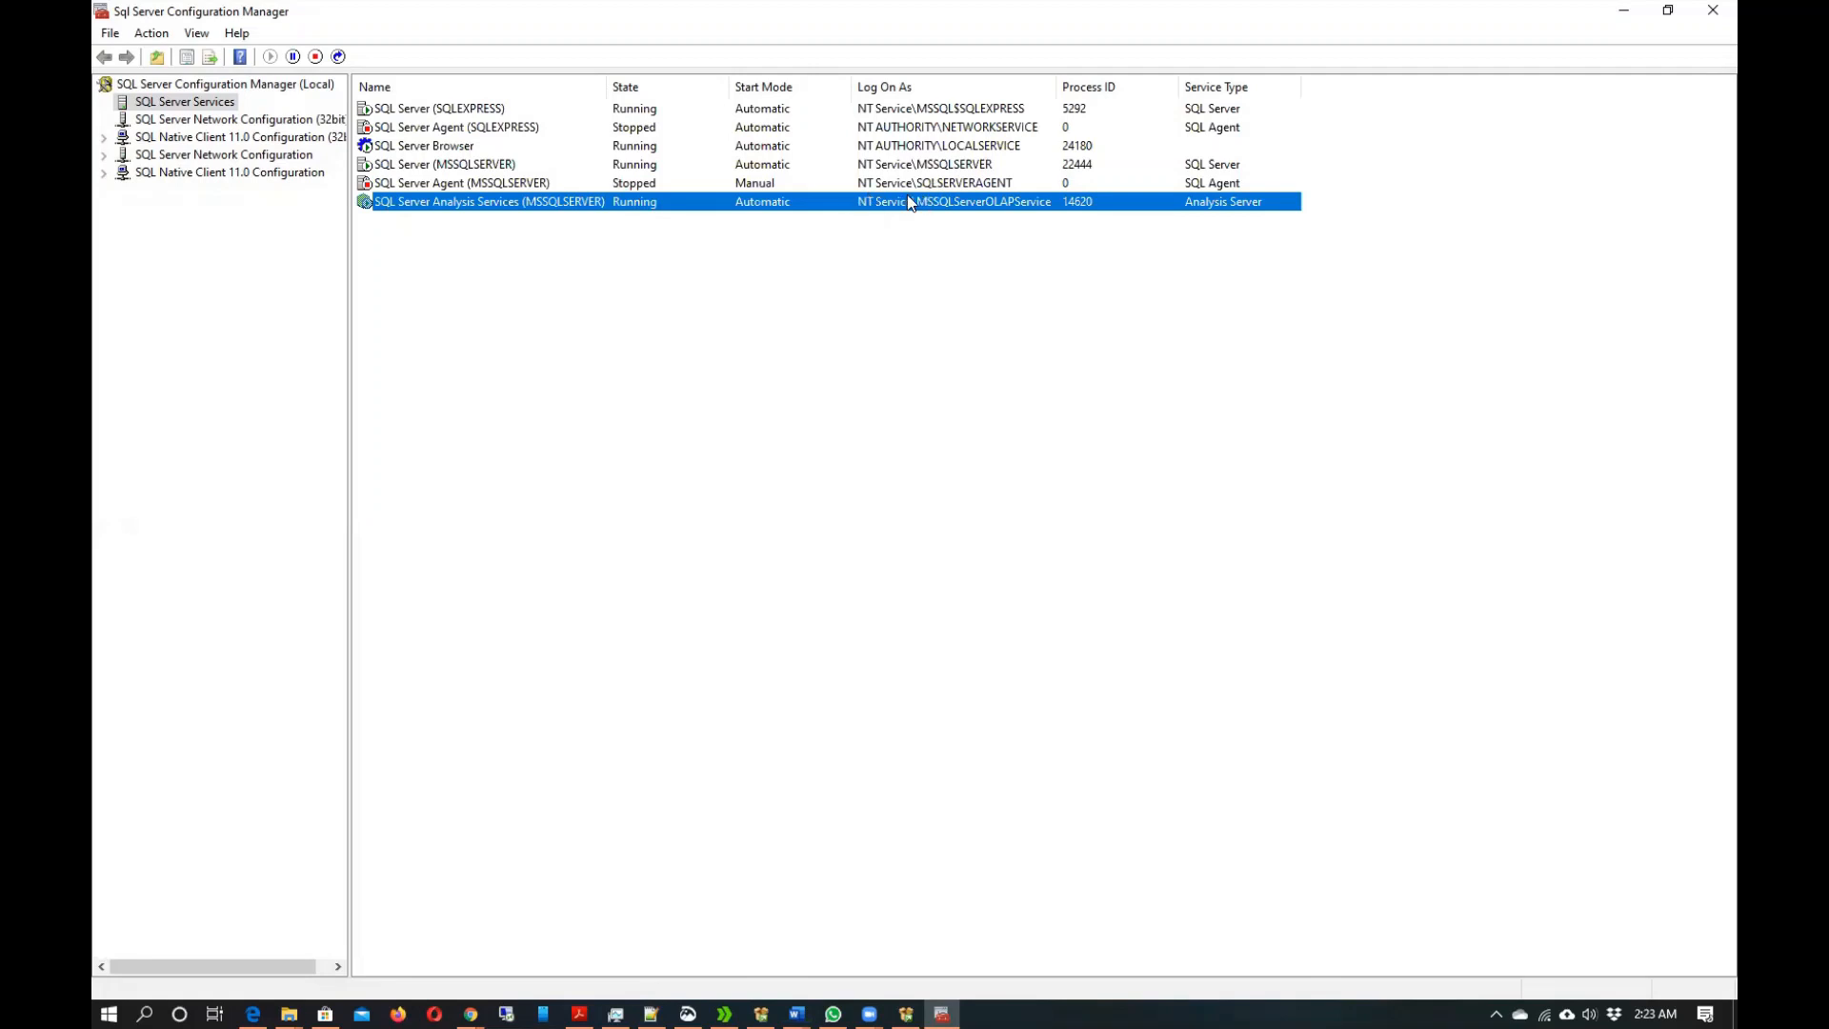
{"action": "mouse_move", "coordinate": [892, 211]}
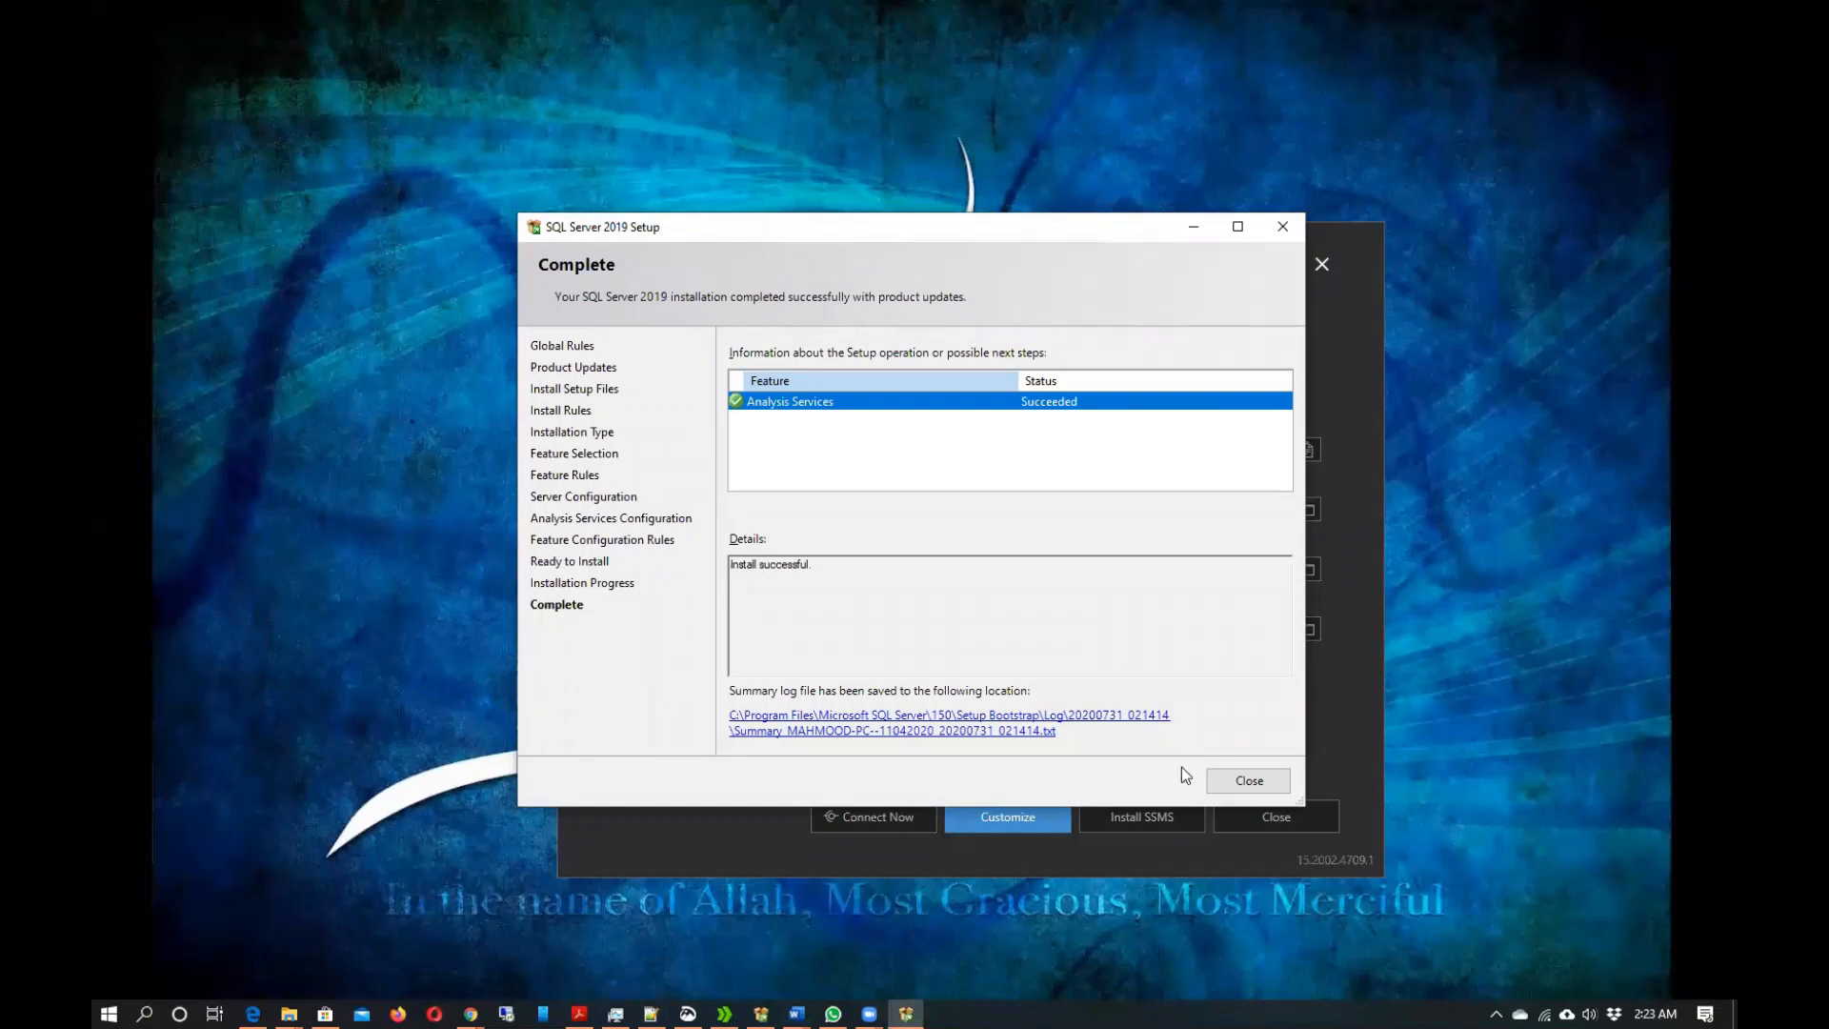
{"action": "mouse_move", "coordinate": [1000, 874]}
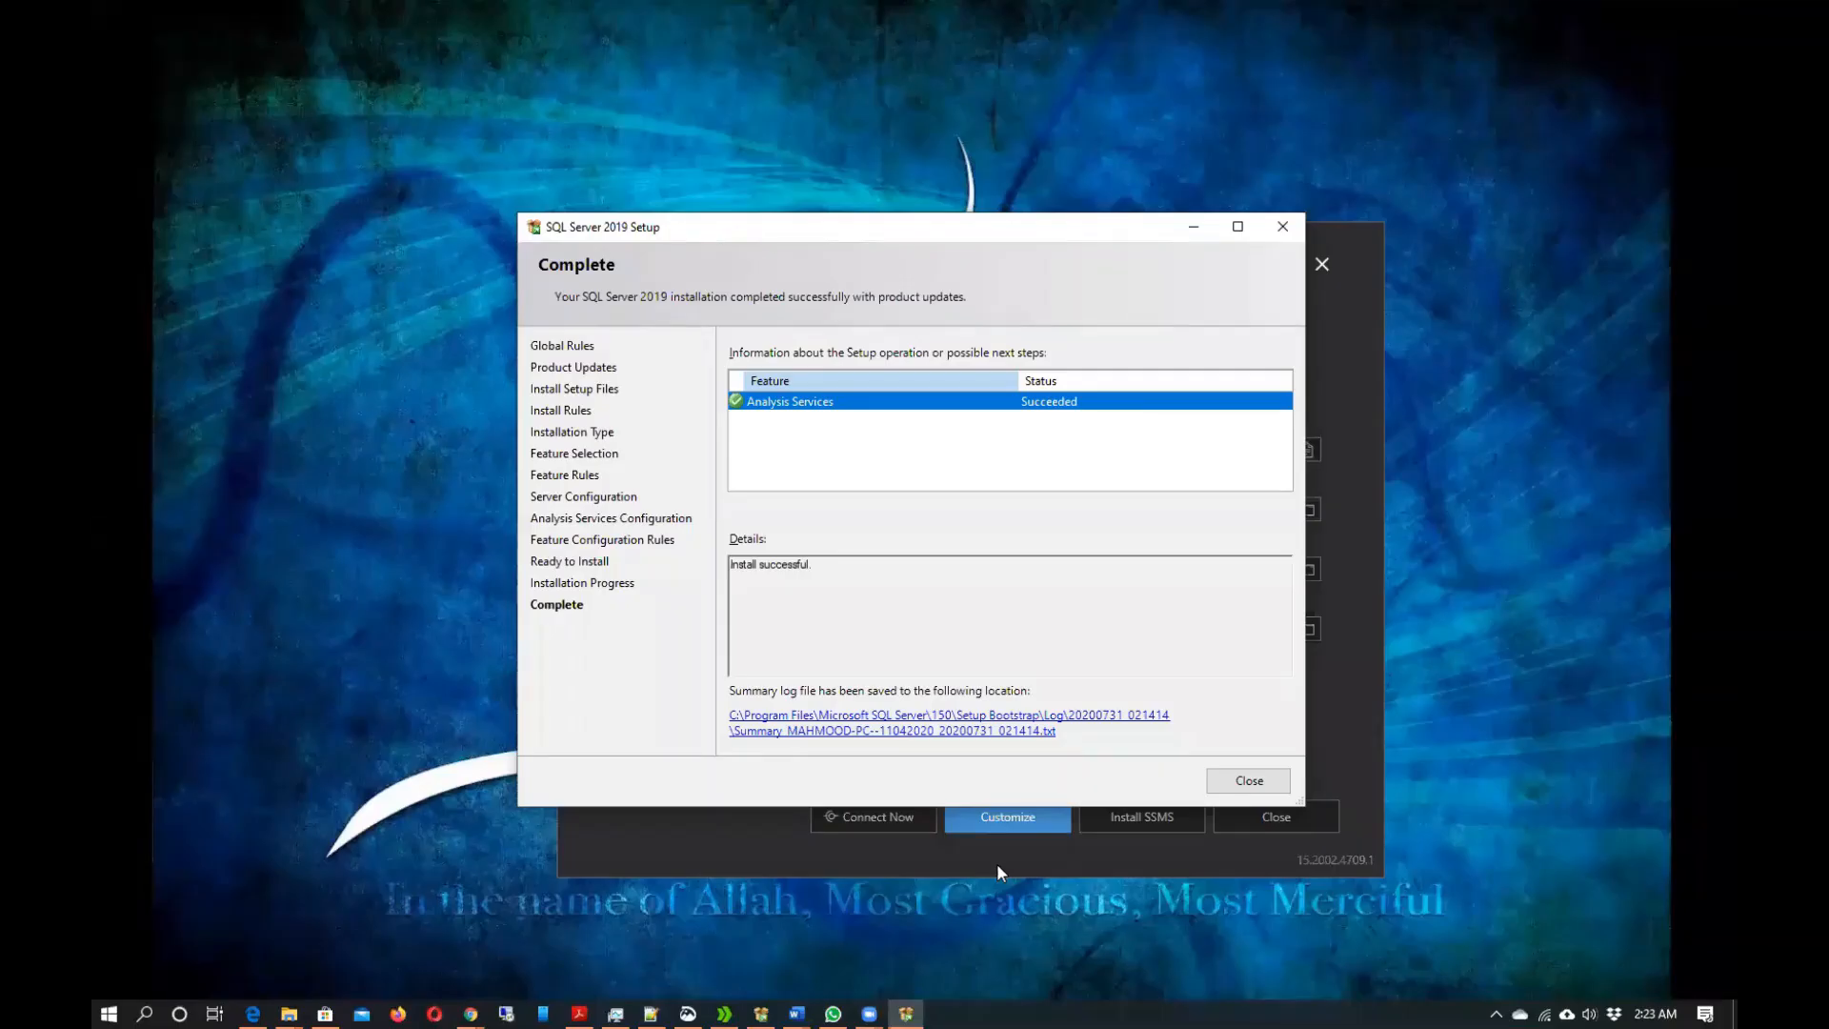
{"action": "mouse_move", "coordinate": [1114, 709]}
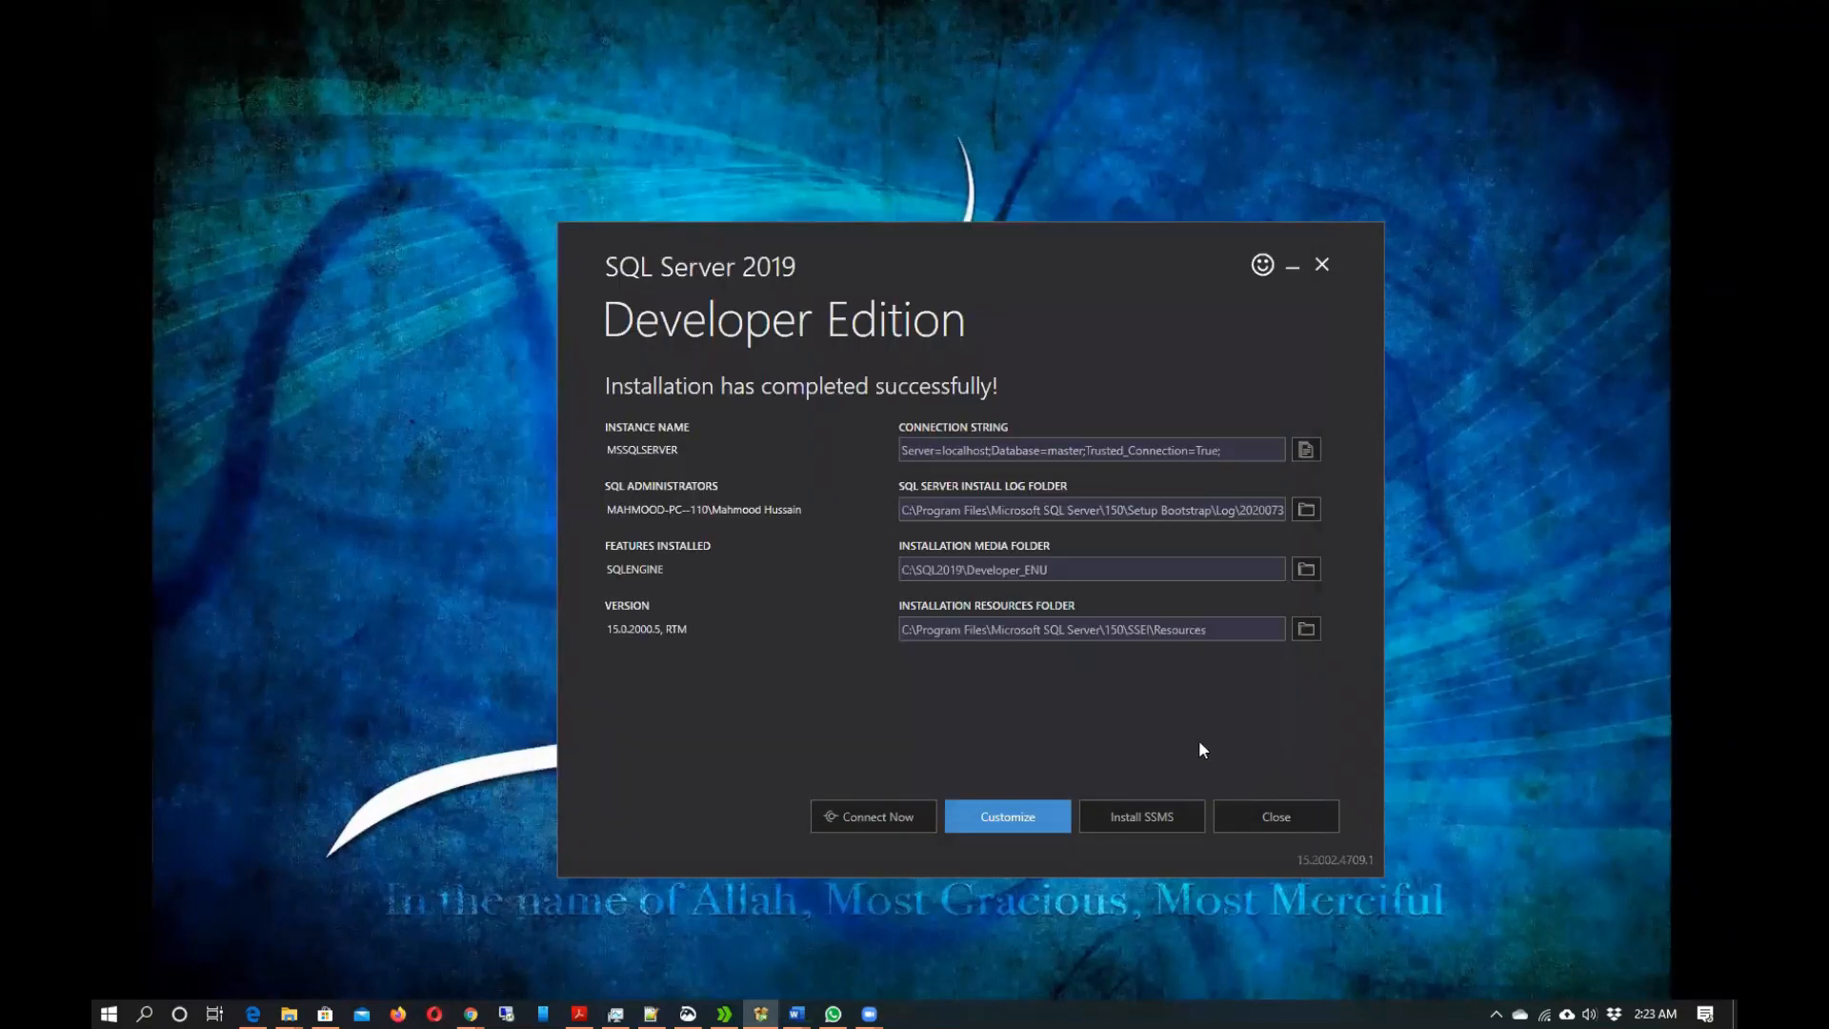
{"action": "mouse_move", "coordinate": [886, 960]}
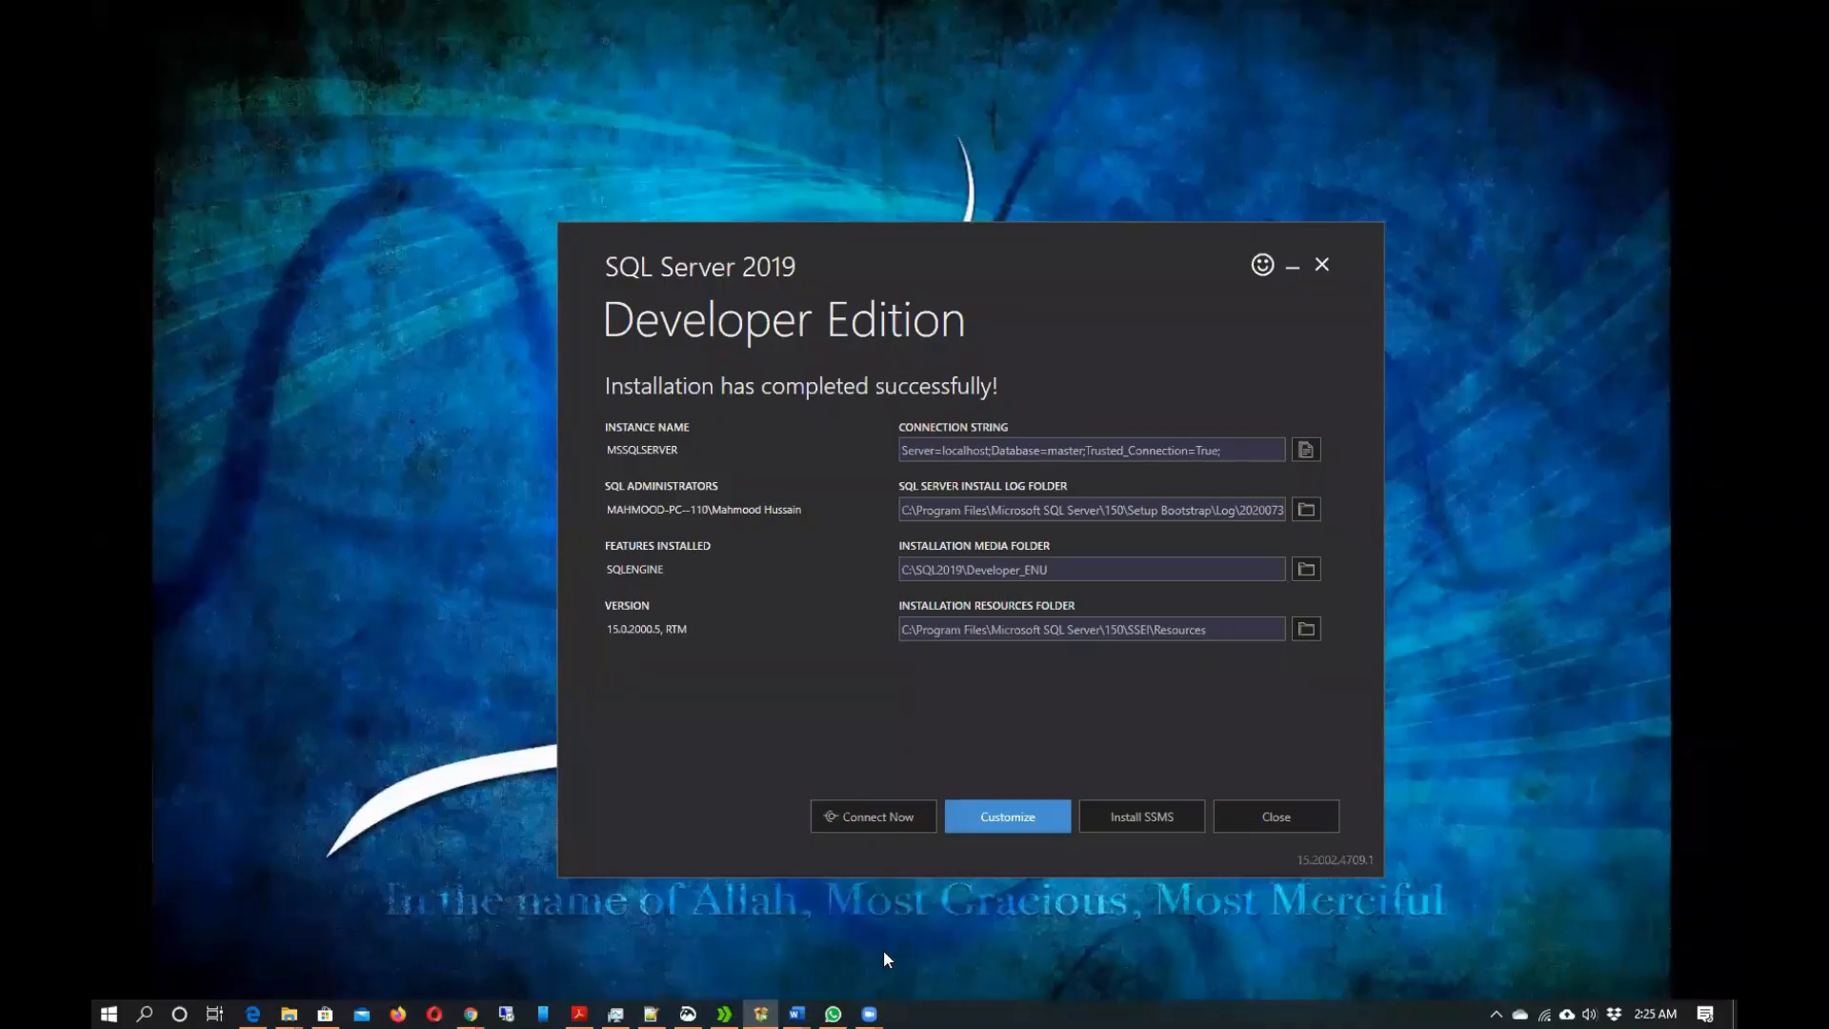
{"action": "mouse_move", "coordinate": [911, 727]}
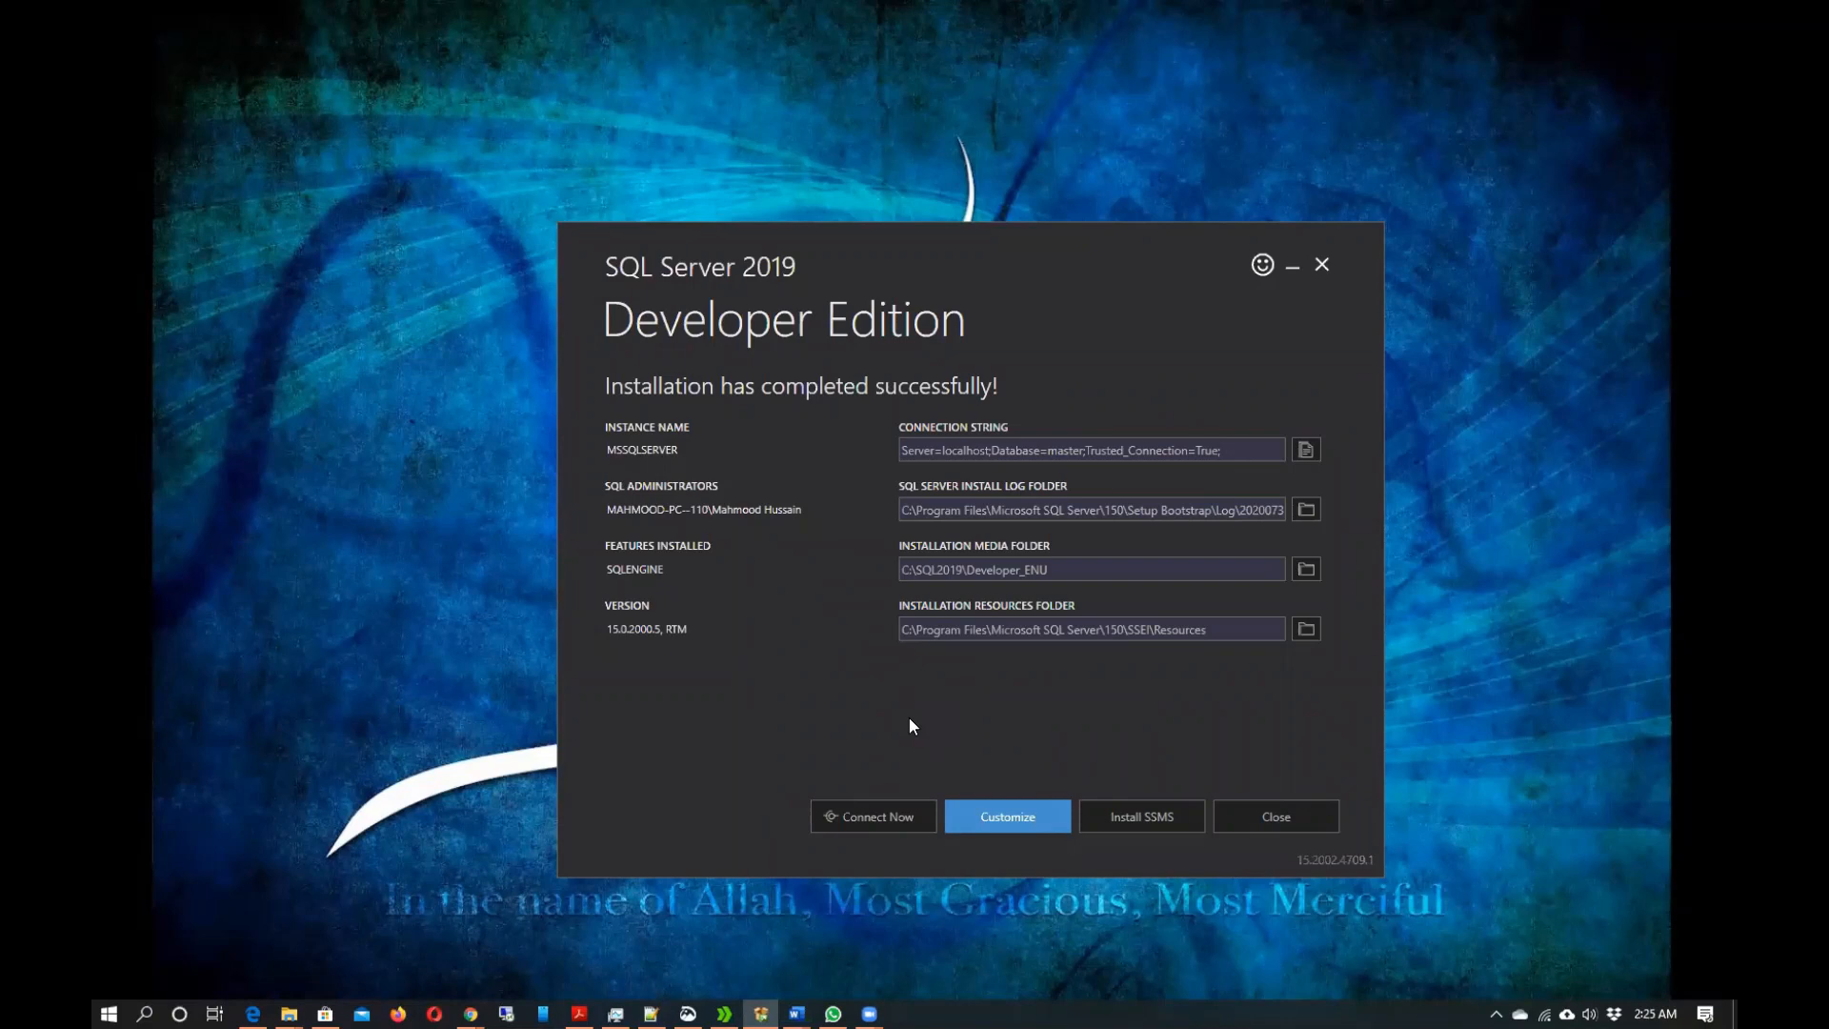
{"action": "mouse_move", "coordinate": [741, 488]}
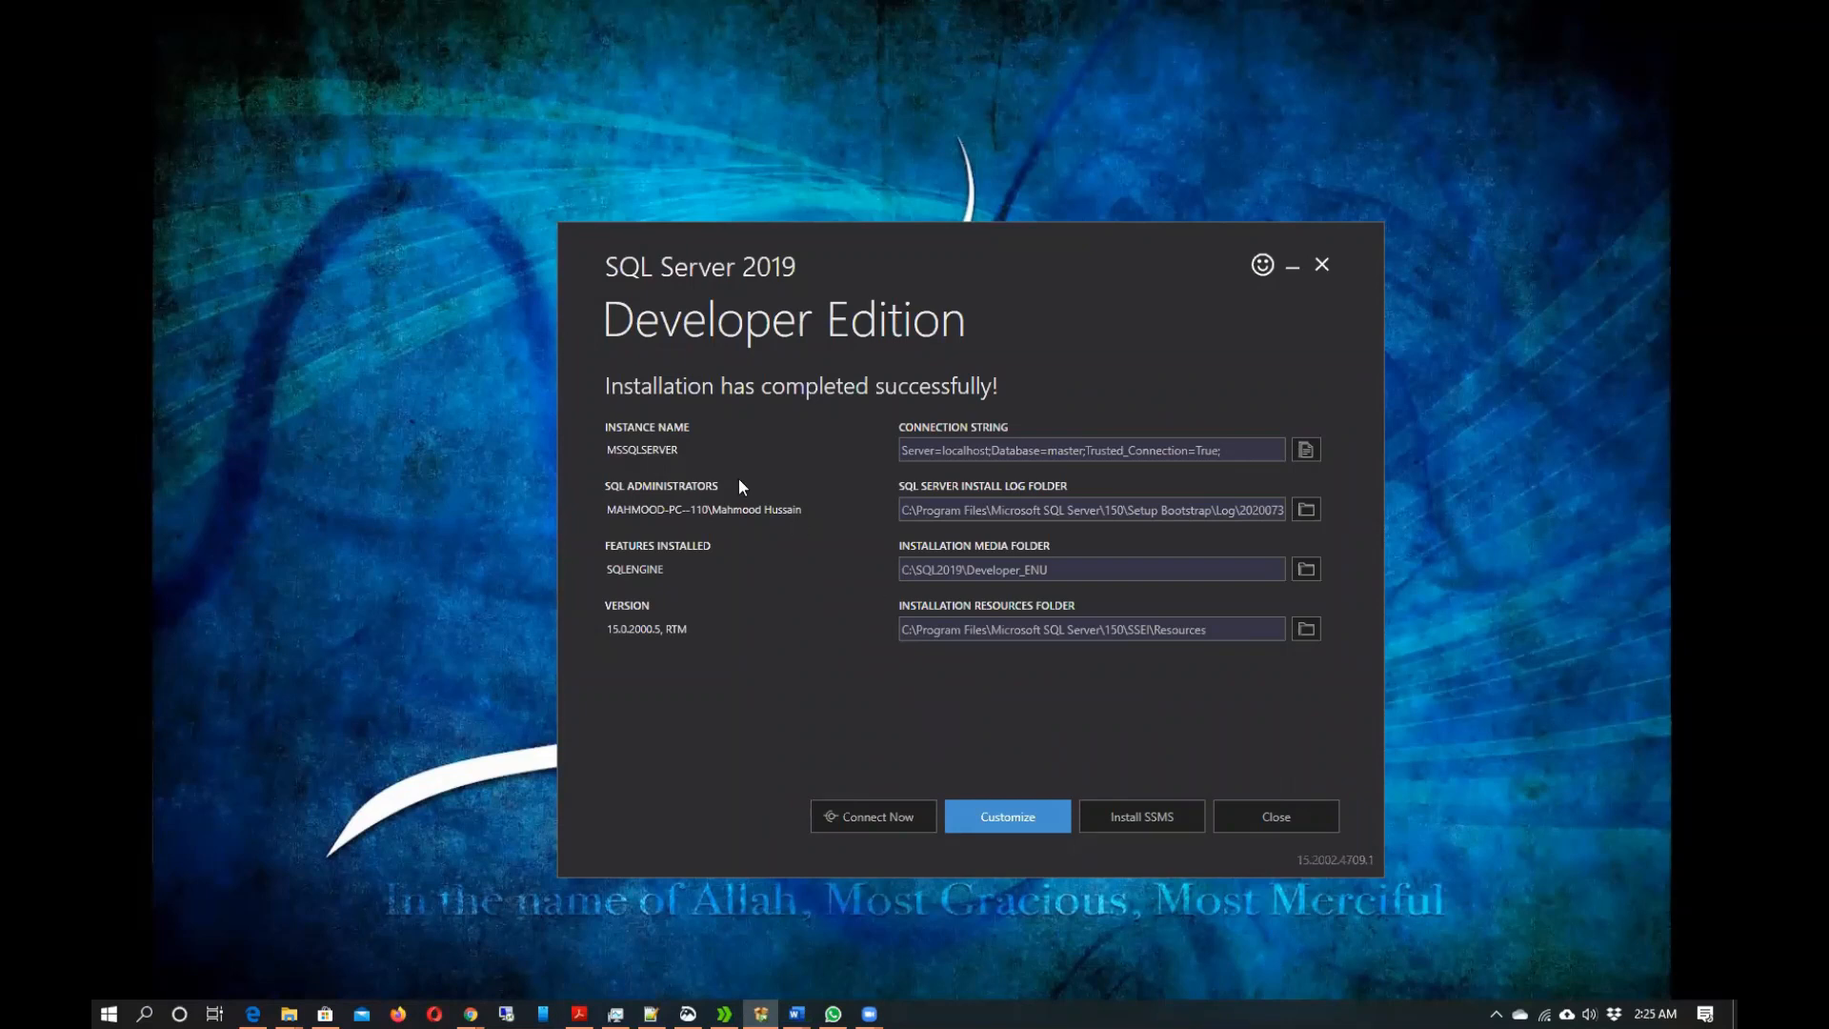
{"action": "mouse_move", "coordinate": [725, 388]}
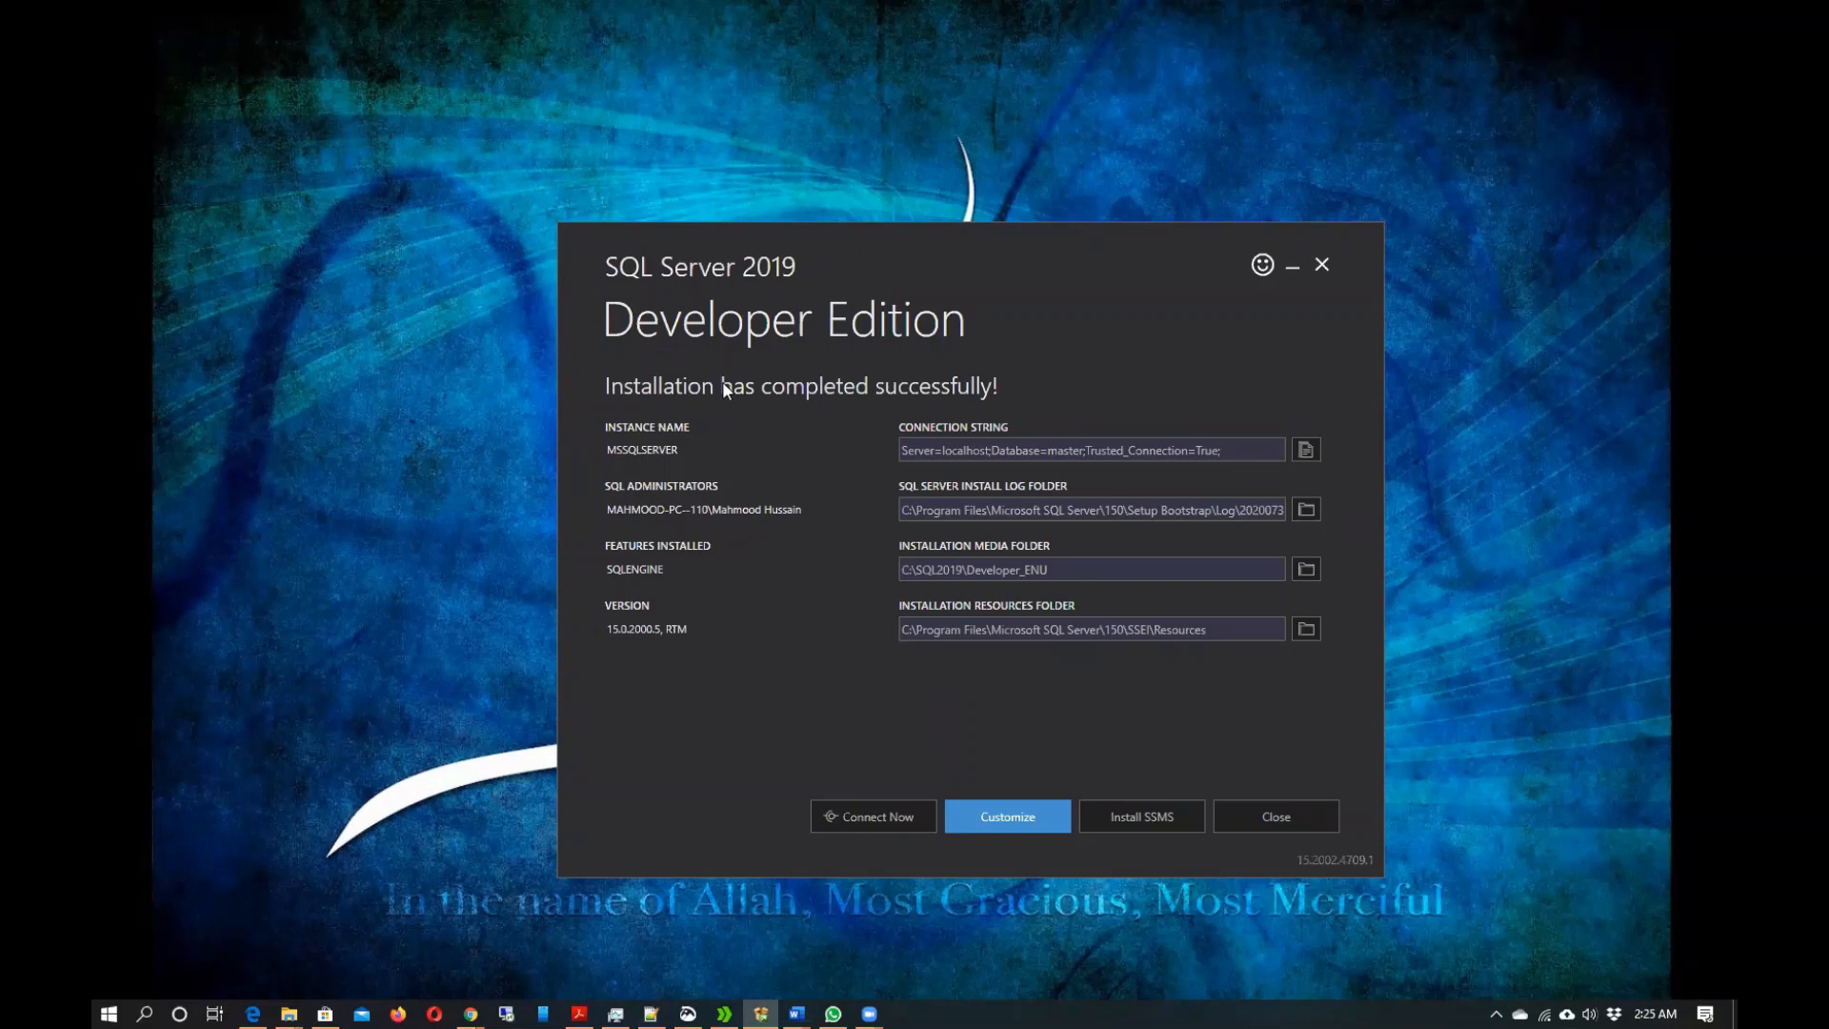
{"action": "mouse_move", "coordinate": [1007, 783]}
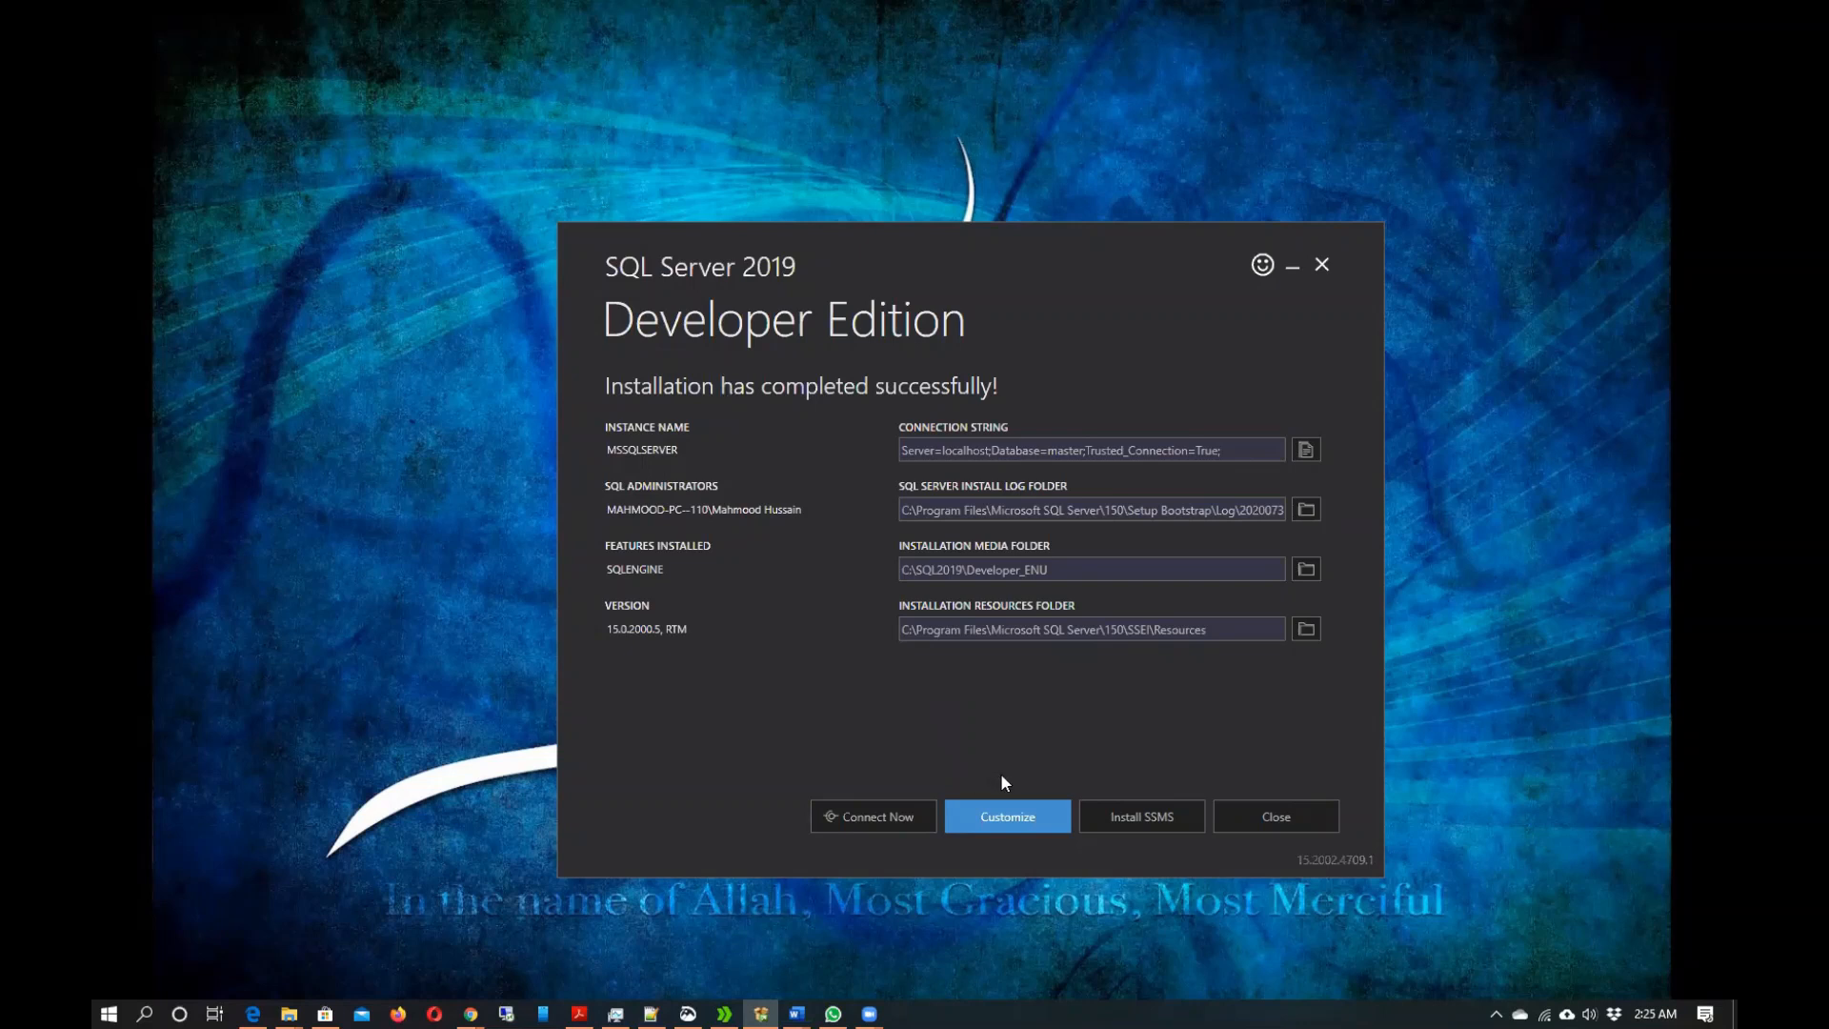
{"action": "mouse_move", "coordinate": [996, 775]}
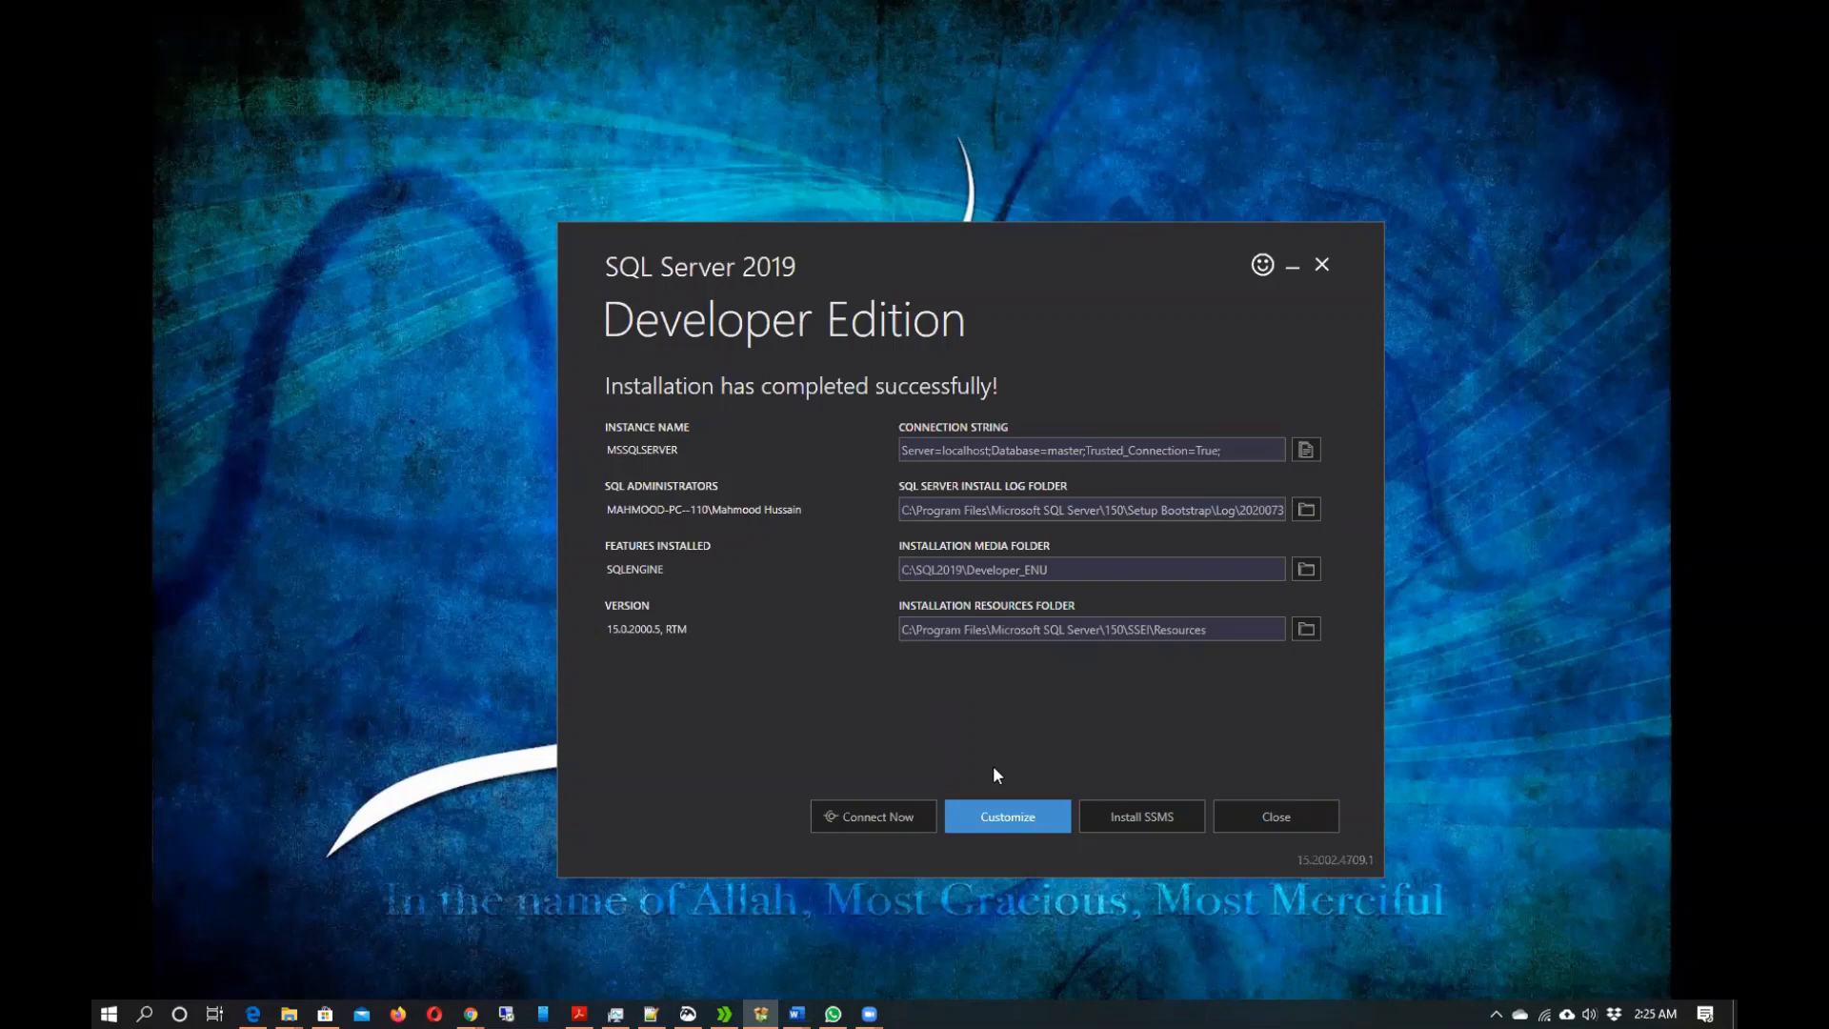
{"action": "mouse_move", "coordinate": [993, 774]}
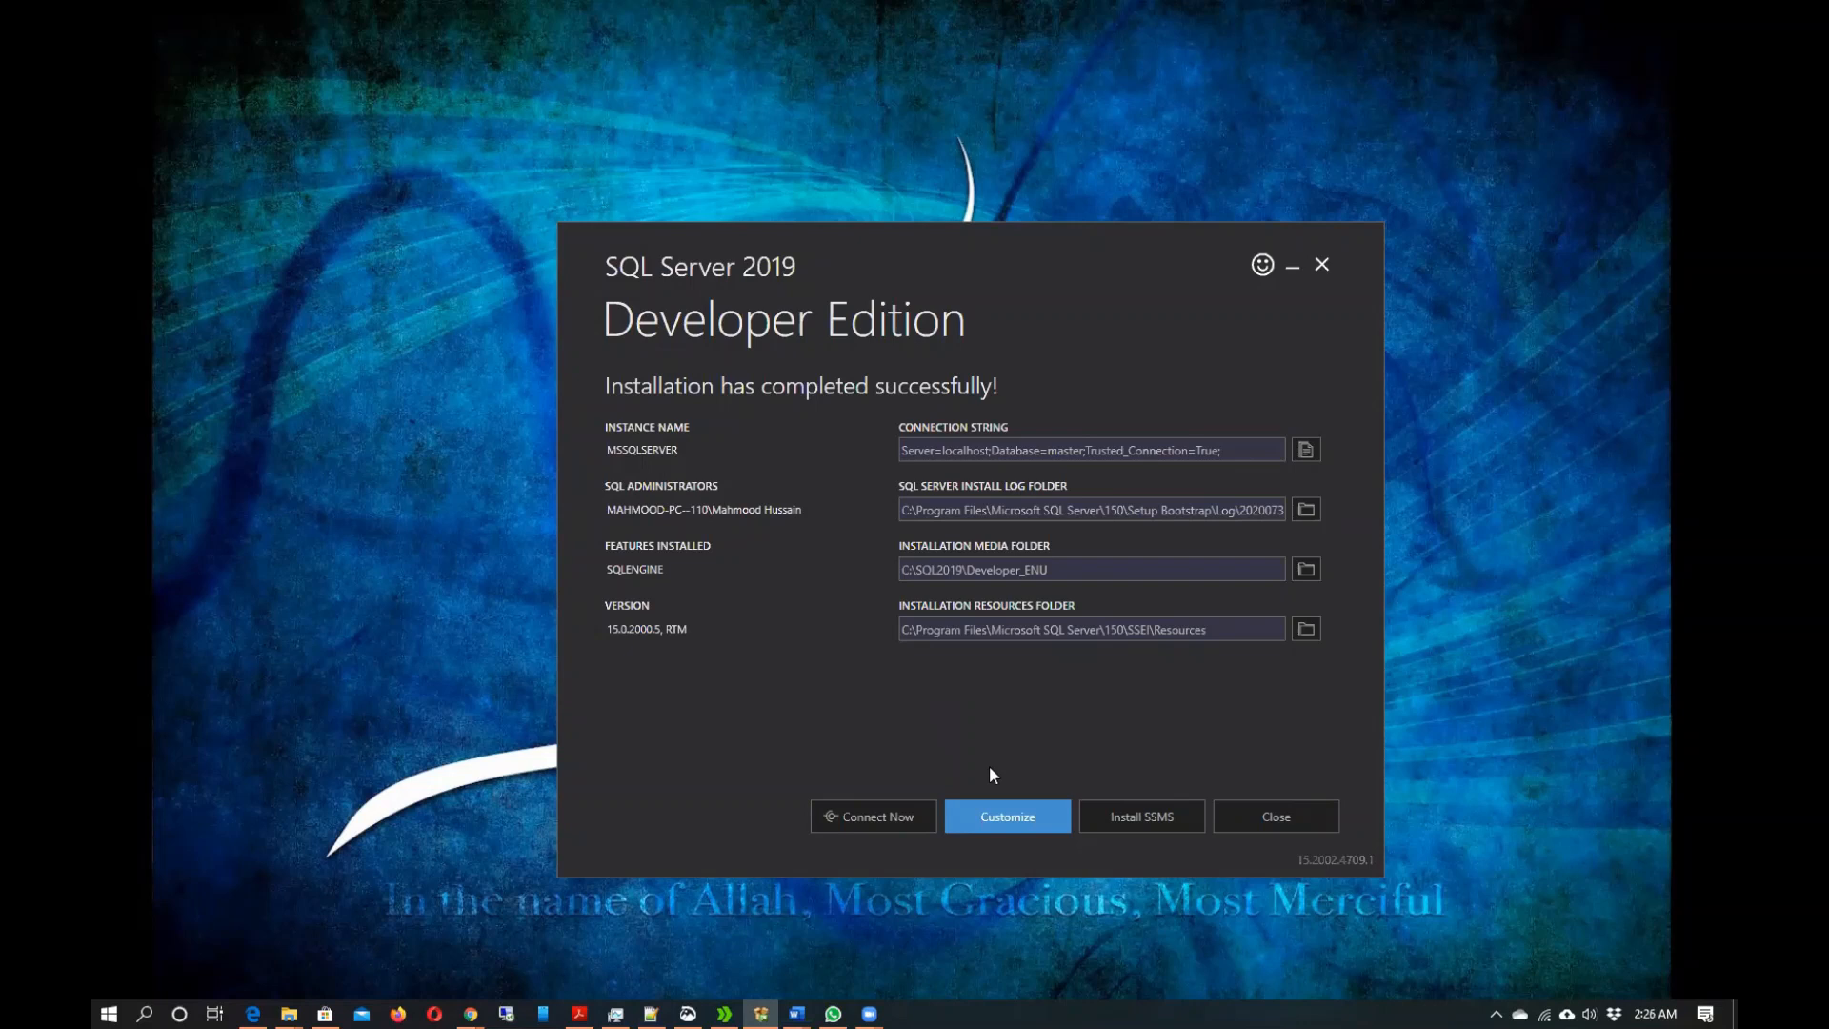
{"action": "mouse_move", "coordinate": [969, 817]}
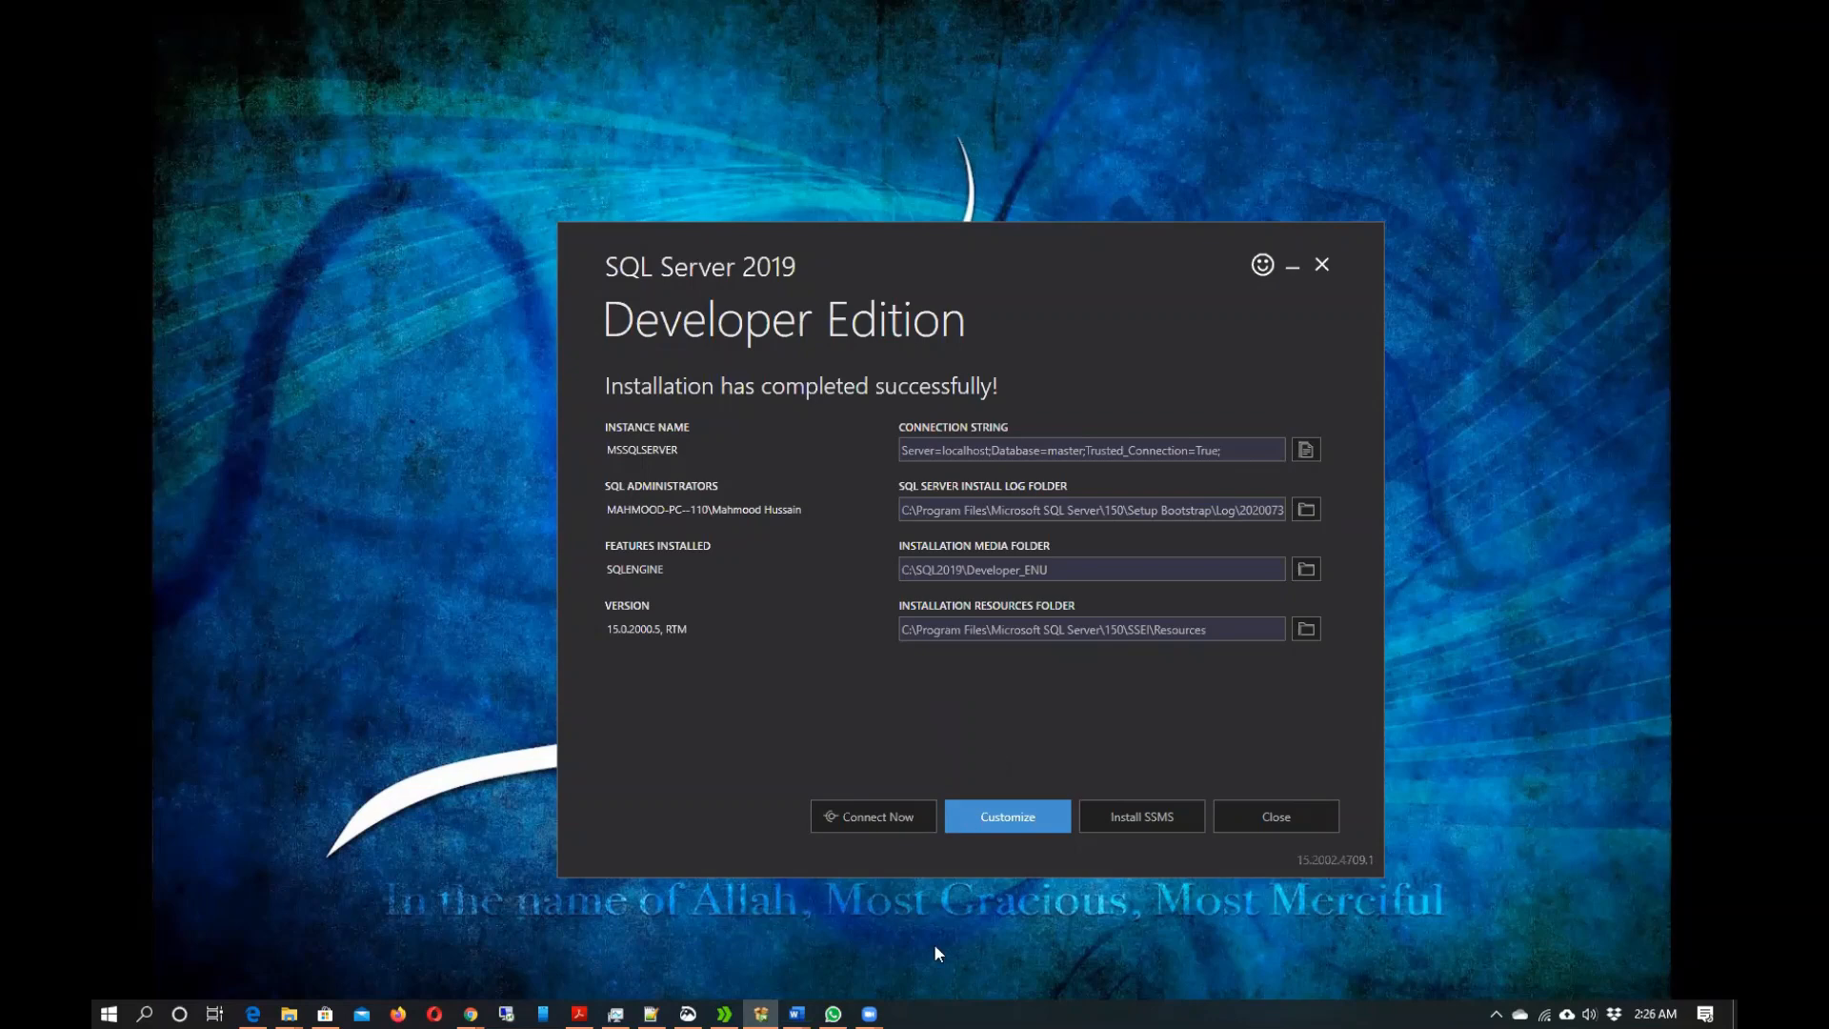
{"action": "mouse_move", "coordinate": [946, 704]}
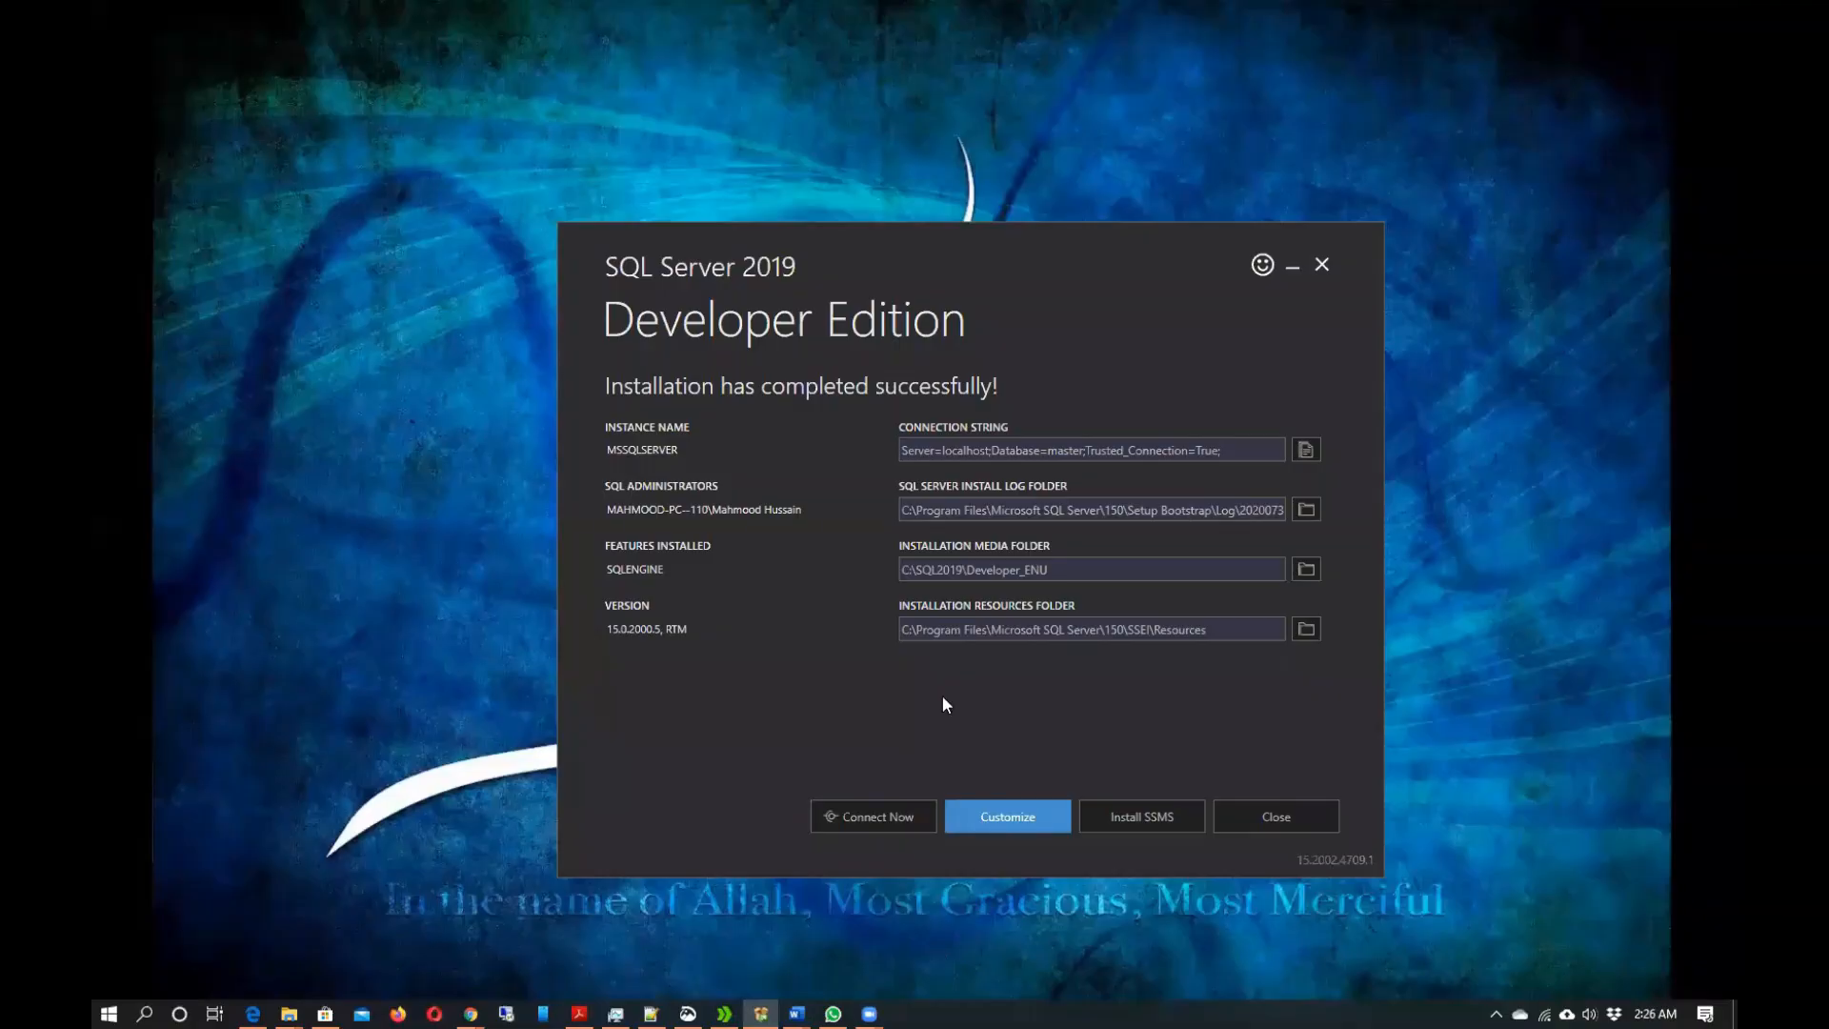